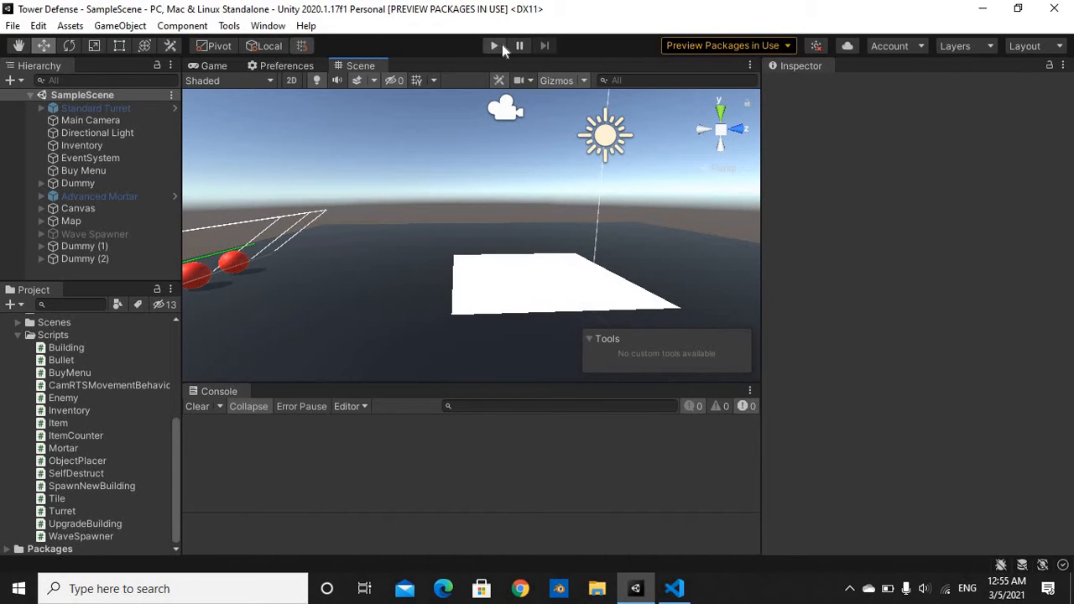
# Step: Start the game in Play mode to show Money 700 and the mortar/turret buy menu
pyautogui.click(493, 46)
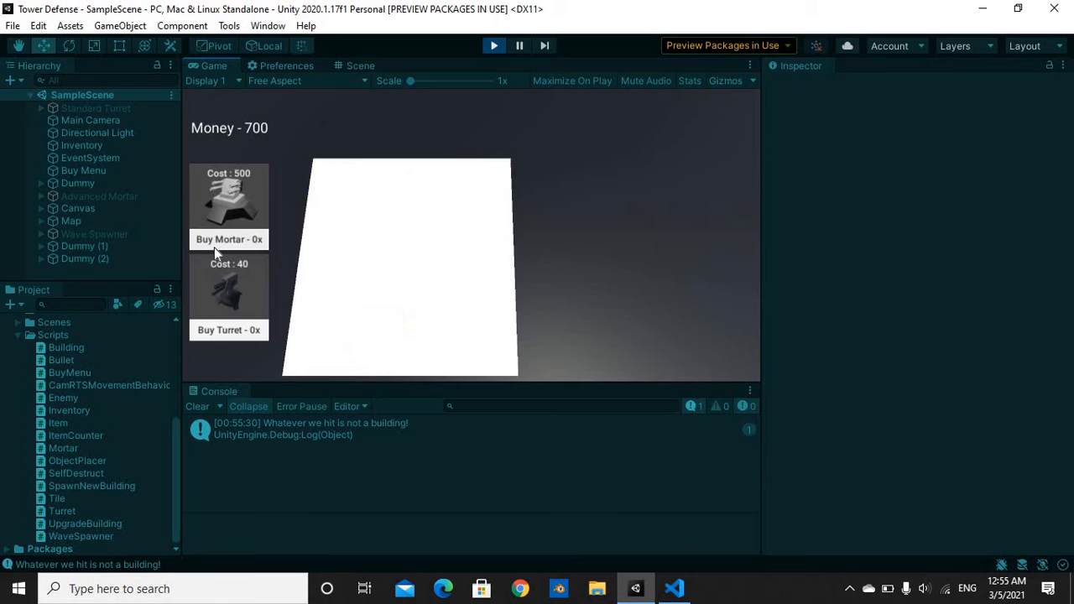
# Step: Buy a mortar for 500 and place it on the map so it starts firing
pyautogui.click(228, 238)
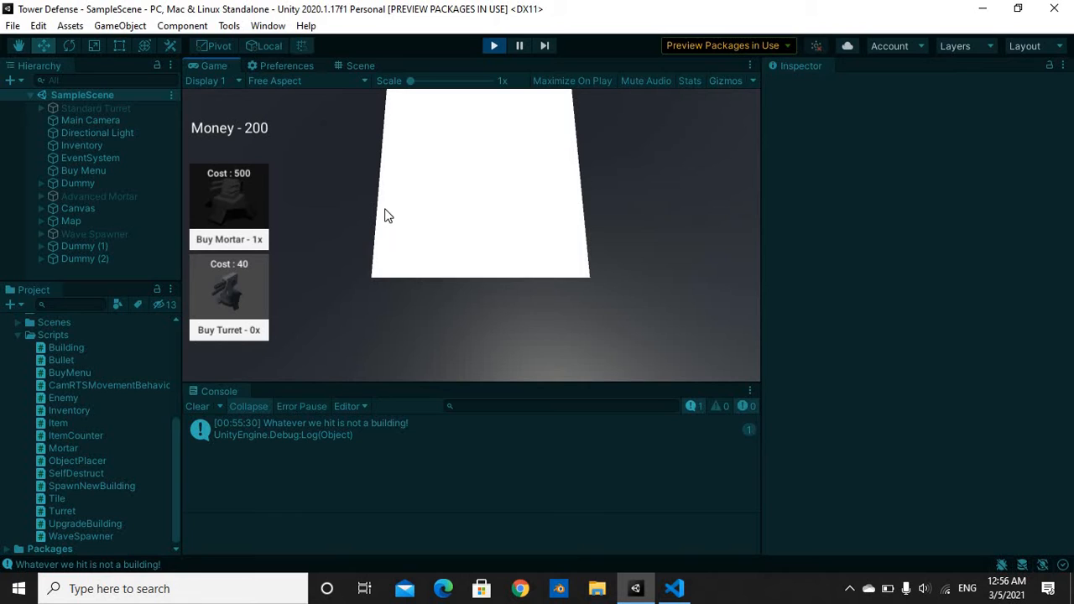
pyautogui.moveTo(271, 183)
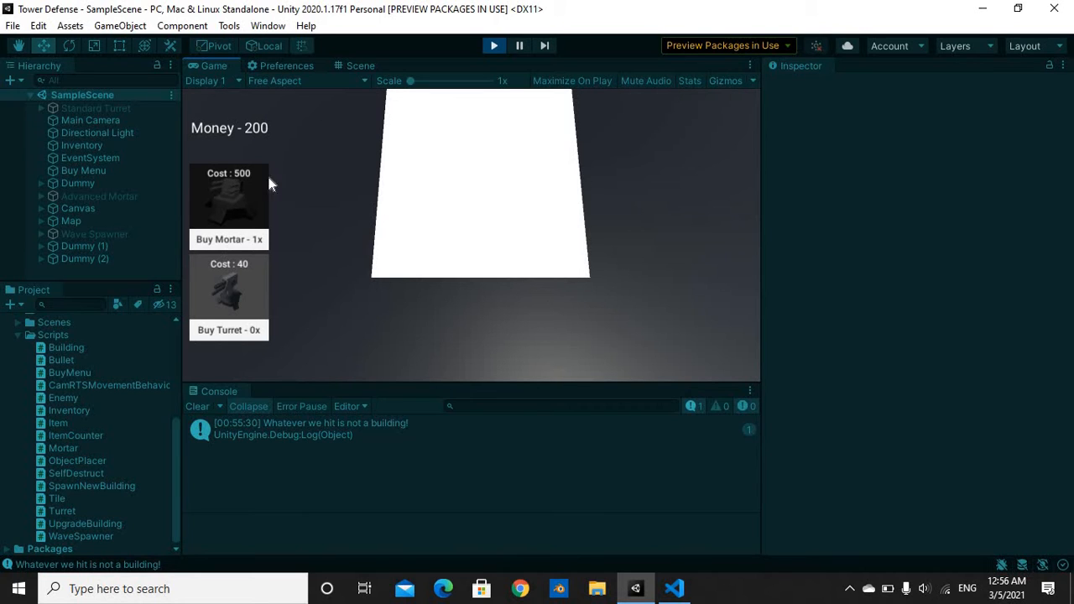
pyautogui.moveTo(447, 205)
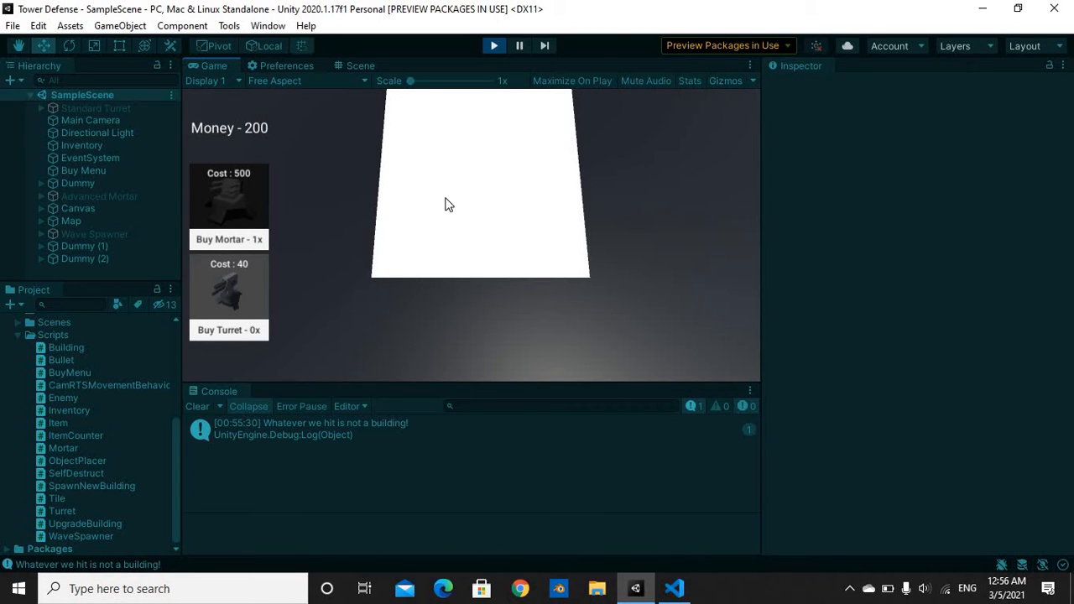
pyautogui.moveTo(265, 205)
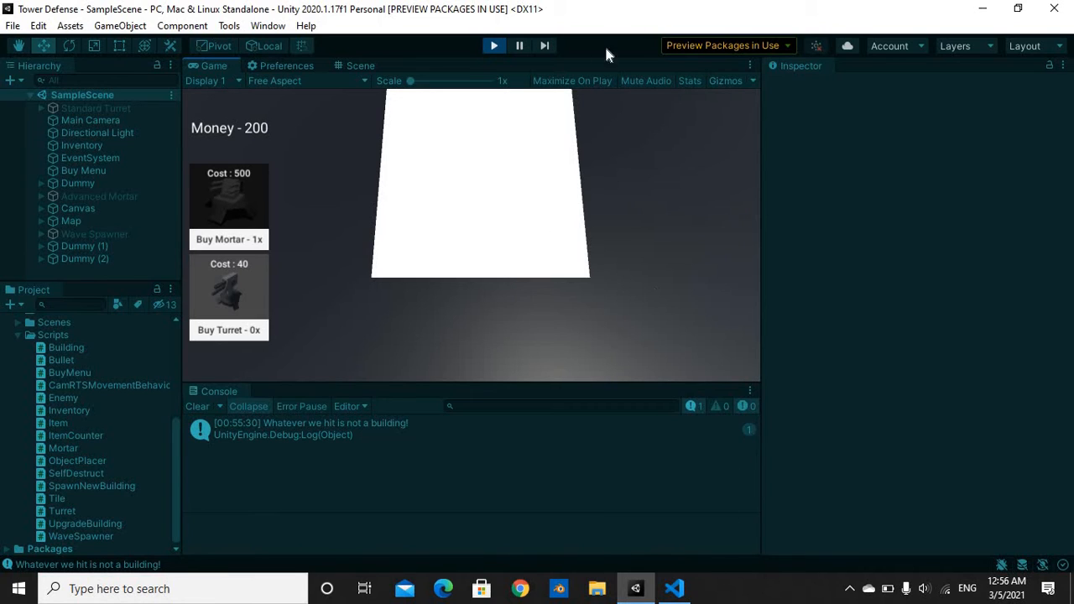
pyautogui.moveTo(567, 232)
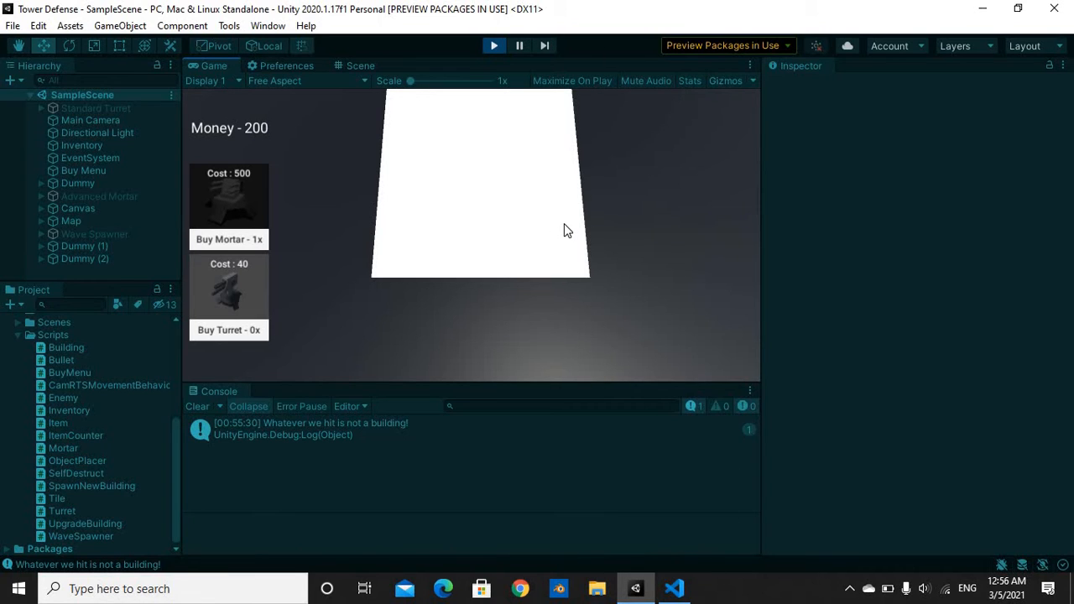
pyautogui.click(674, 587)
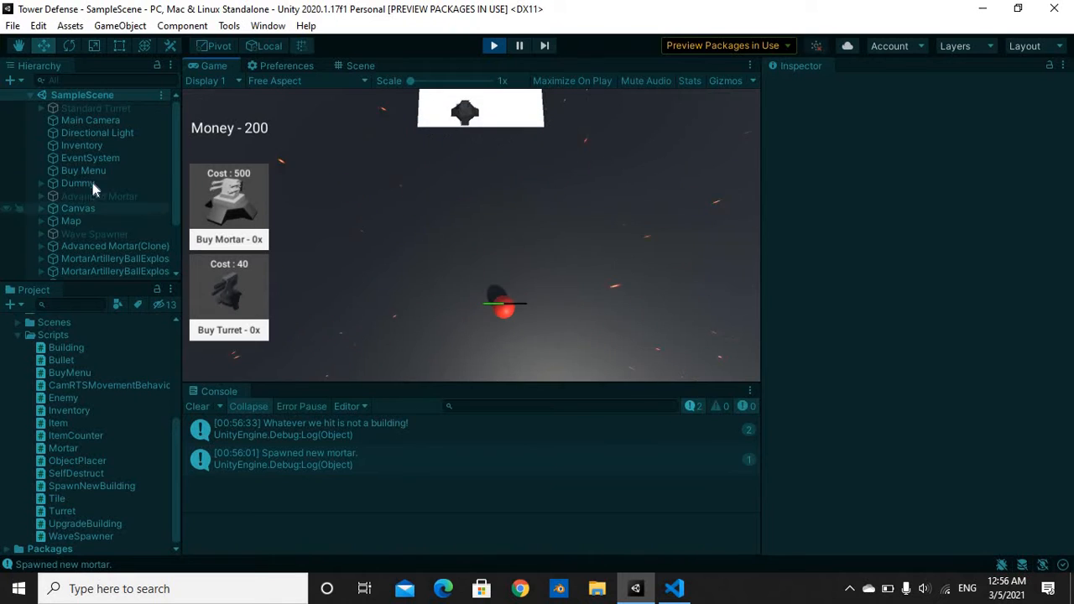
# Step: Select the Dummy object and stop the game, returning to the dummy-target scene
pyautogui.click(78, 183)
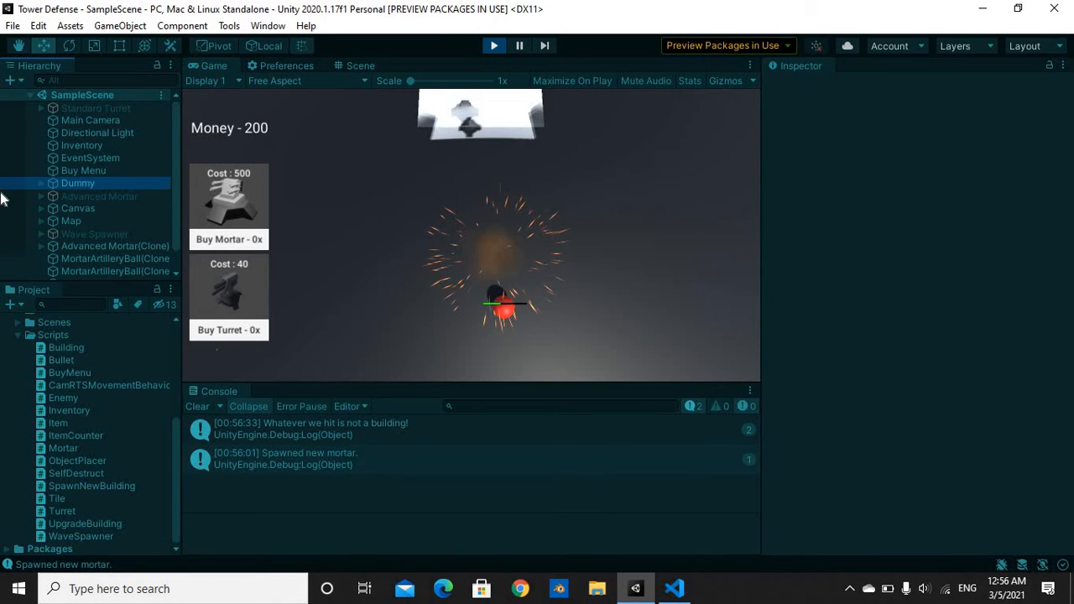
pyautogui.click(77, 183)
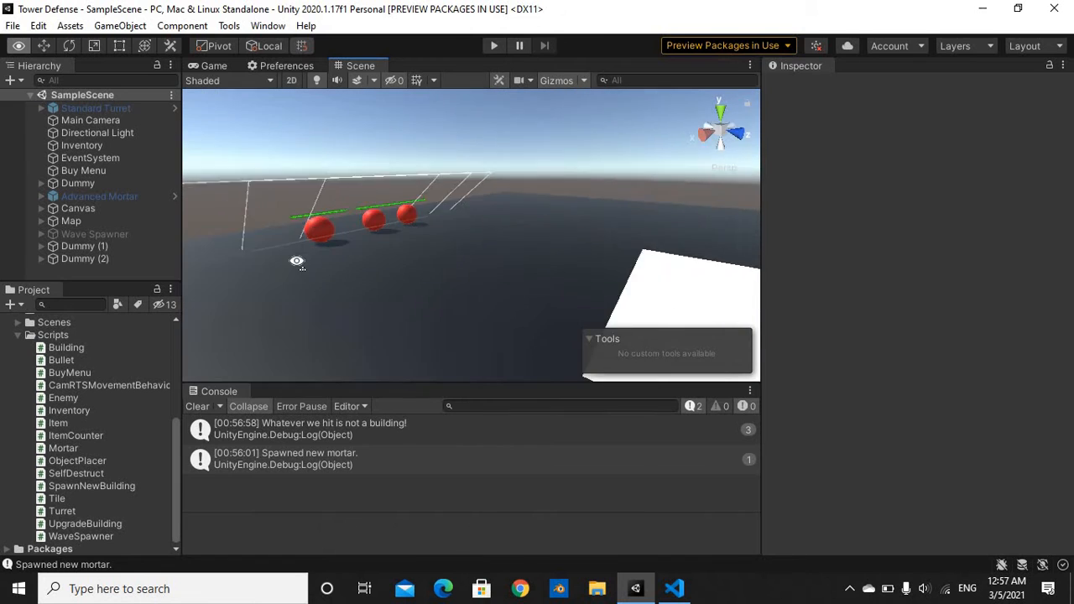
# Step: Switch to Visual Studio Code and review Mortar.cs attributes, Awake and UpdateTarget code
pyautogui.click(675, 587)
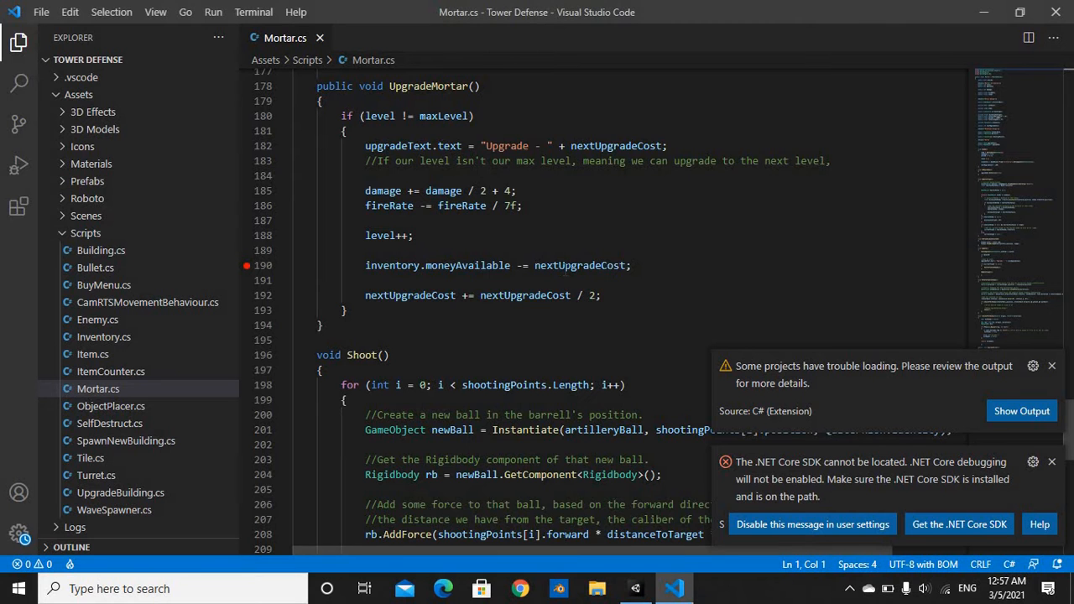
pyautogui.scroll(-3)
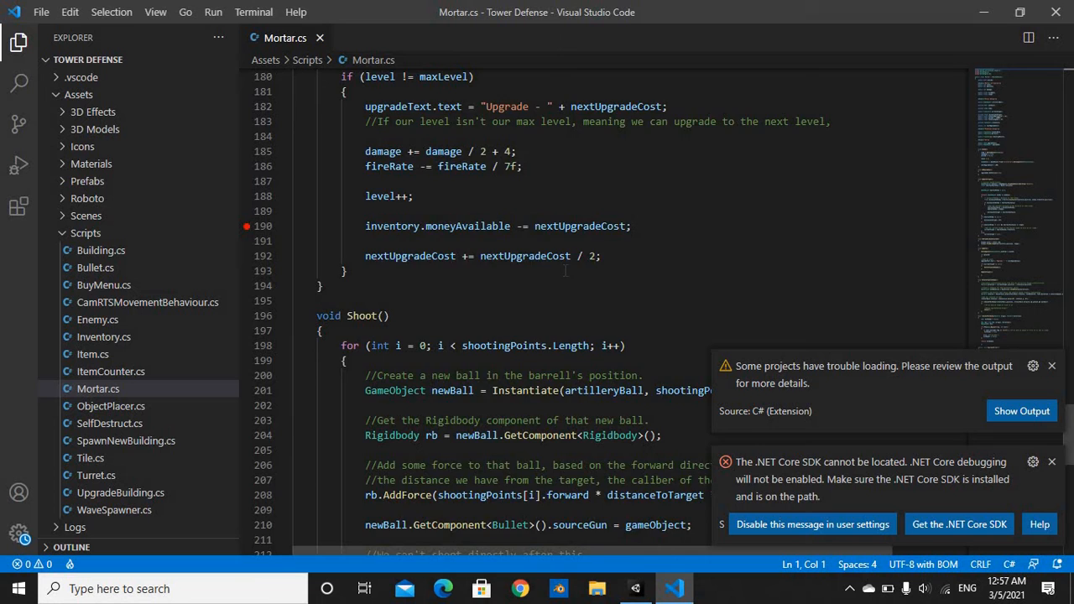
pyautogui.scroll(-3)
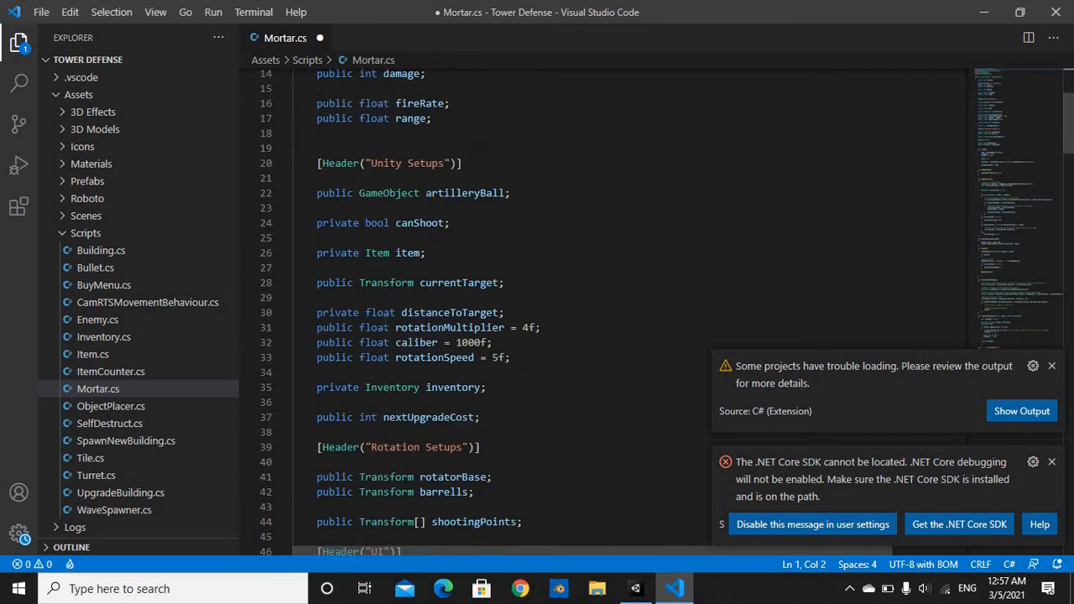
pyautogui.scroll(3)
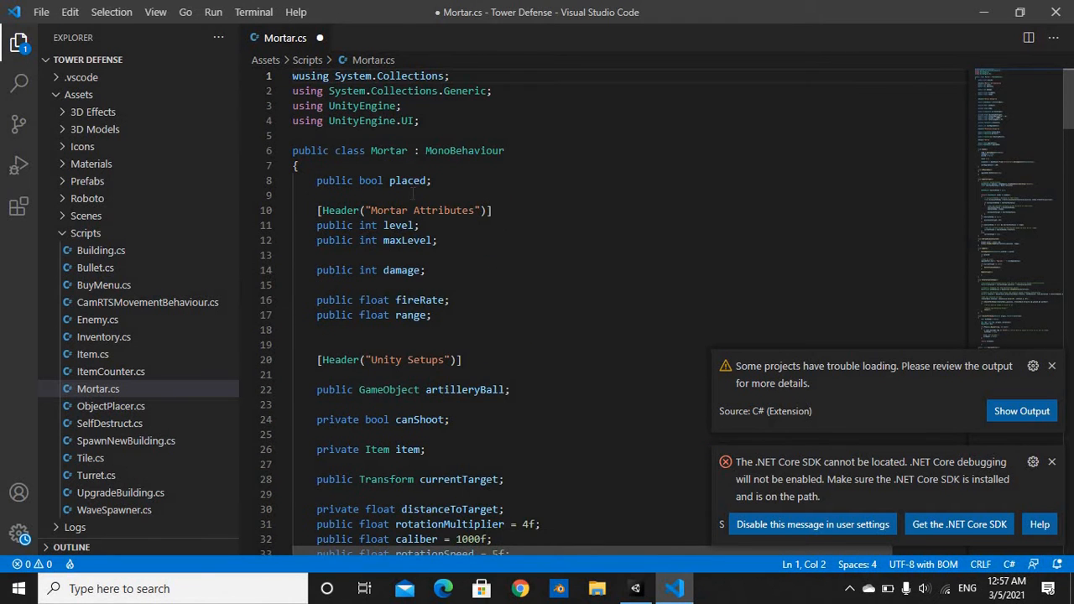
pyautogui.scroll(-3)
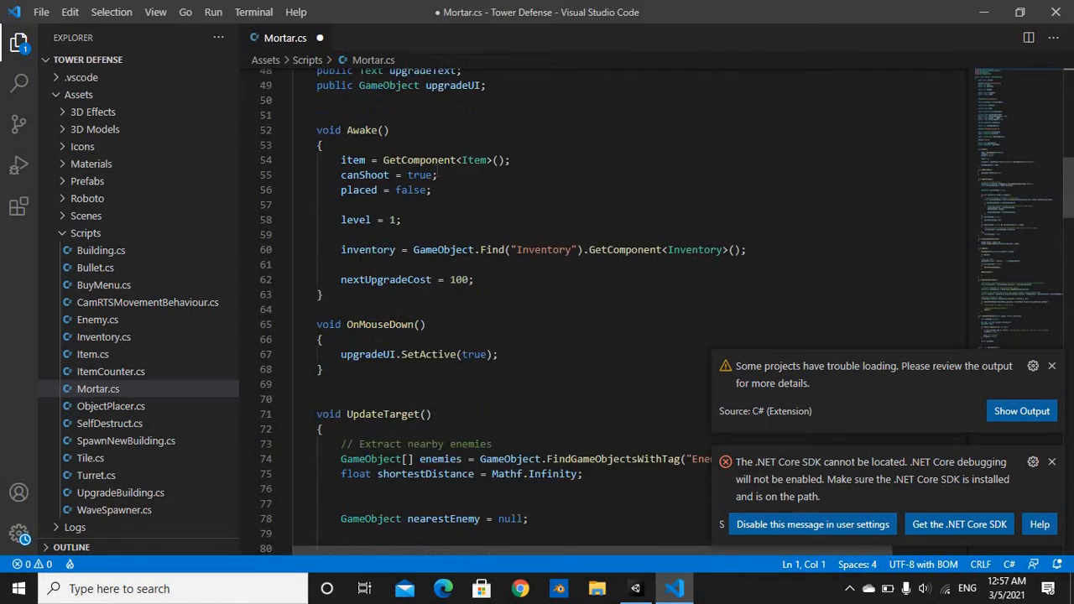
pyautogui.scroll(-3)
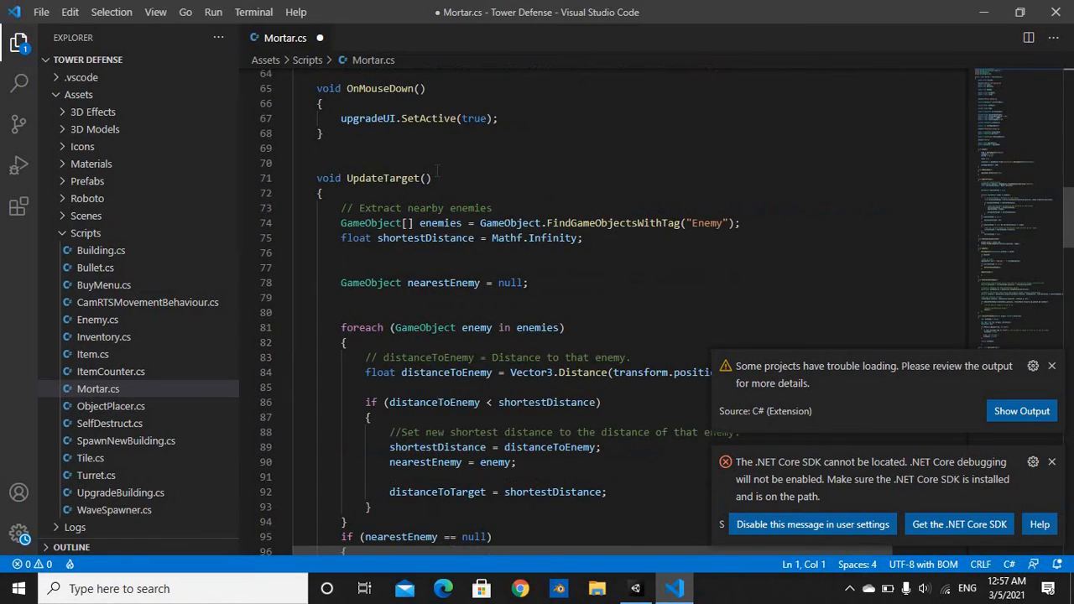
pyautogui.scroll(-3)
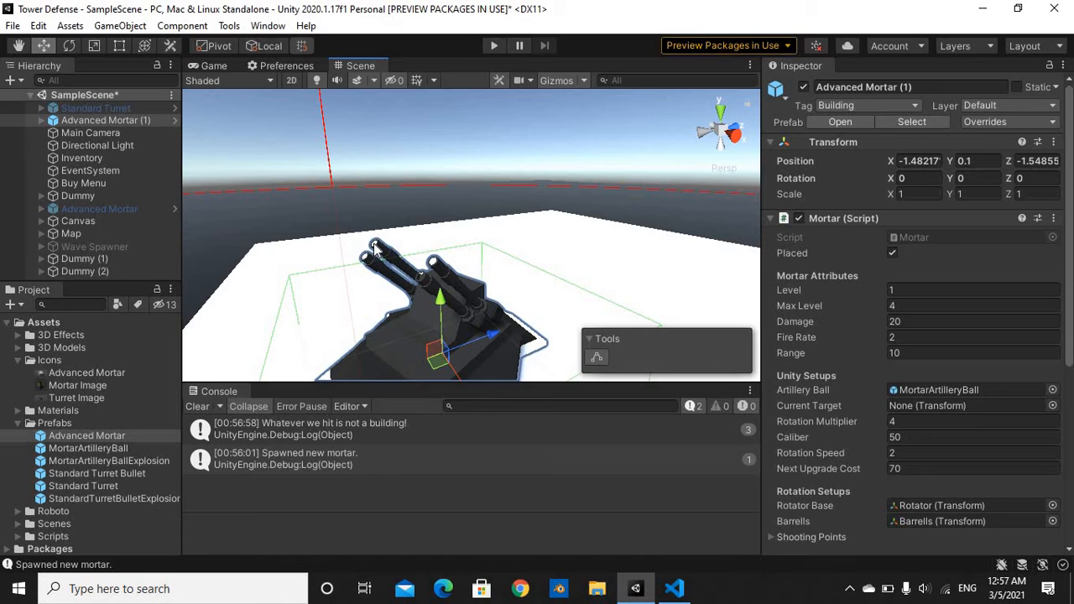
pyautogui.moveTo(379, 252)
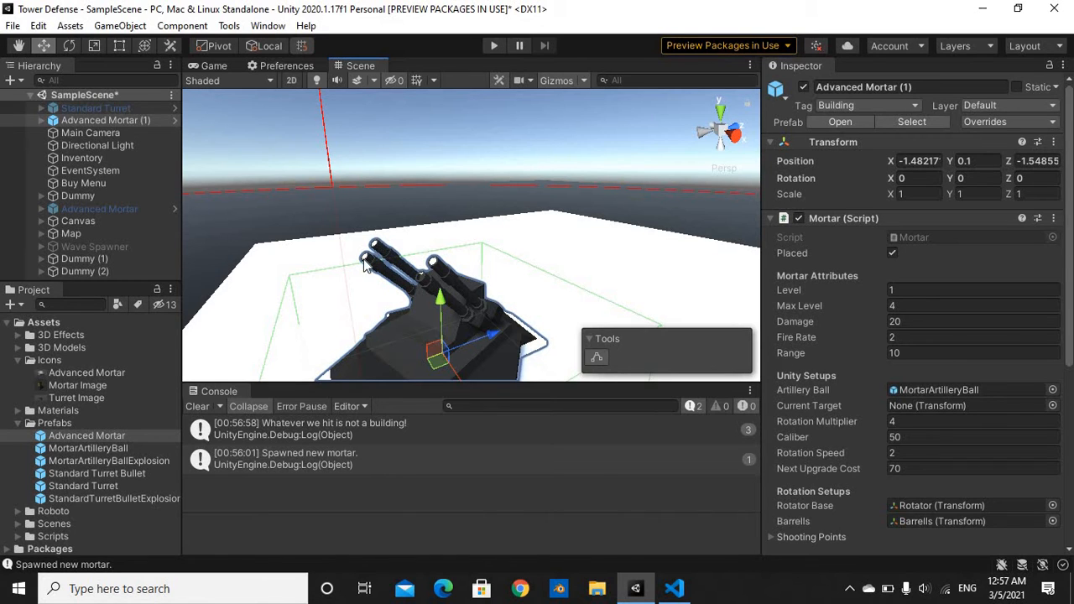
pyautogui.moveTo(417, 287)
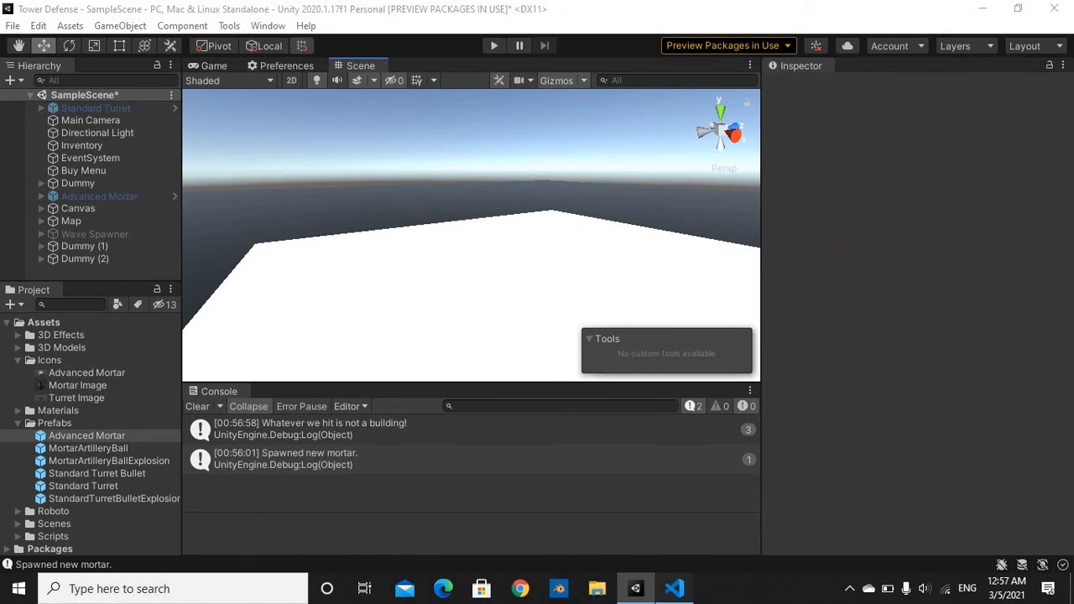
# Step: Return to Visual Studio Code to show the Shoot method of Mortar.cs
pyautogui.click(674, 588)
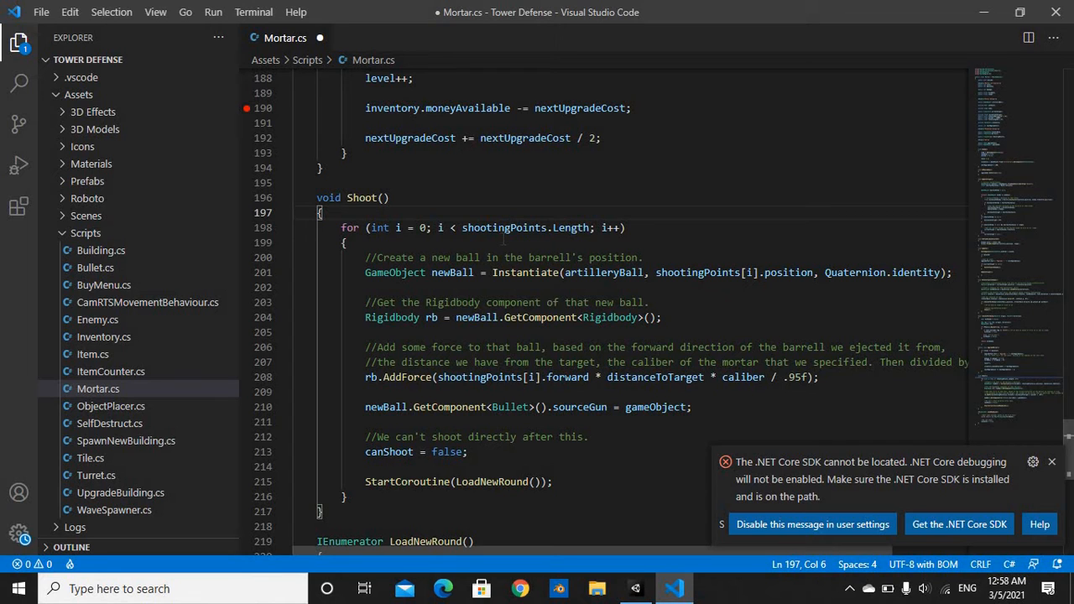
pyautogui.doubleClick(503, 228)
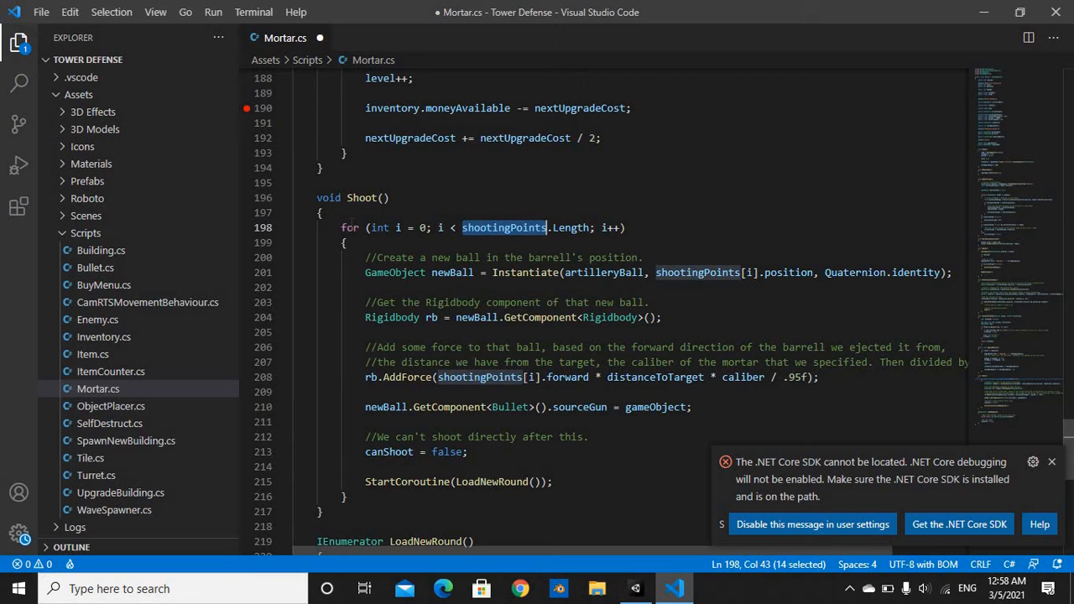
pyautogui.moveTo(463, 228); pyautogui.dragTo(644, 271)
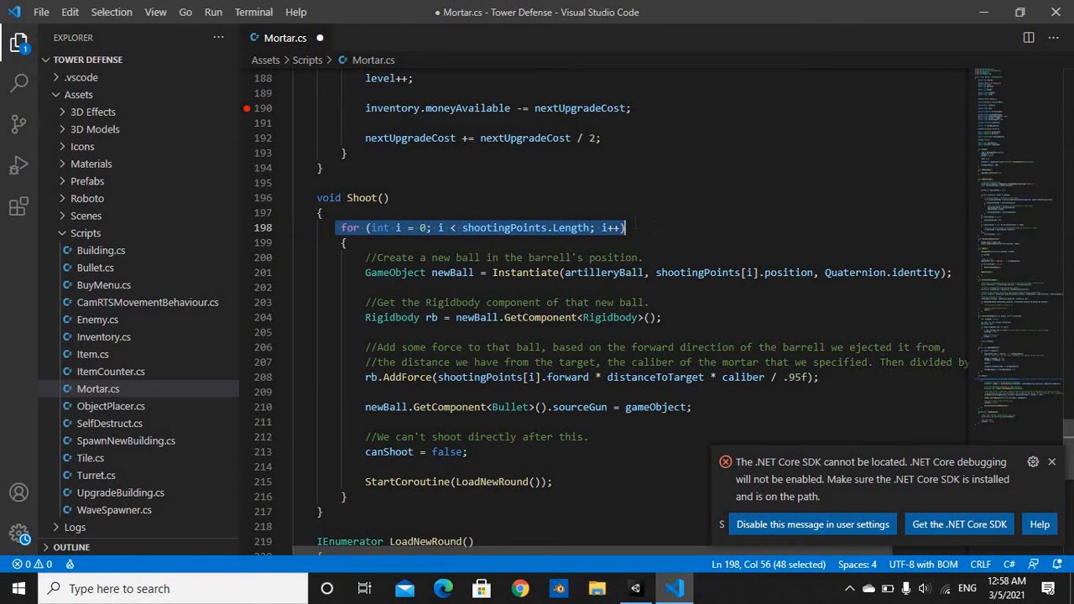
pyautogui.write('s')
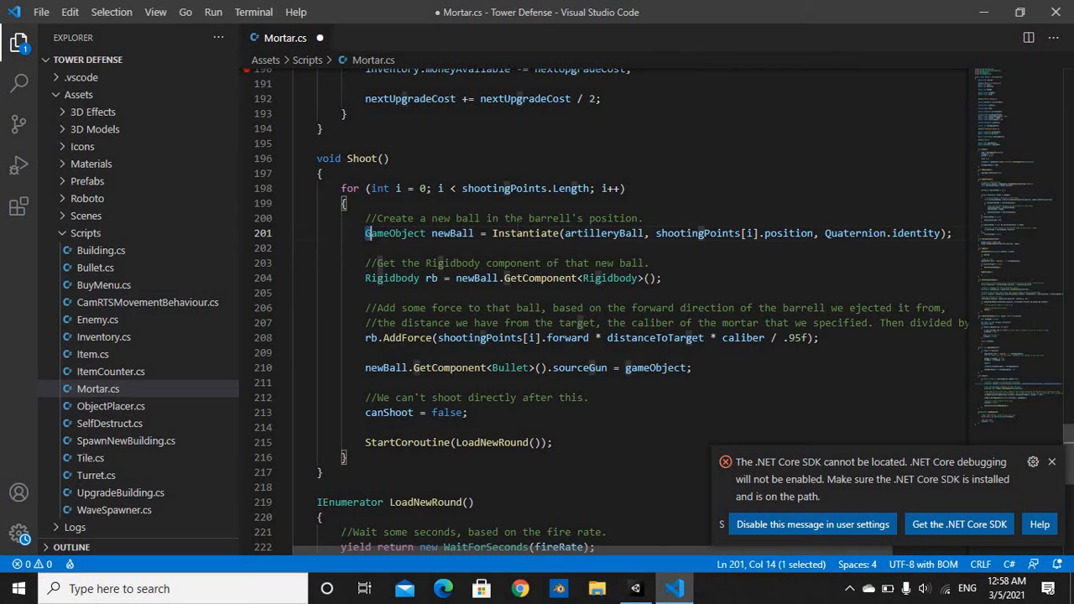
pyautogui.moveTo(366, 233); pyautogui.dragTo(661, 234)
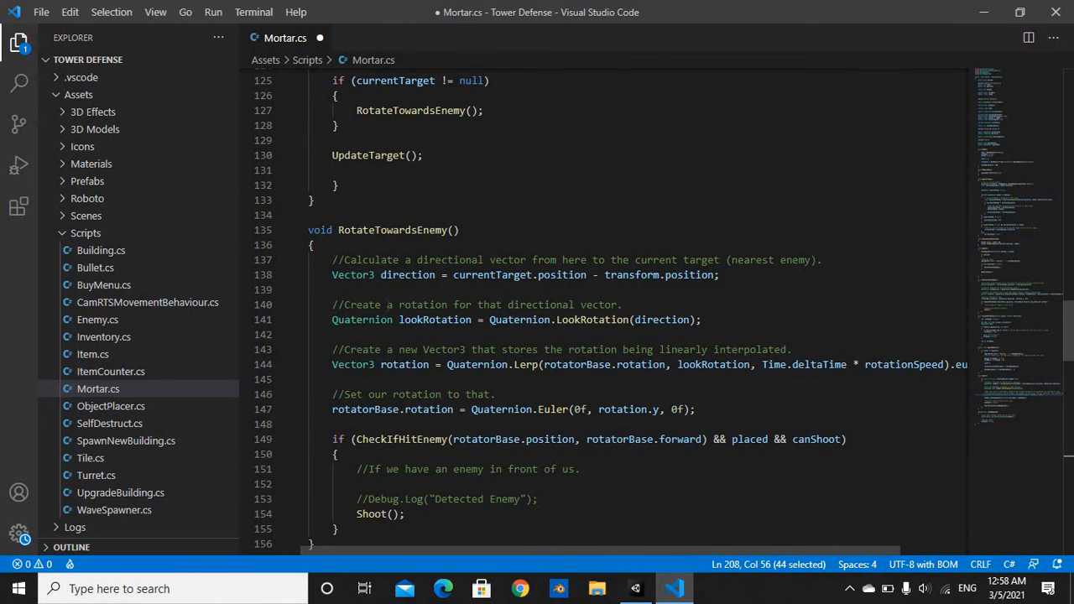
# Step: Scroll through Mortar.cs reviewing the targeting and upgrade code
pyautogui.scroll(3)
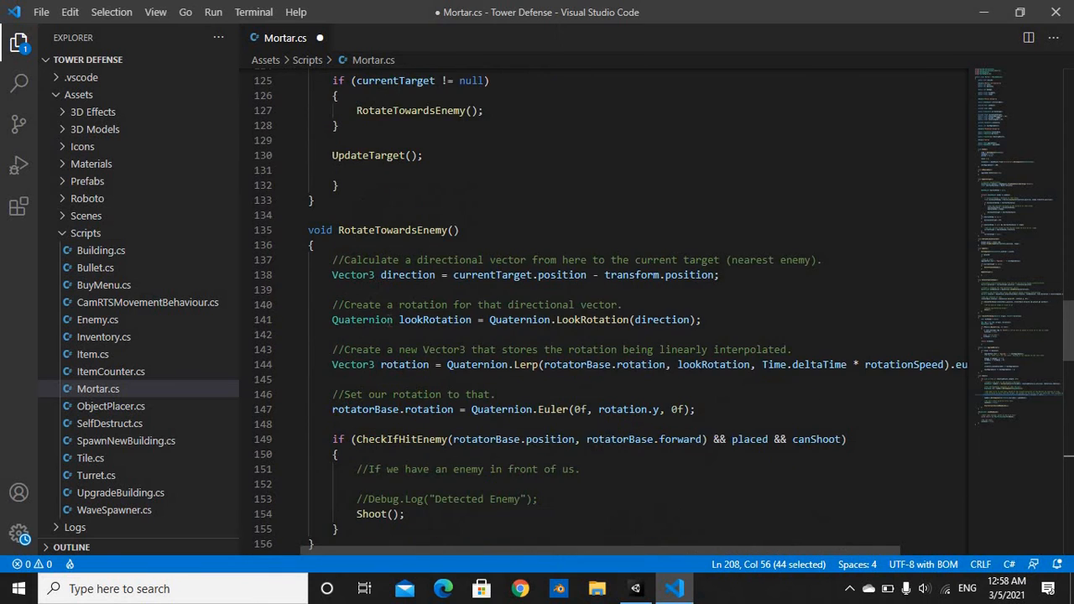
pyautogui.scroll(-3)
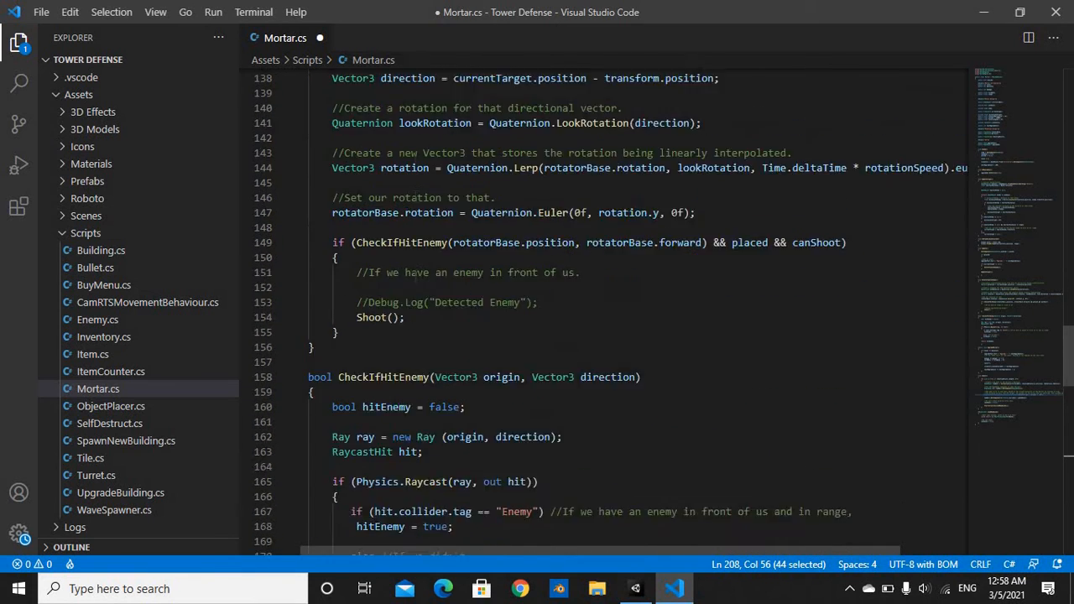
pyautogui.scroll(-3)
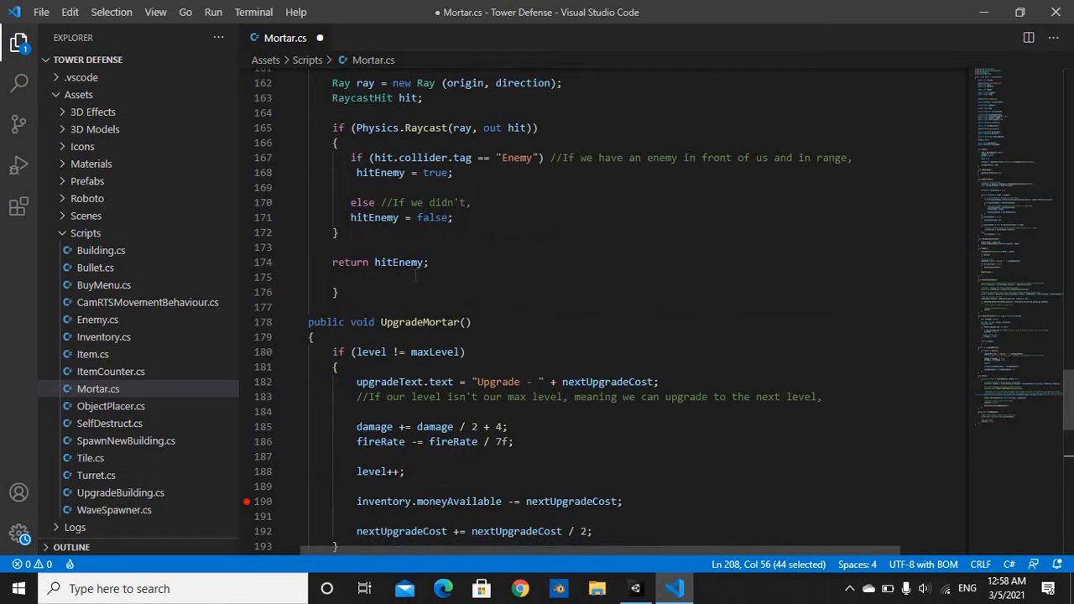
pyautogui.scroll(-3)
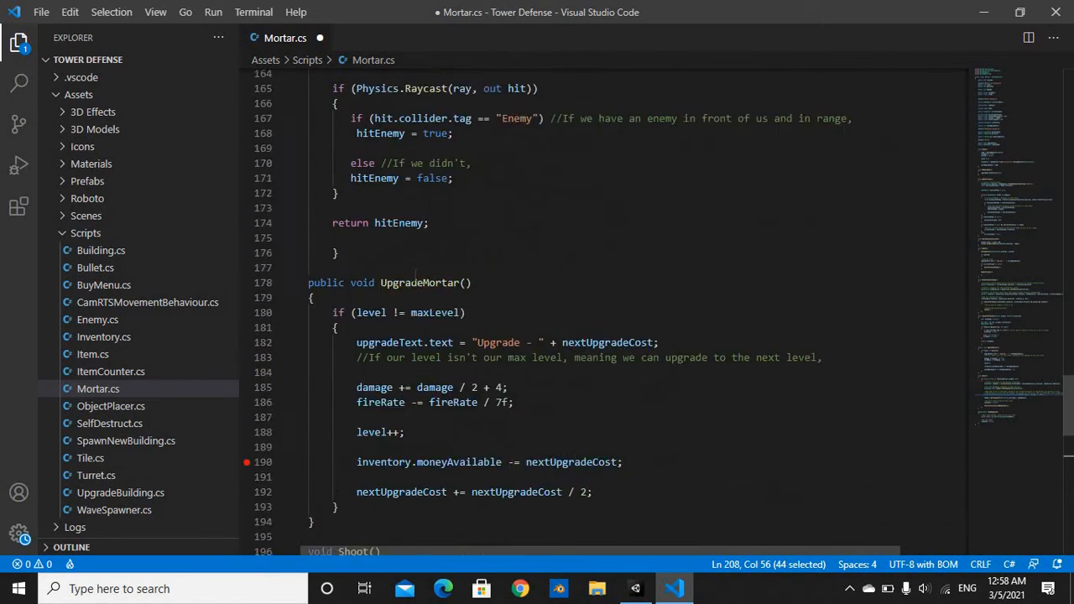
pyautogui.scroll(3)
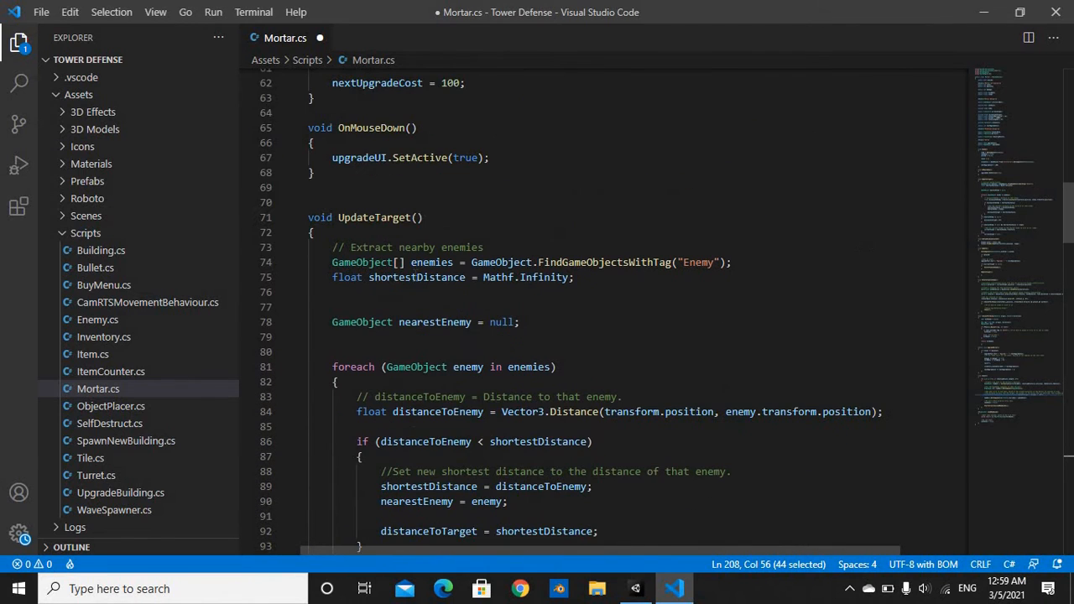
pyautogui.scroll(-3)
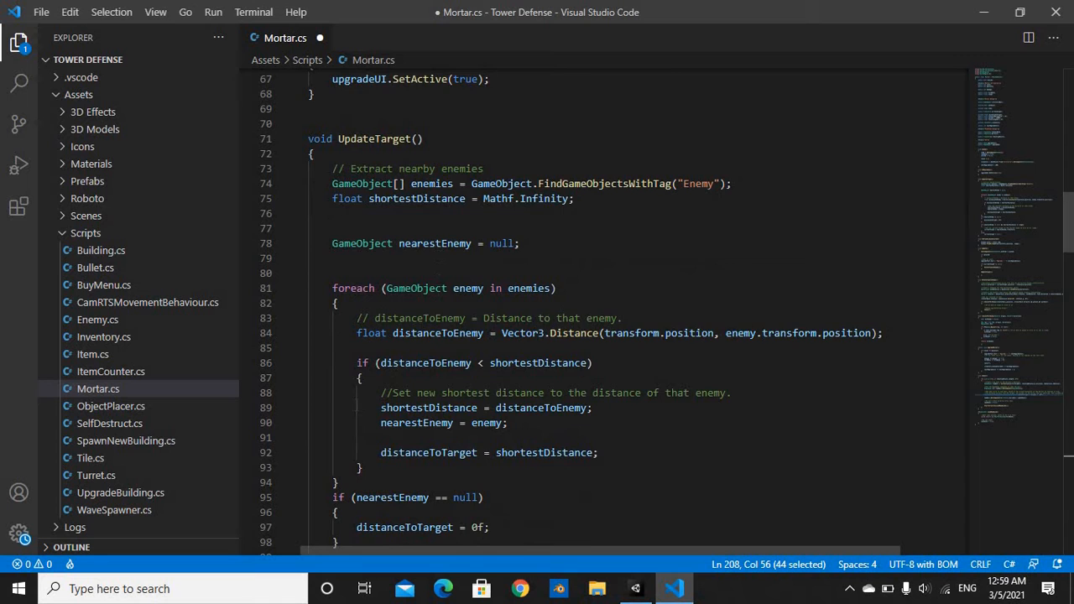
pyautogui.scroll(-3)
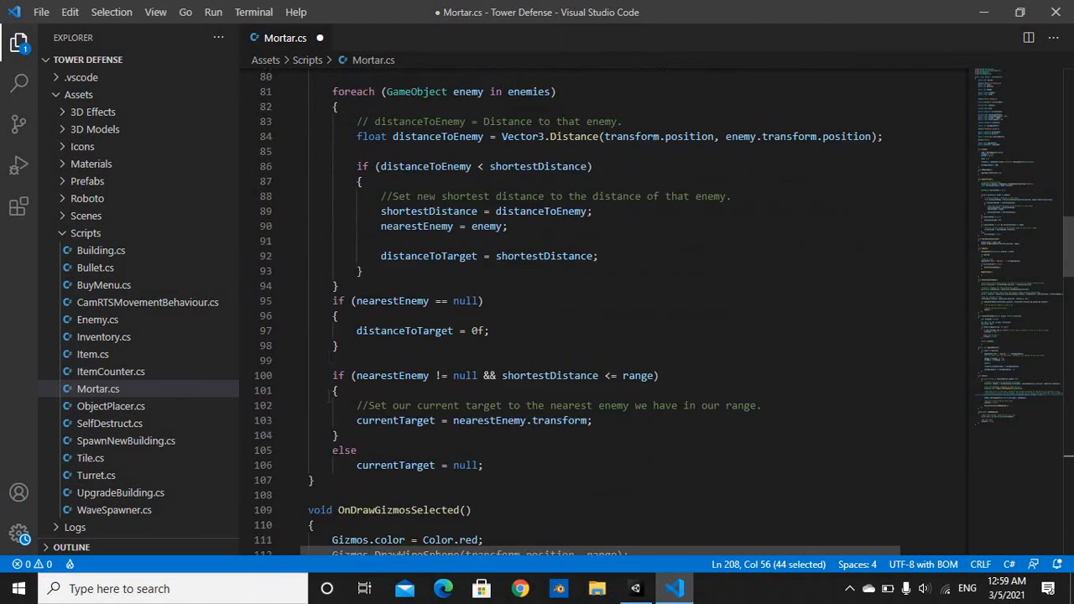
pyautogui.scroll(3)
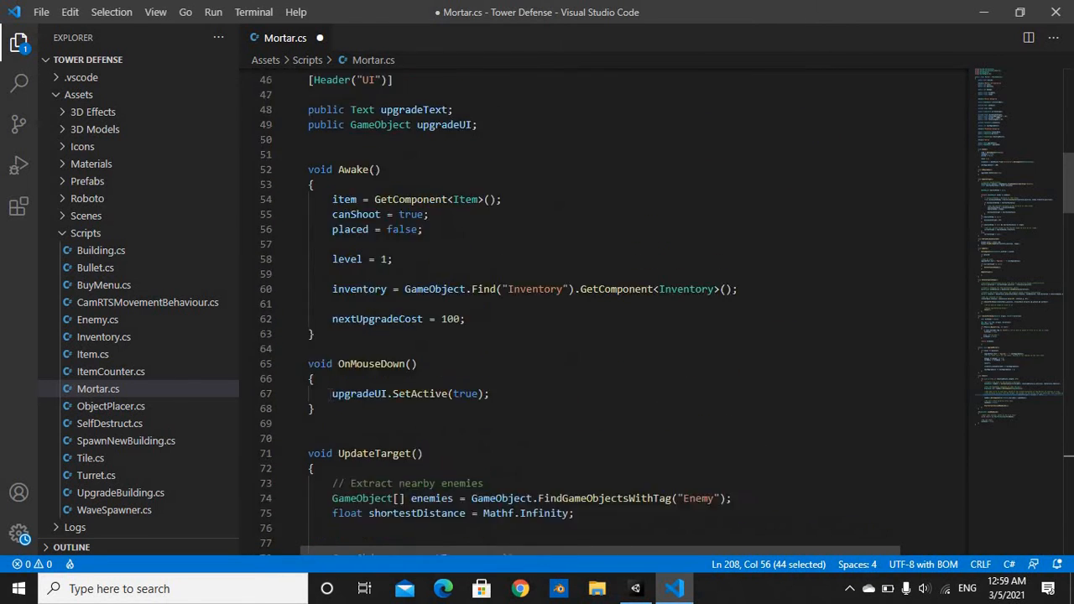
pyautogui.scroll(-3)
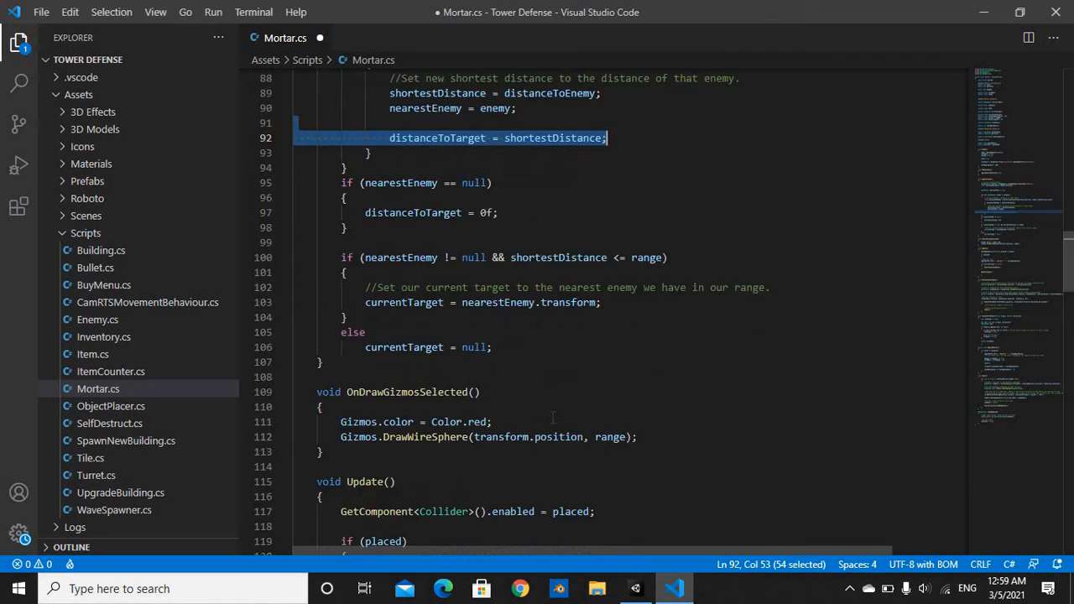
# Step: Review the shooting code and highlight the caliber term in the Shoot force calculation
pyautogui.scroll(-3)
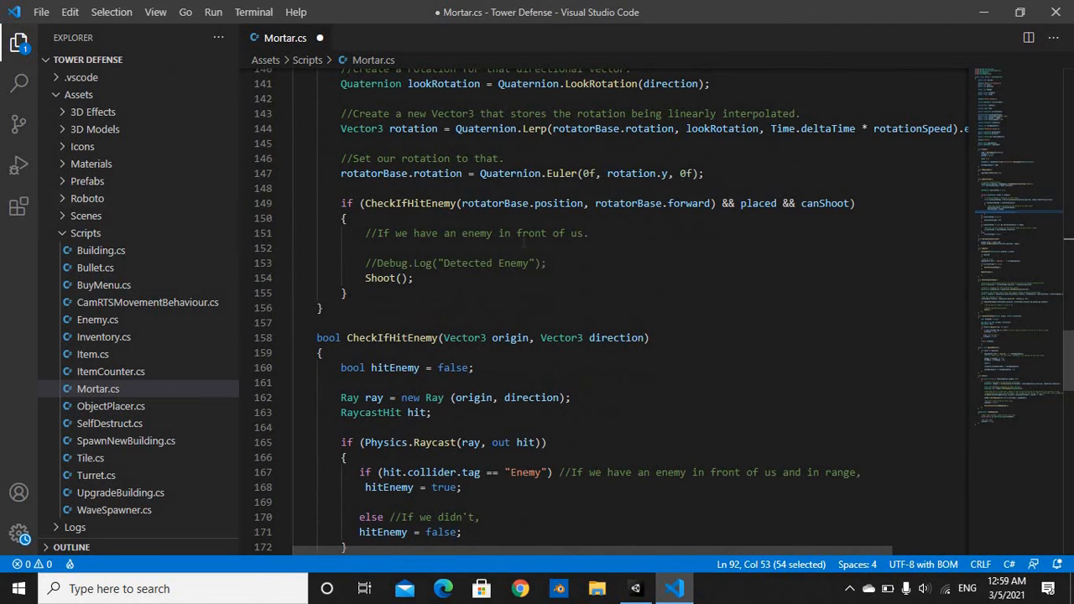
pyautogui.scroll(-3)
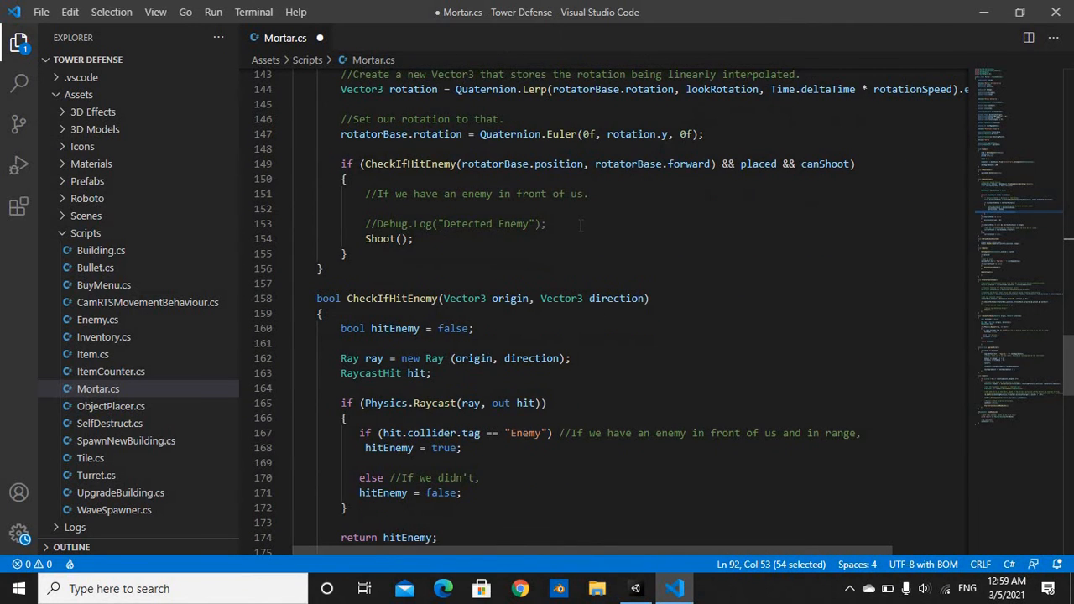
pyautogui.scroll(-3)
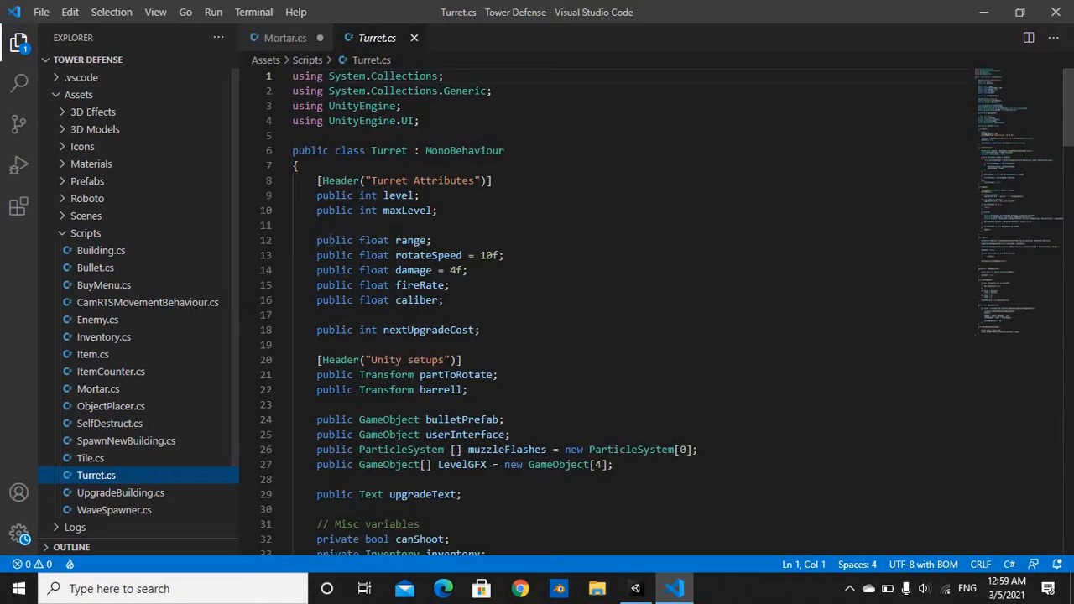
pyautogui.scroll(-3)
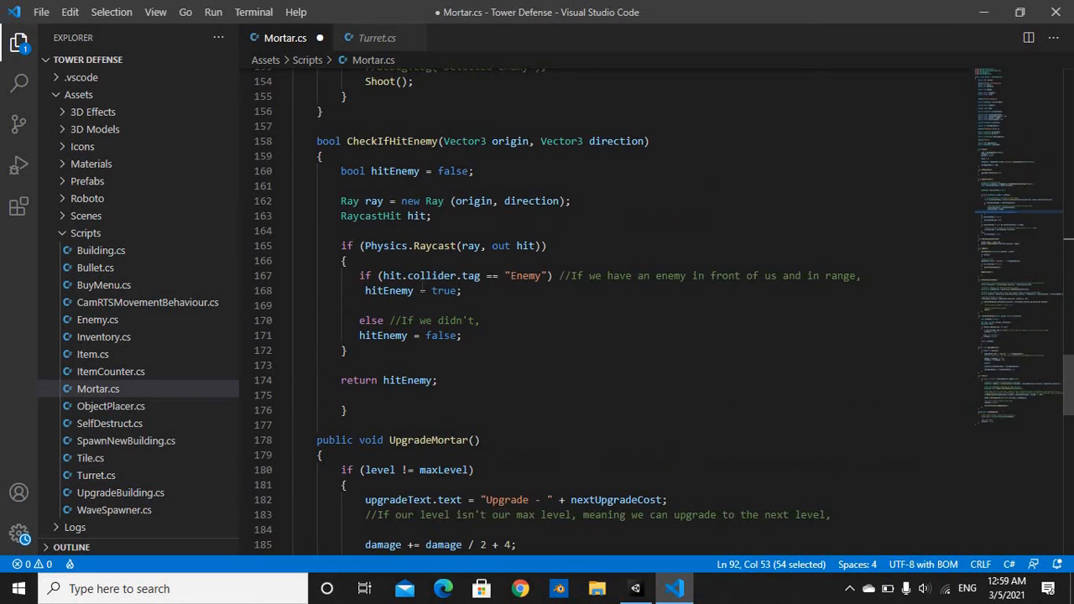
pyautogui.scroll(-3)
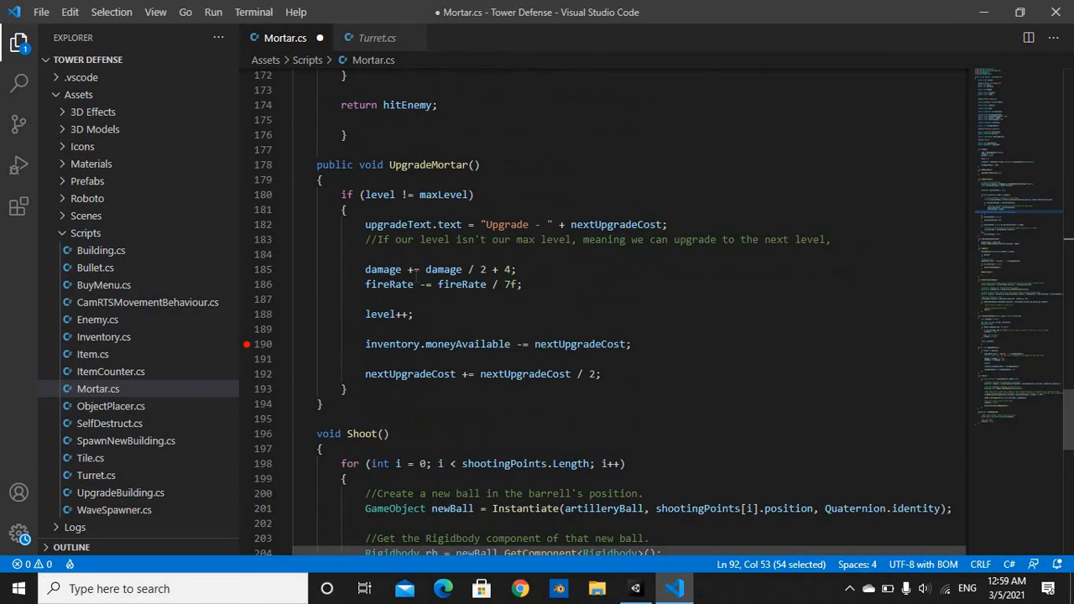
pyautogui.scroll(-3)
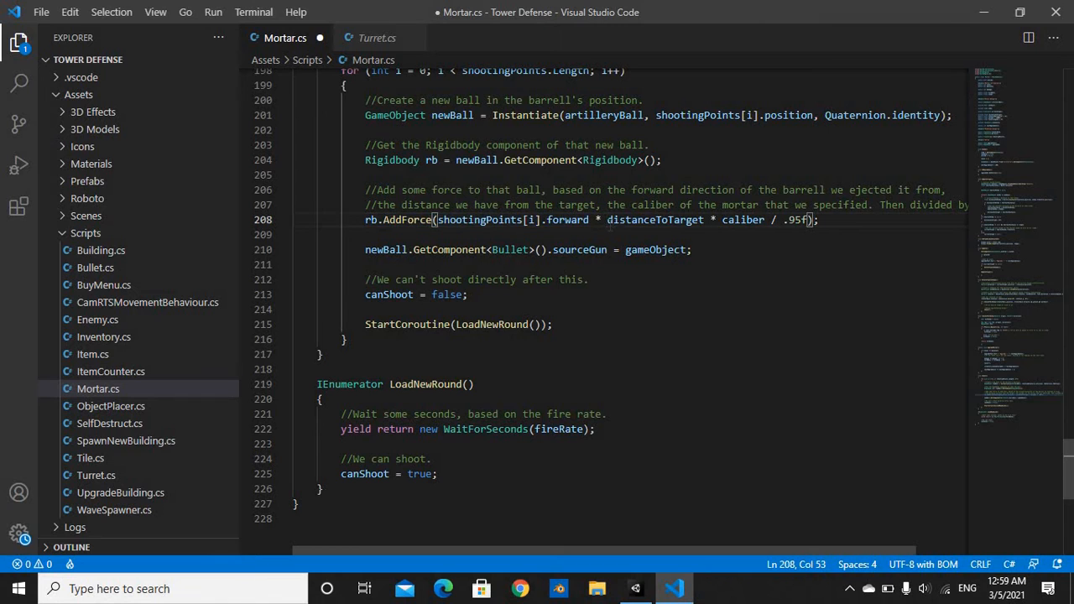
pyautogui.doubleClick(654, 218)
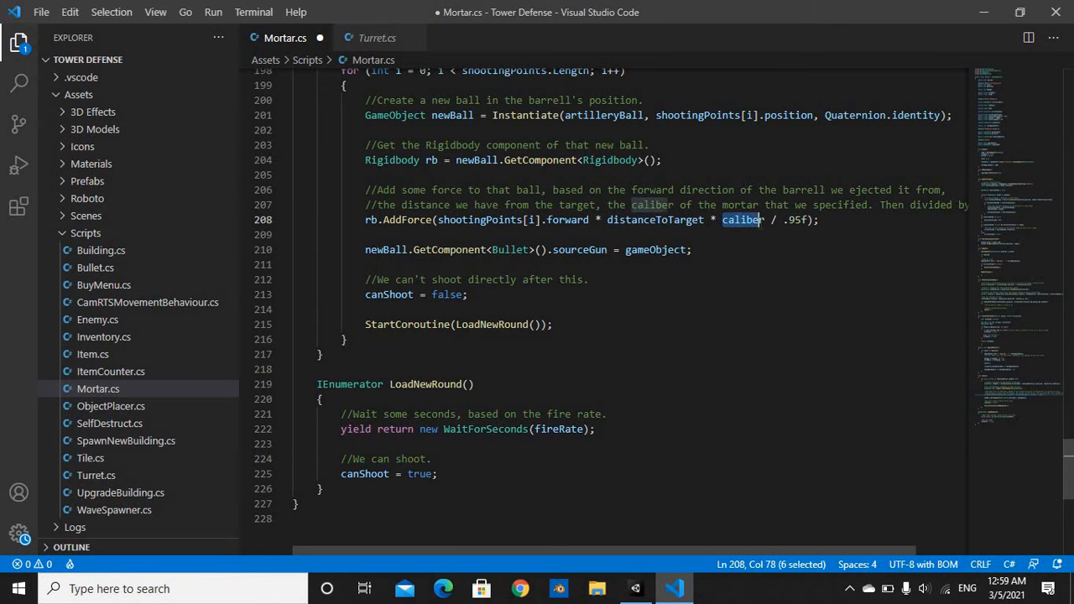
pyautogui.press('shift+right')
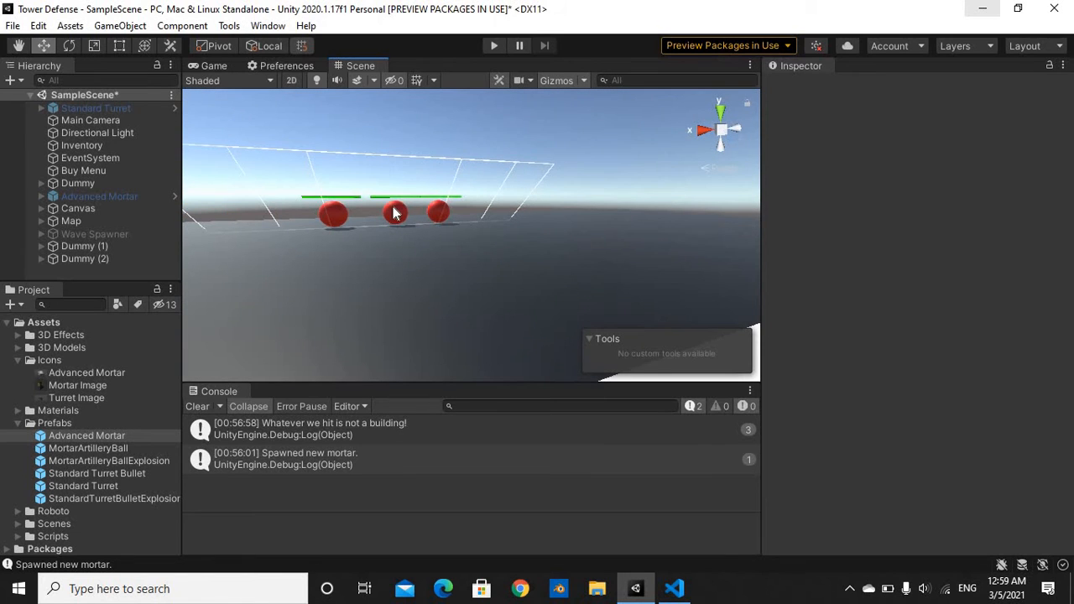
pyautogui.click(392, 211)
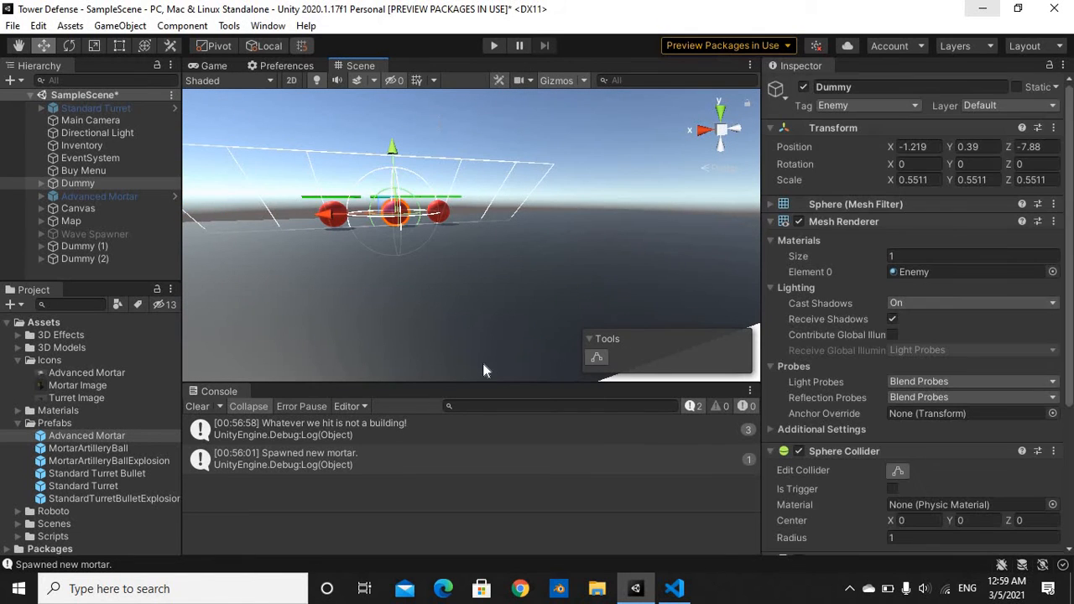
pyautogui.click(94, 234)
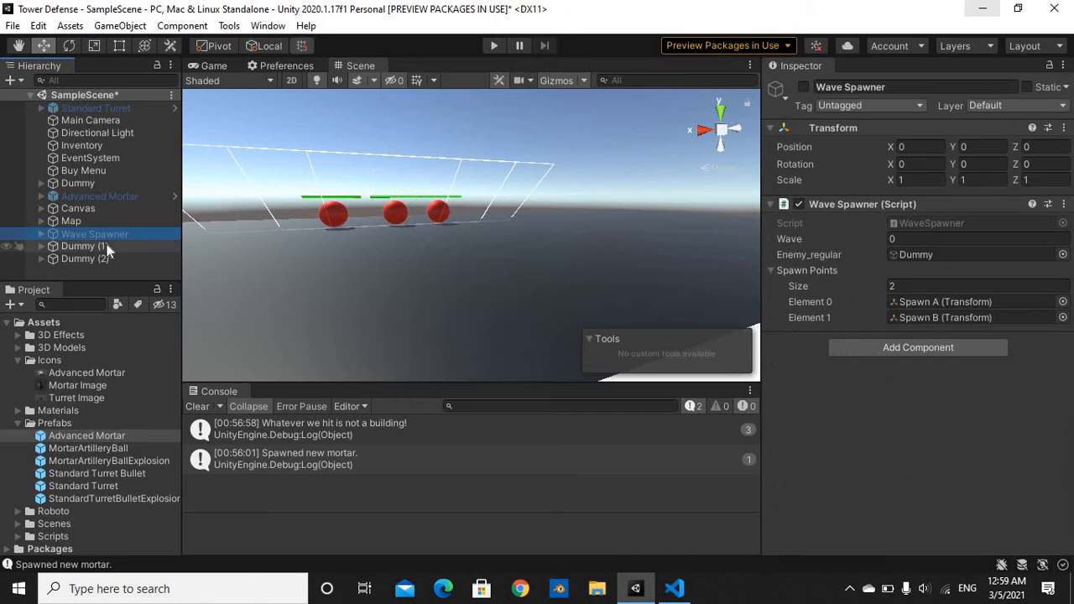
pyautogui.click(84, 245)
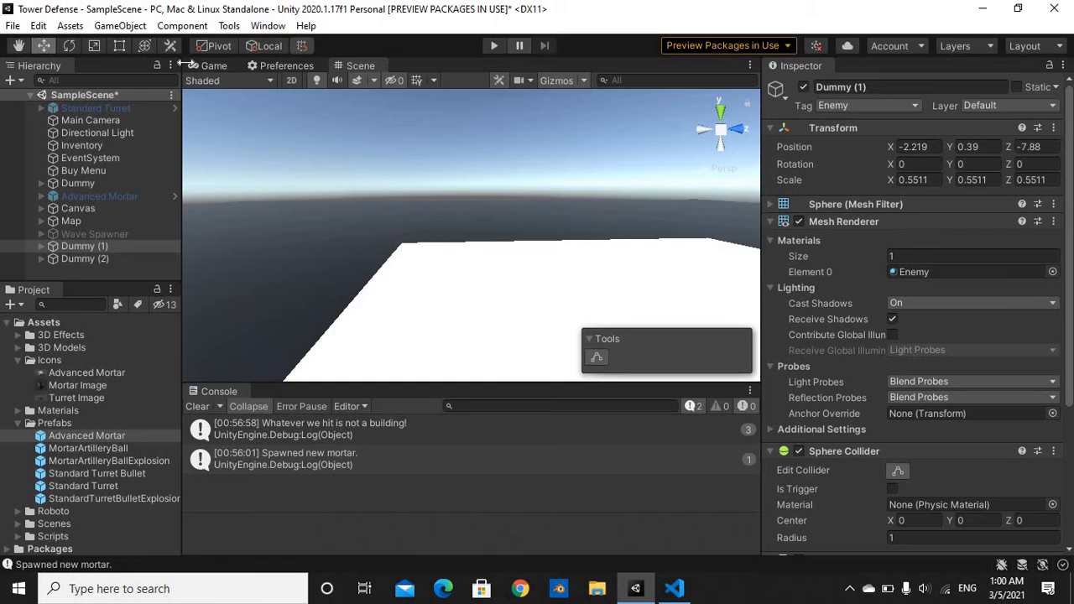
pyautogui.click(493, 45)
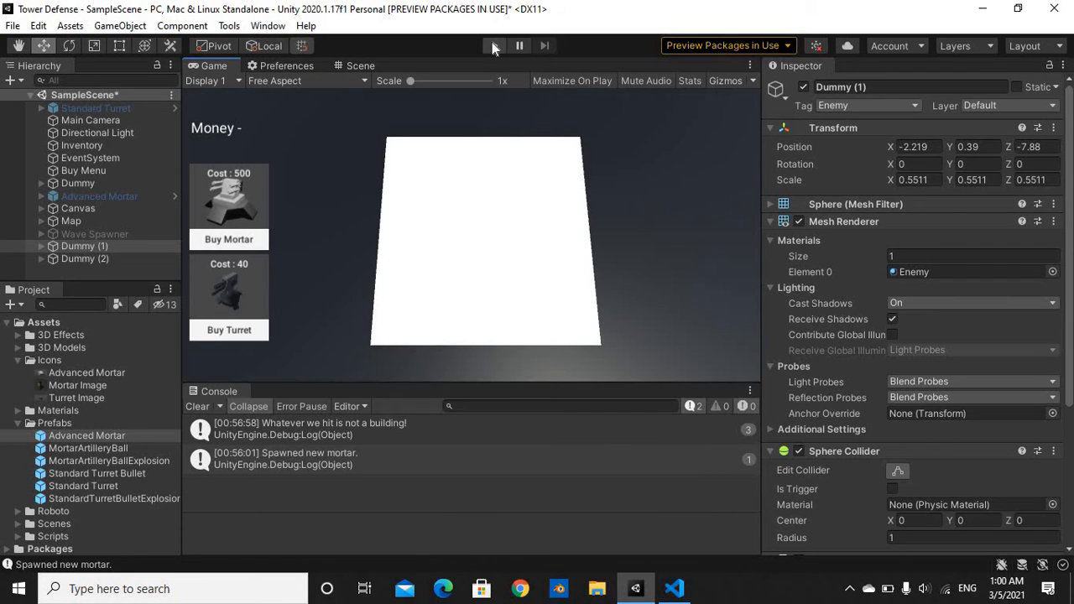
pyautogui.click(493, 45)
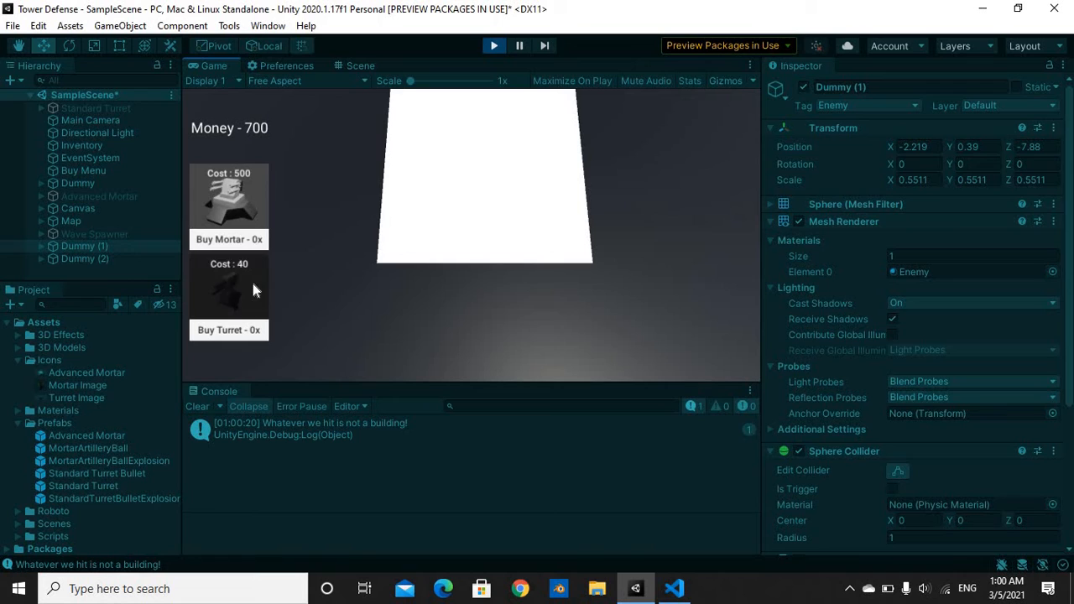
pyautogui.click(228, 197)
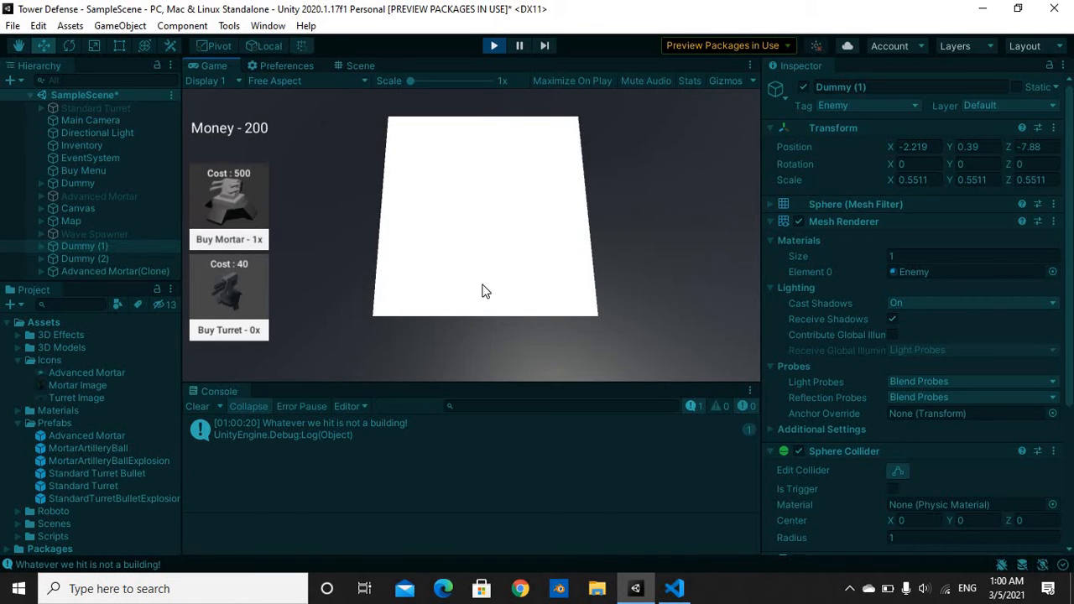
pyautogui.click(229, 238)
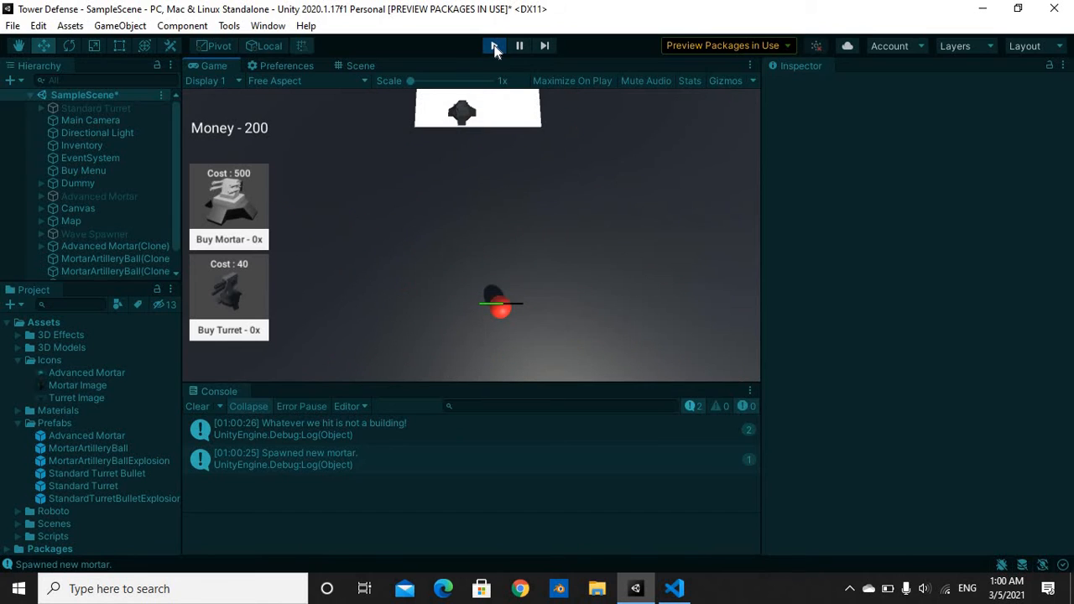
pyautogui.click(493, 46)
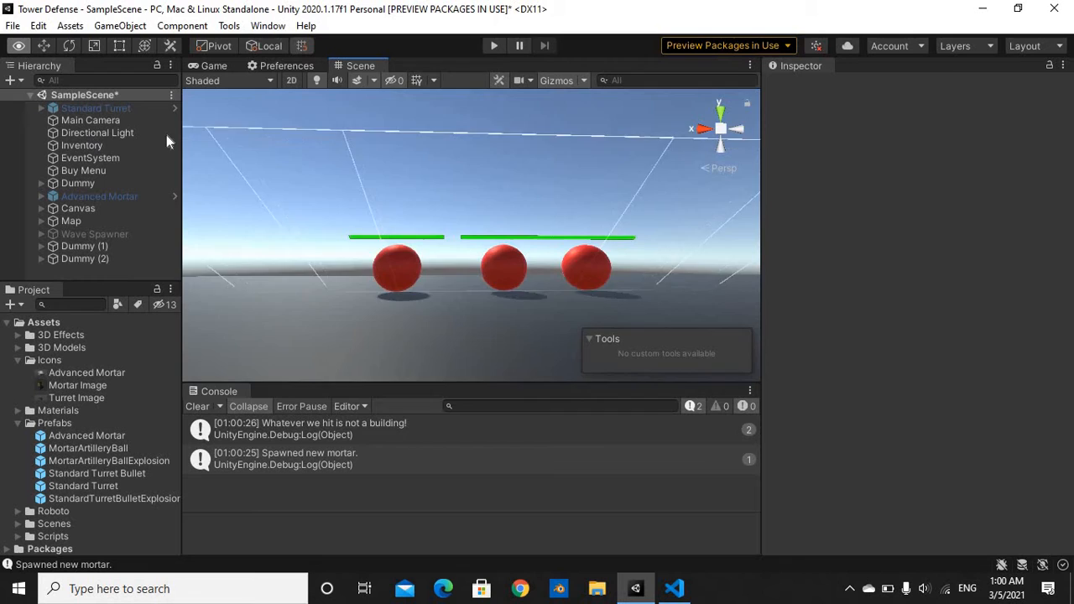
pyautogui.scroll(-3)
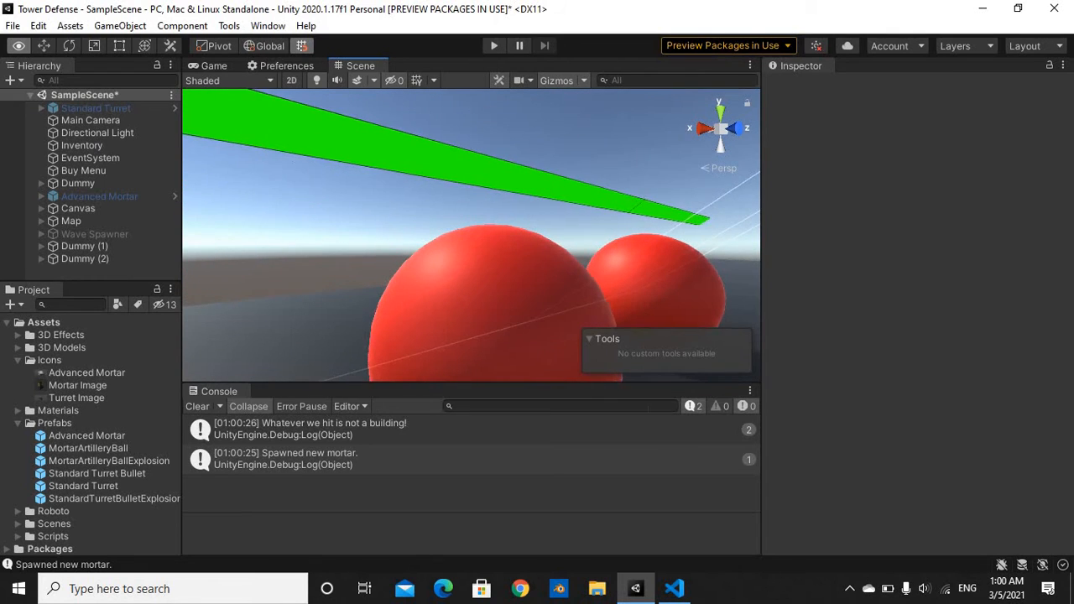
pyautogui.click(675, 587)
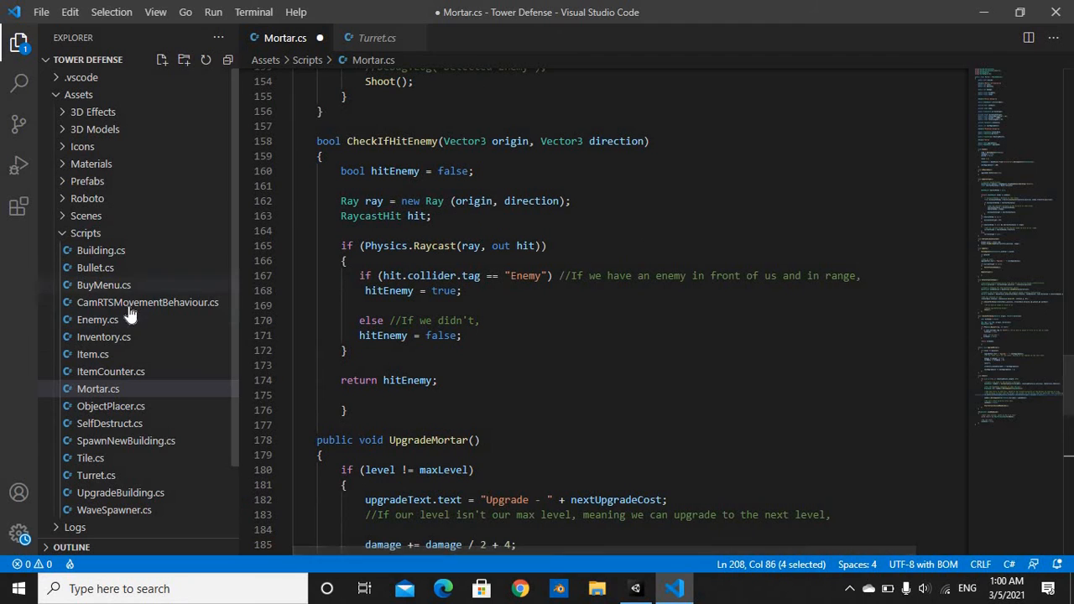
pyautogui.scroll(-3)
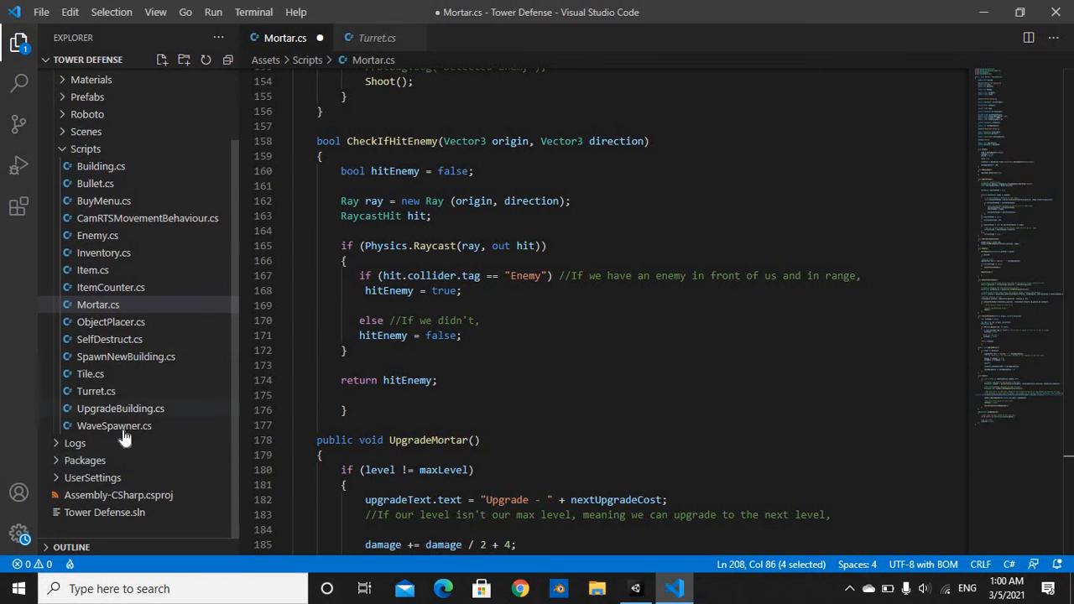
pyautogui.moveTo(121, 409)
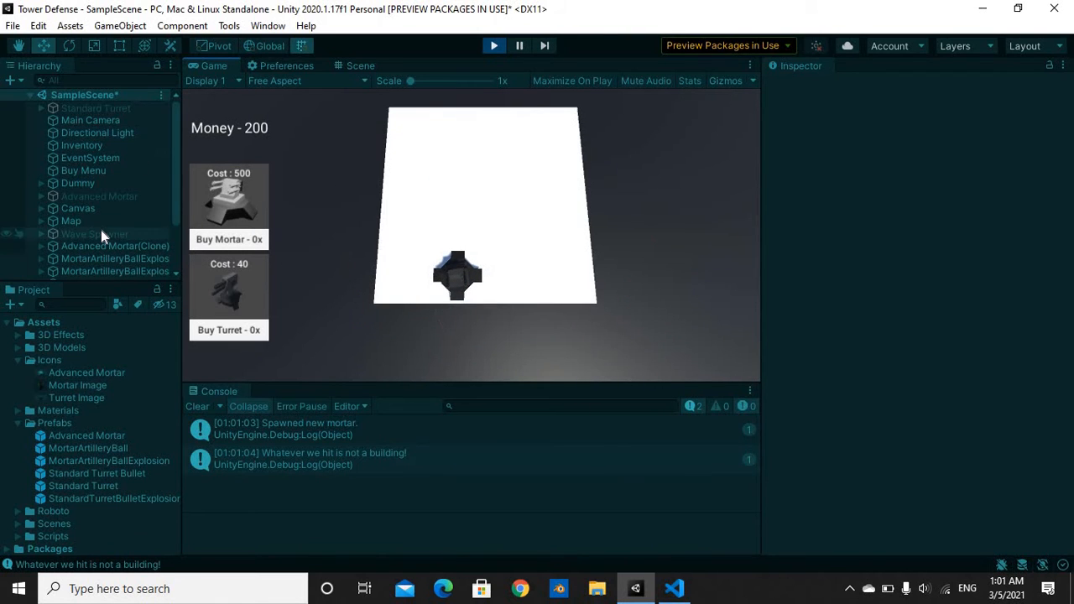
# Step: Upgrade the placed mortar into negative money, then get a turret purchase refused for lack of money
pyautogui.click(114, 245)
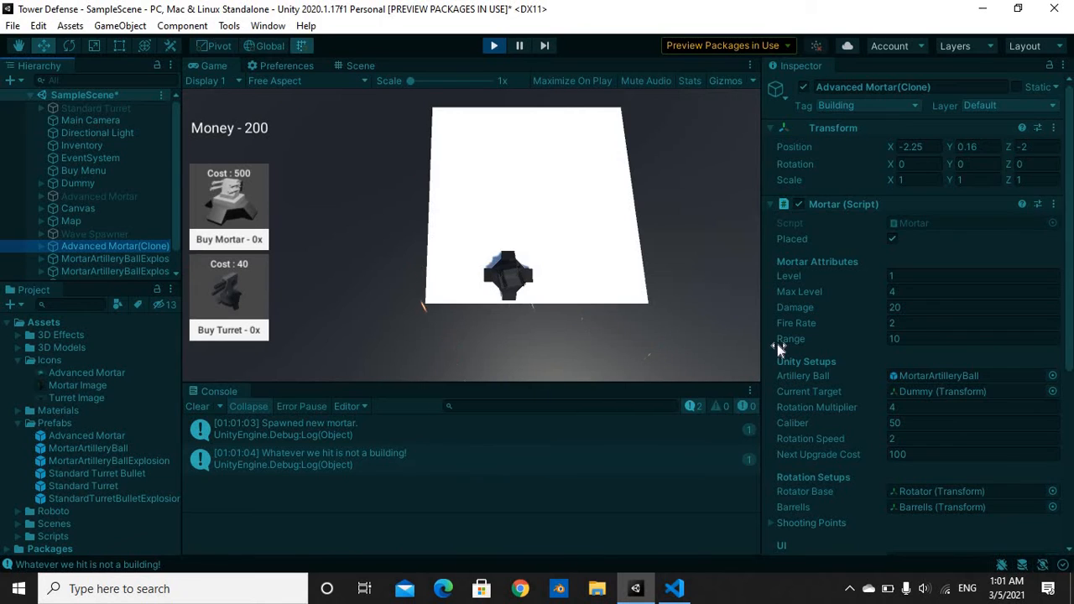
pyautogui.moveTo(517, 316)
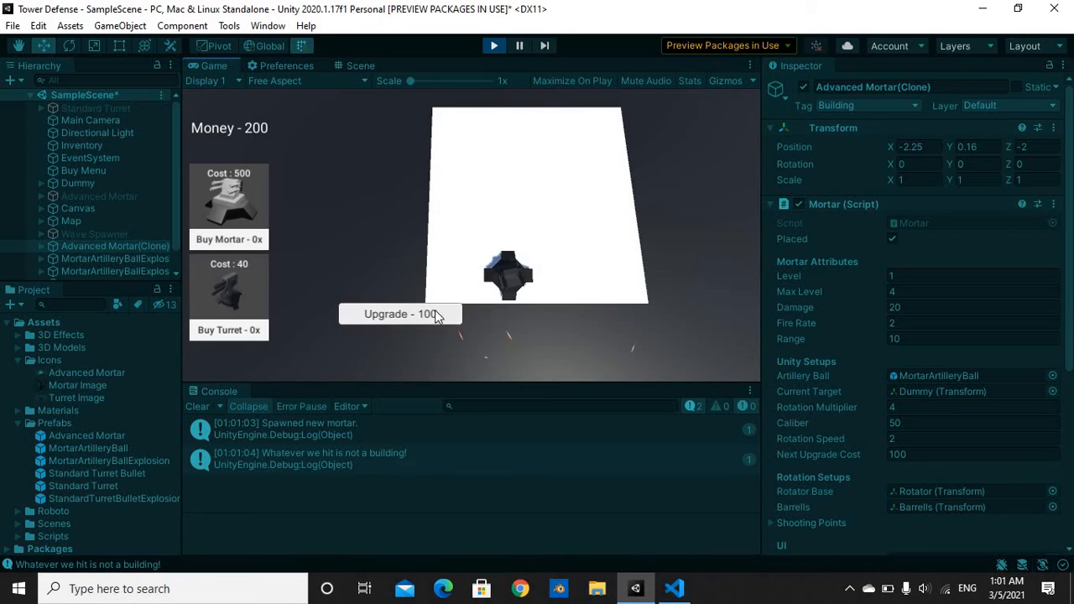
pyautogui.click(399, 314)
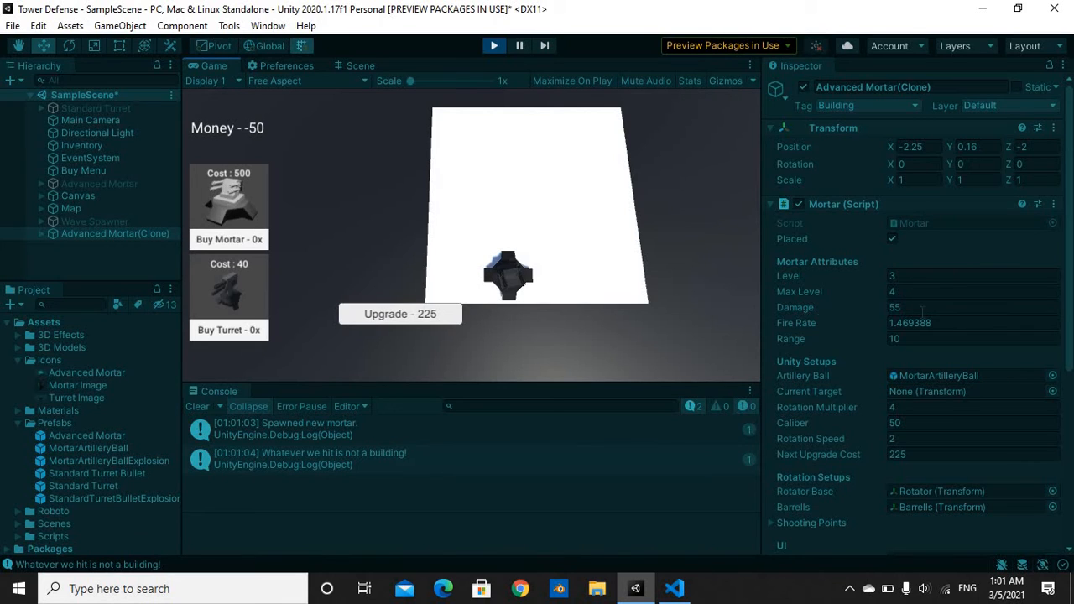
pyautogui.click(973, 307)
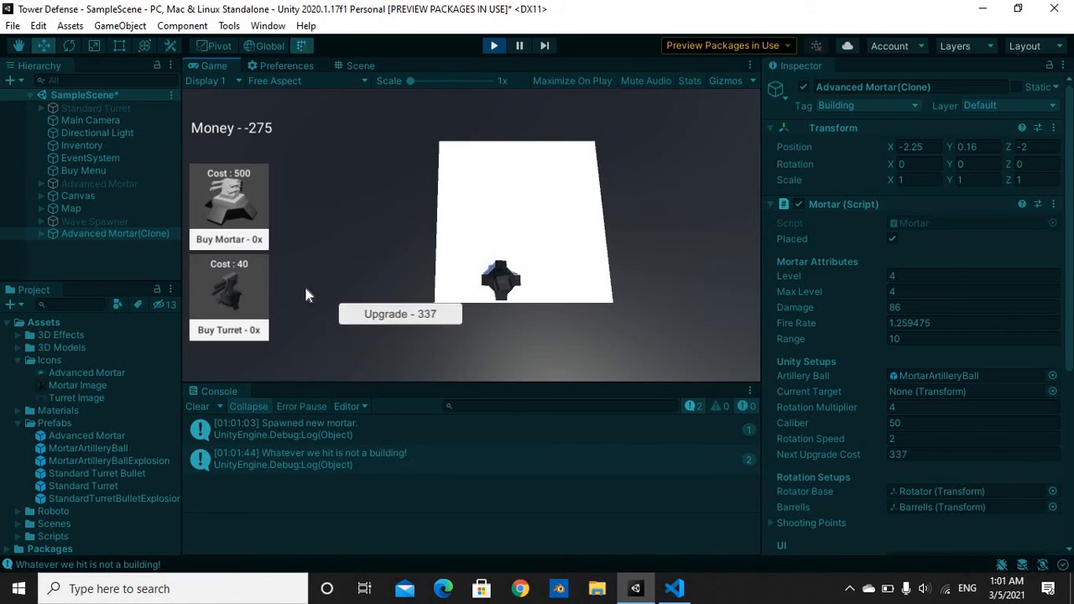
pyautogui.moveTo(201, 160)
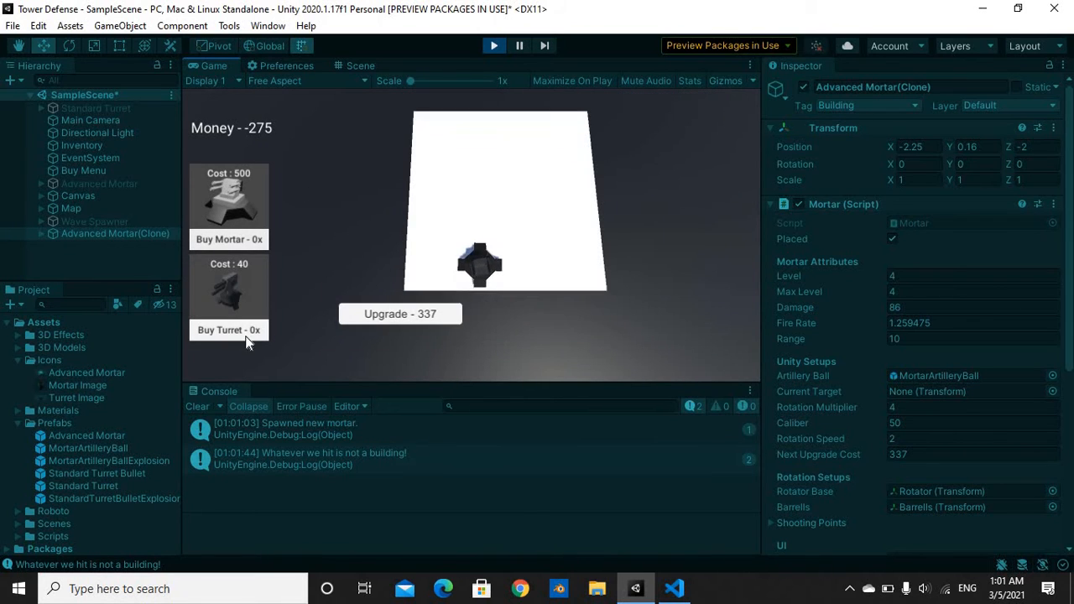
pyautogui.click(228, 329)
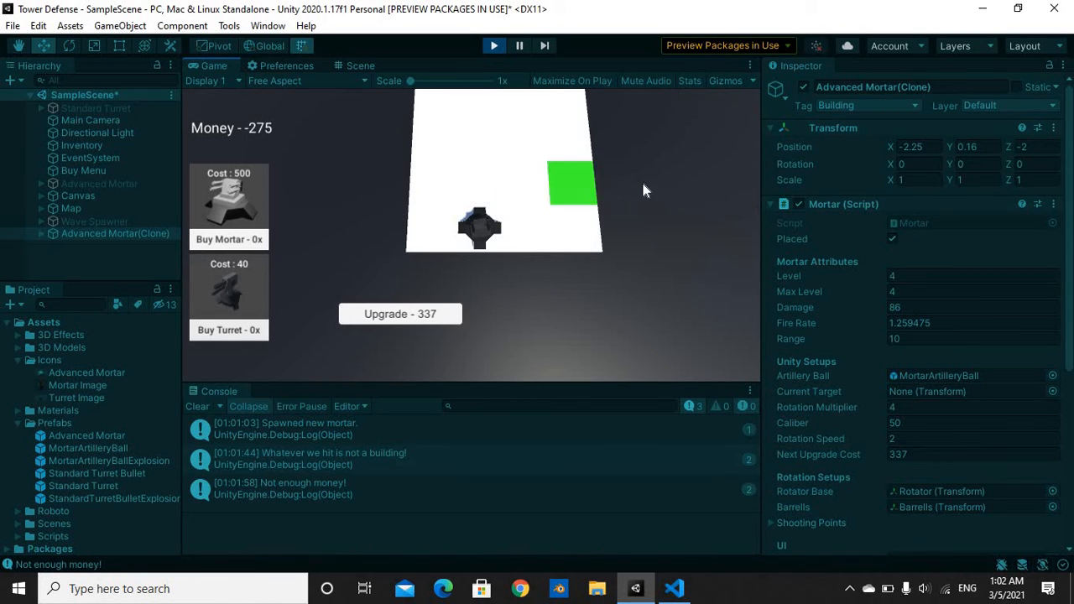
pyautogui.click(493, 45)
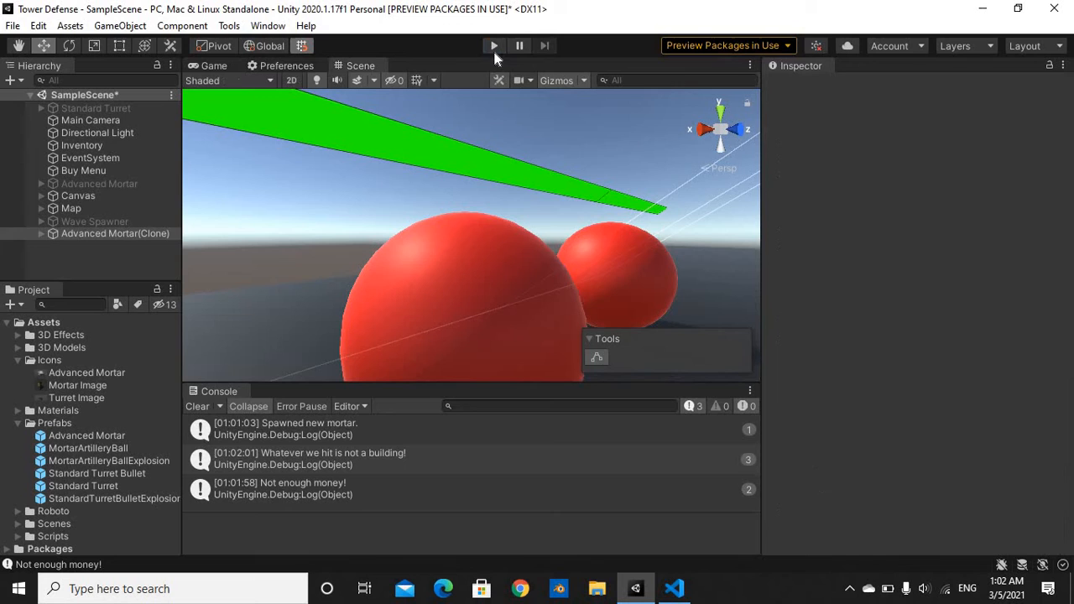
# Step: Stop the running game to return to the editor scene
pyautogui.click(493, 46)
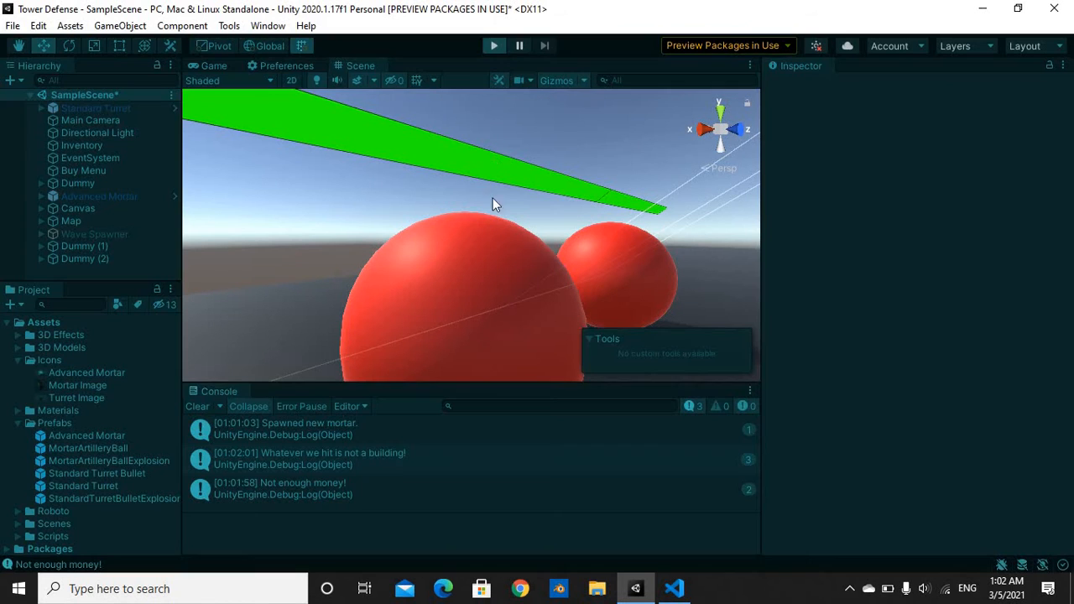
pyautogui.moveTo(479, 221)
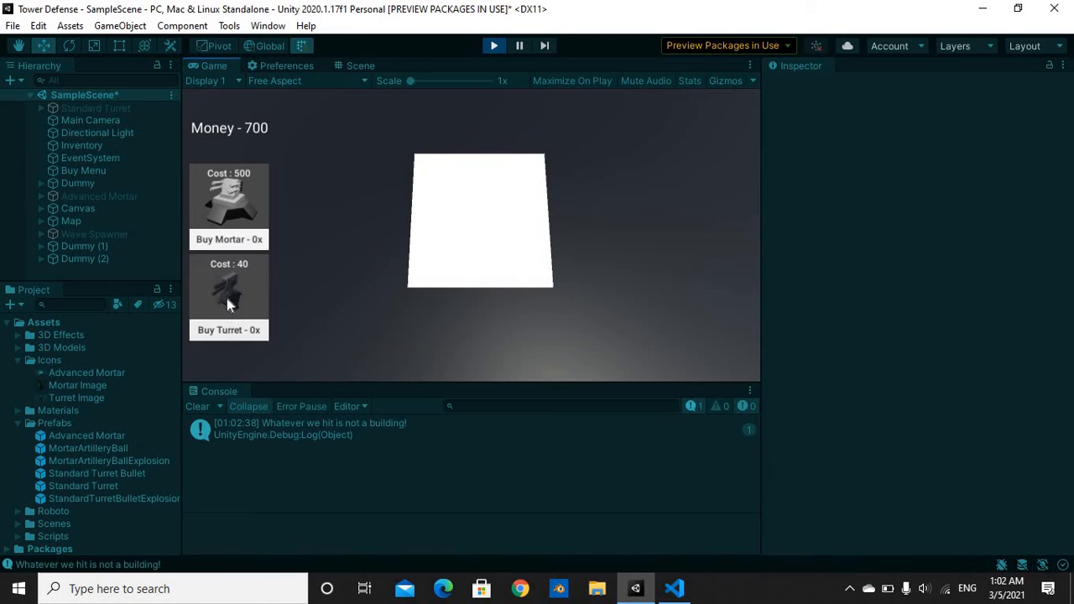
# Step: Buy and place a turret, upgrade it, then end the play session
pyautogui.click(495, 294)
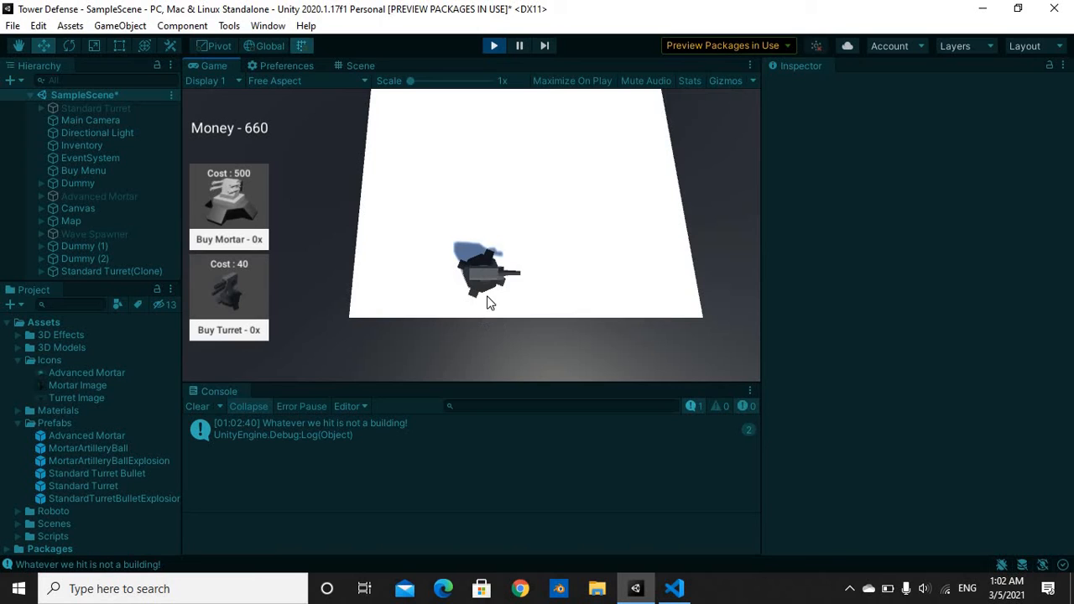
pyautogui.moveTo(517, 329)
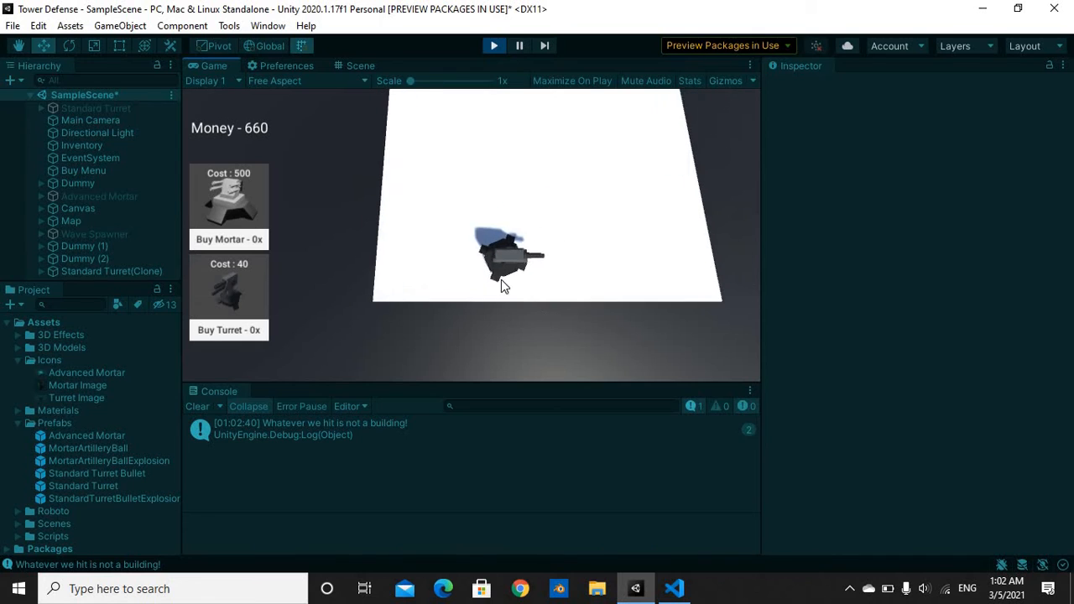
pyautogui.click(503, 260)
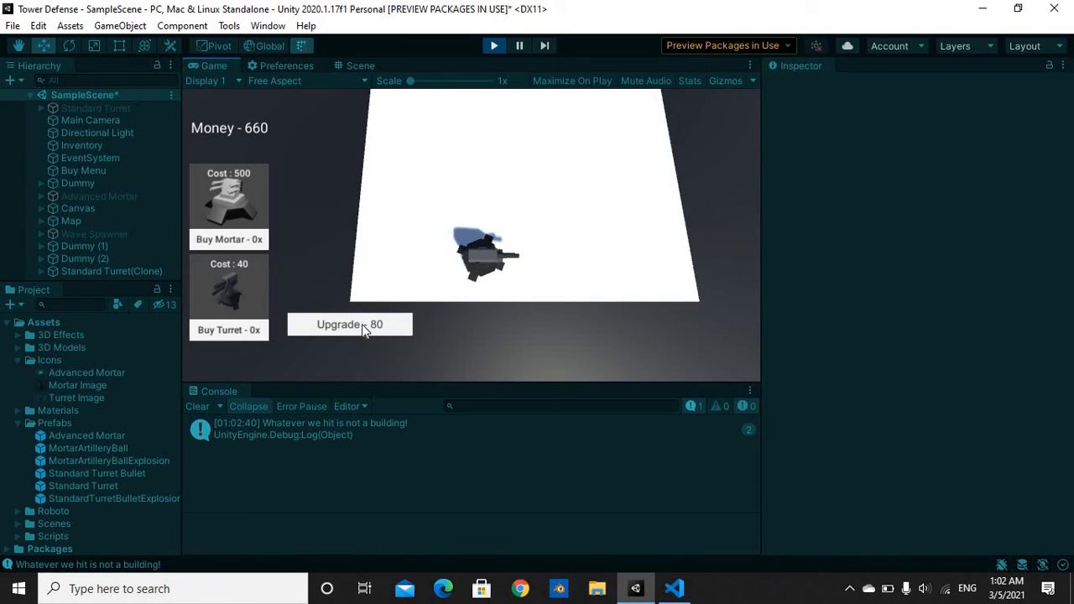
pyautogui.click(349, 326)
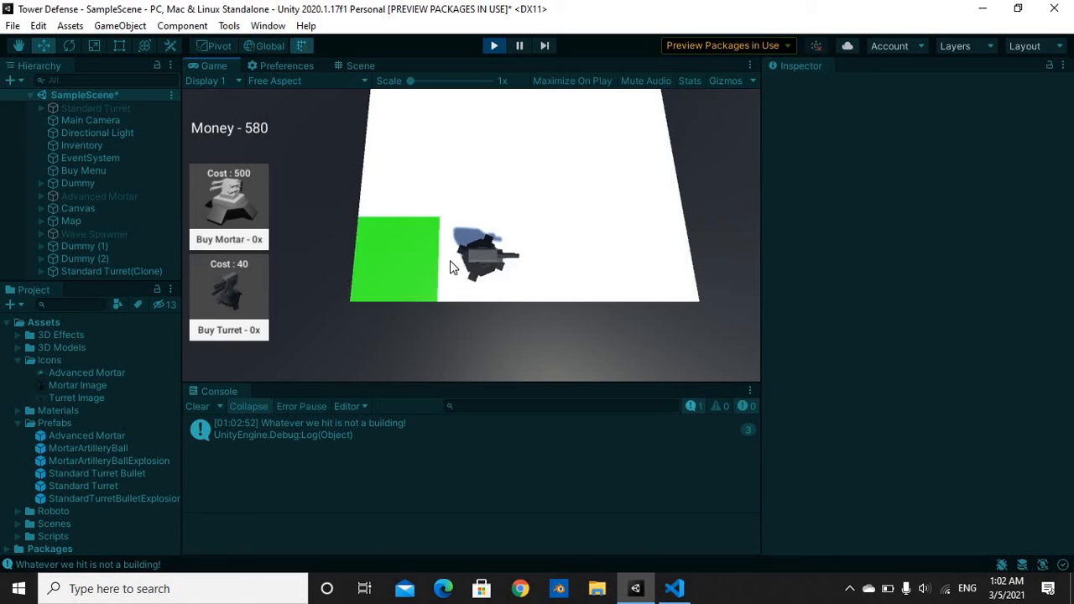
pyautogui.click(483, 255)
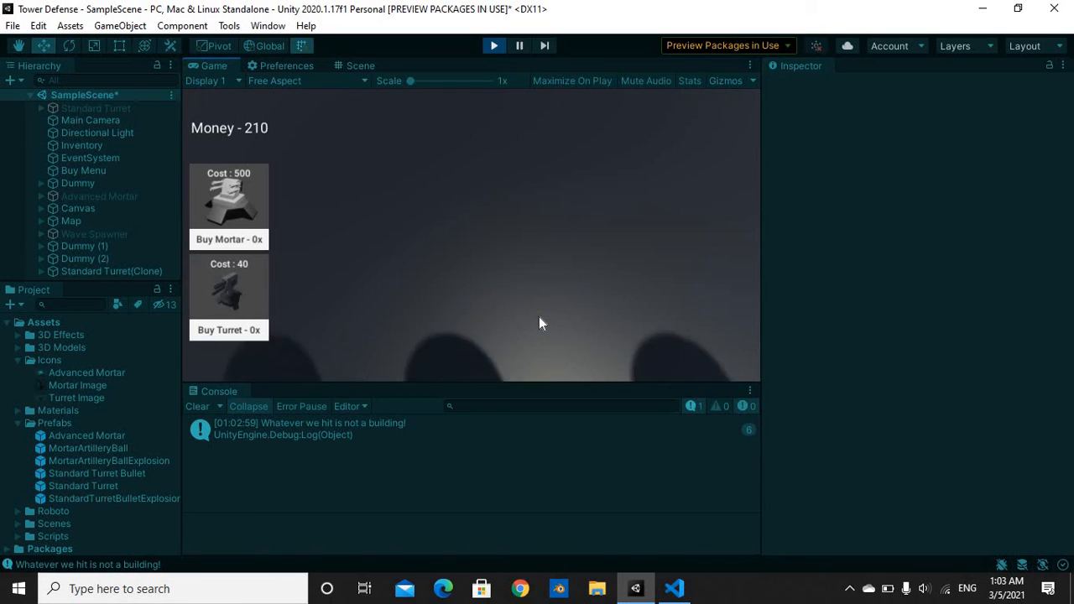
pyautogui.click(494, 45)
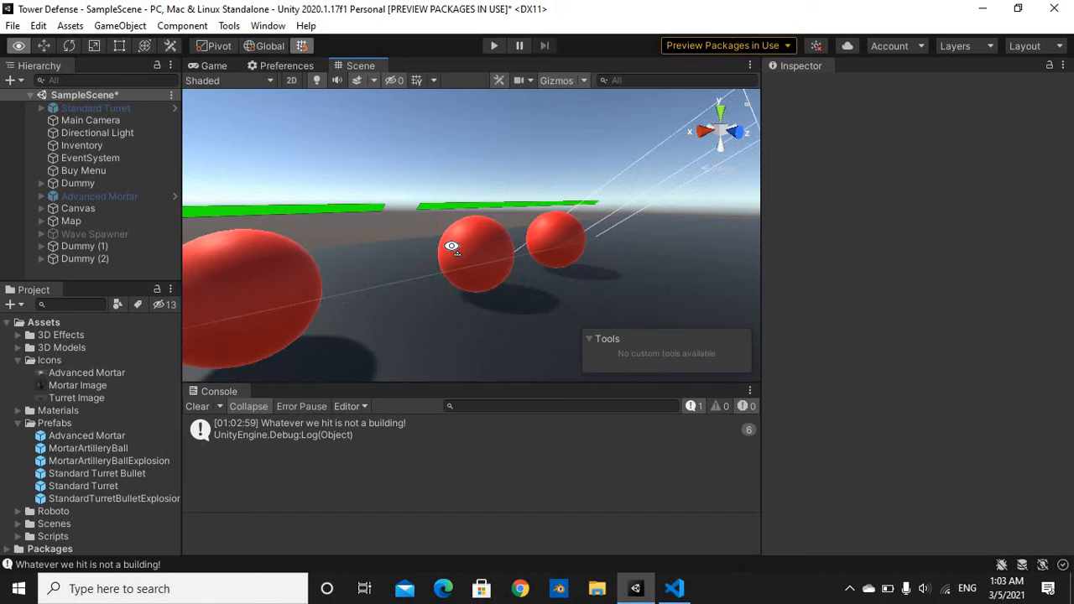
# Step: Orbit the scene around the red dummies, then switch to UpgradeBuilding.cs in Visual Studio Code
pyautogui.moveTo(453, 249); pyautogui.dragTo(574, 235)
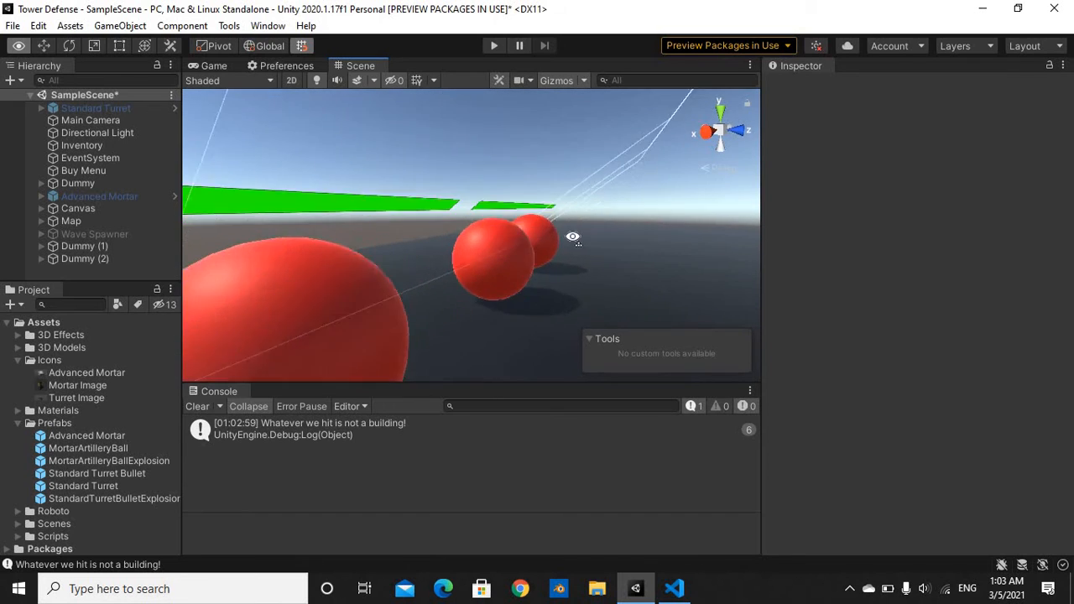
pyautogui.moveTo(574, 235); pyautogui.dragTo(577, 245)
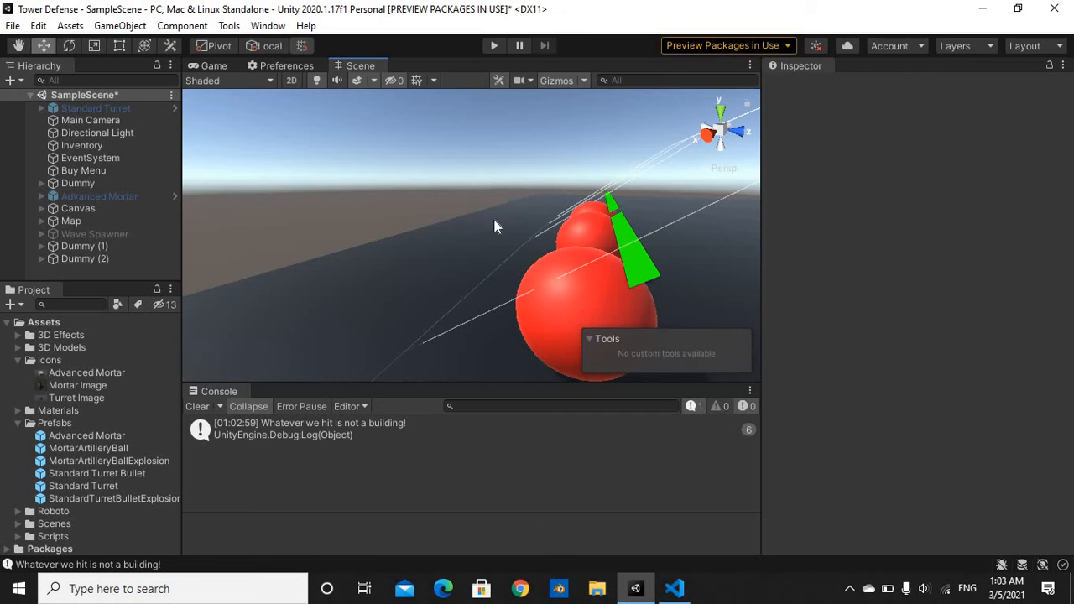
pyautogui.click(674, 588)
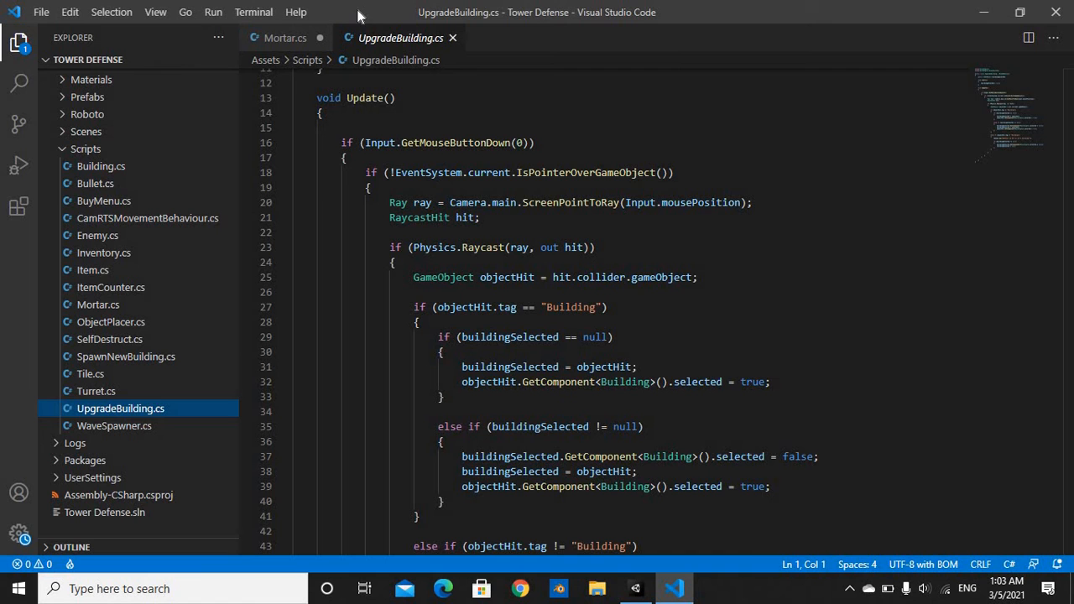
# Step: Review the Mortar script, then read through Enemy.cs's building-attack code
pyautogui.click(285, 37)
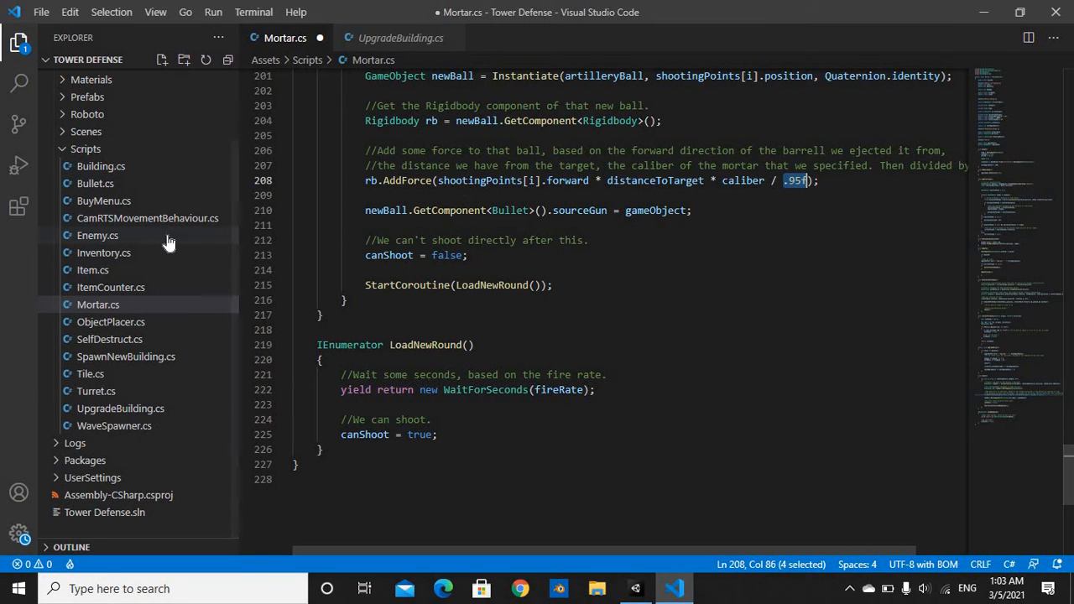
pyautogui.click(98, 235)
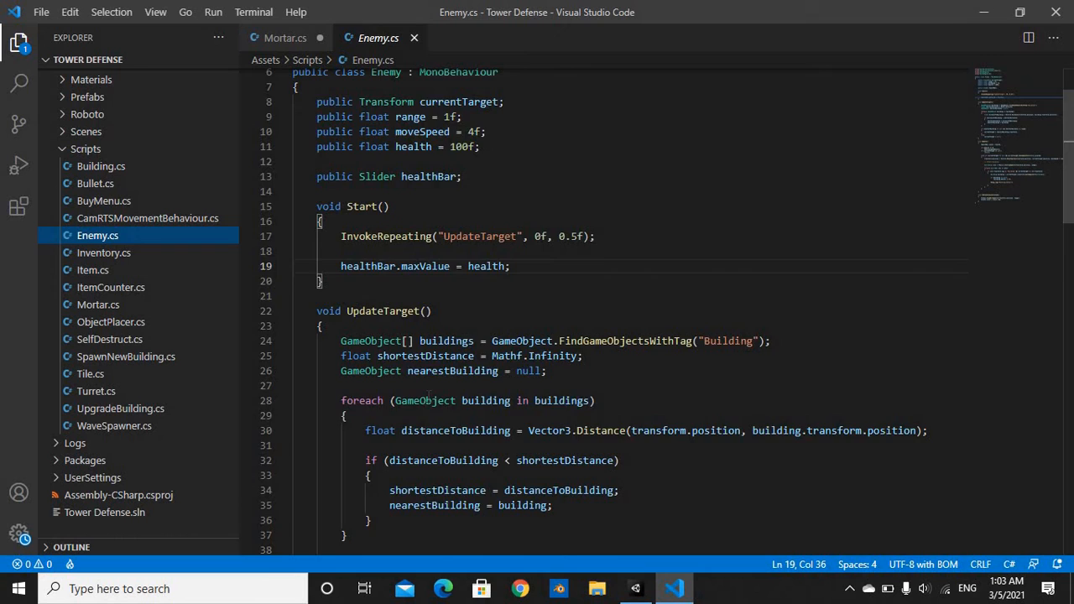
pyautogui.scroll(-3)
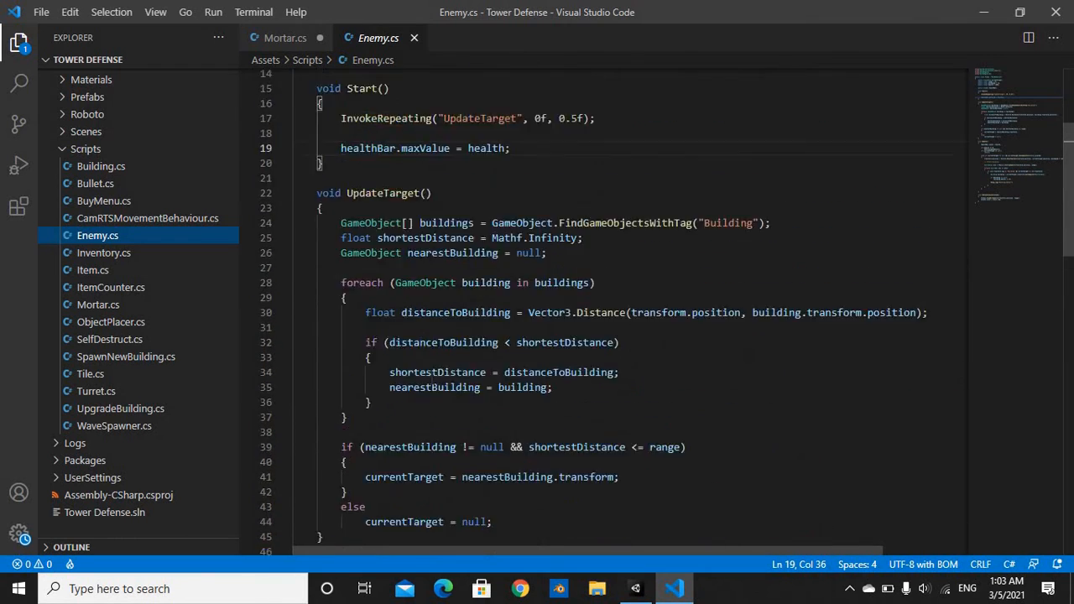
pyautogui.scroll(-3)
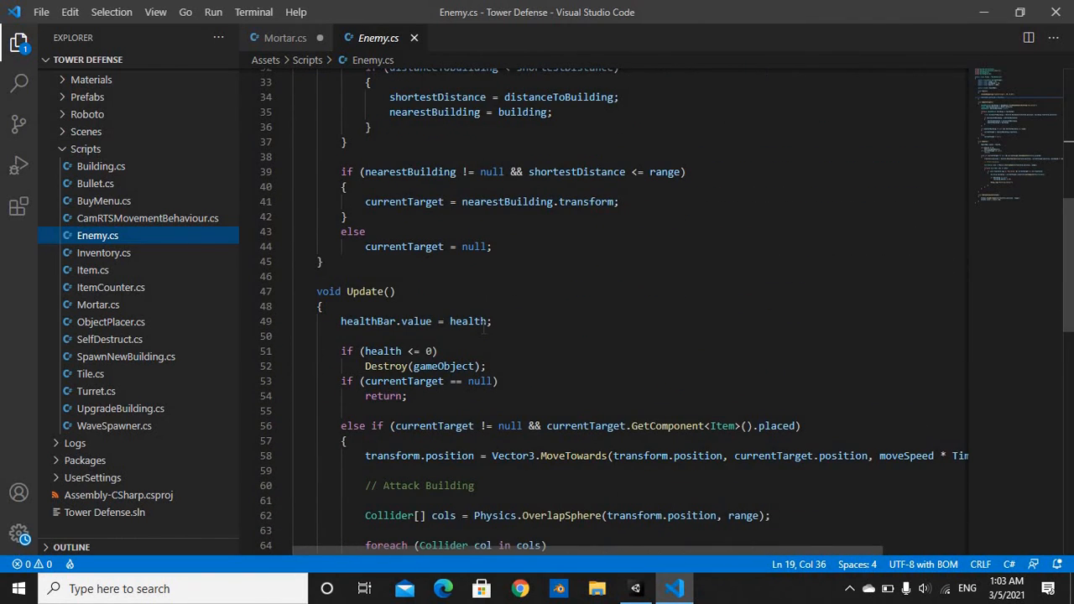
pyautogui.scroll(-3)
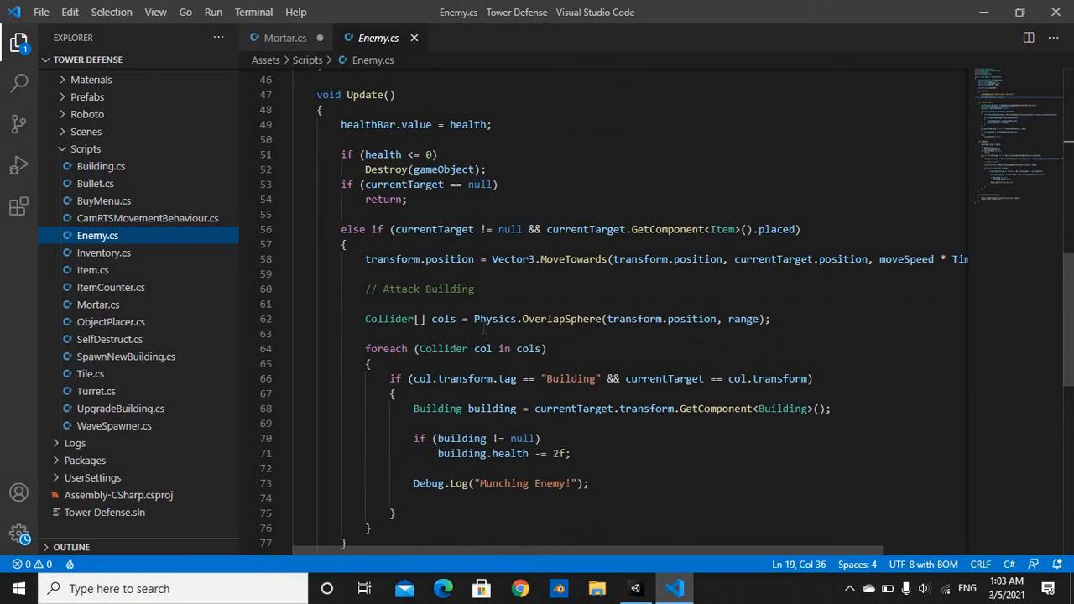
pyautogui.scroll(-3)
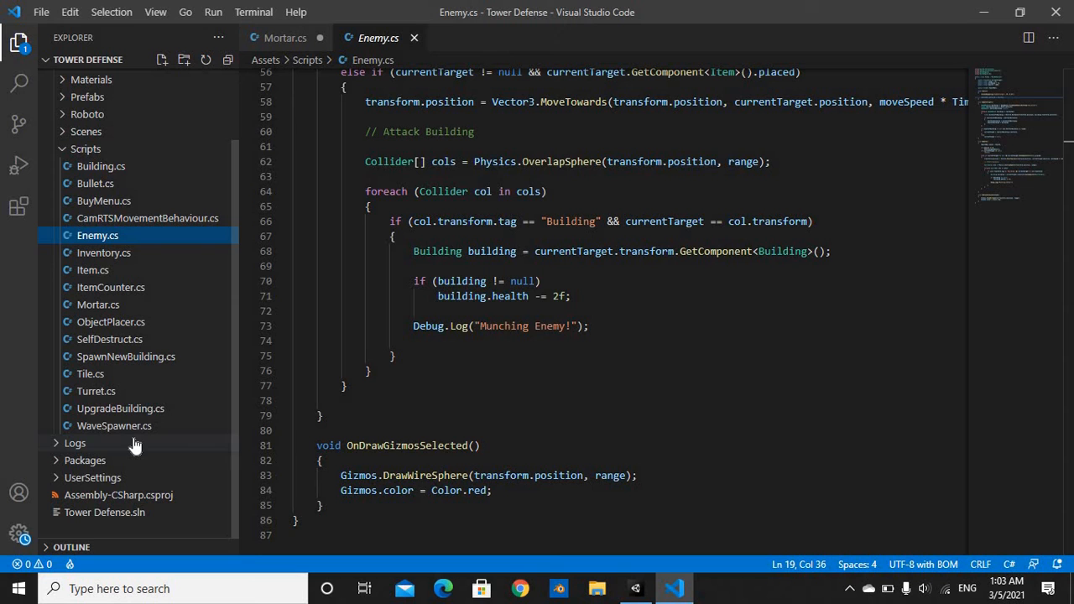
# Step: Glance at UpgradeBuilding.cs, hide VS Code and show Unity's Game view with the buy menu
pyautogui.click(121, 407)
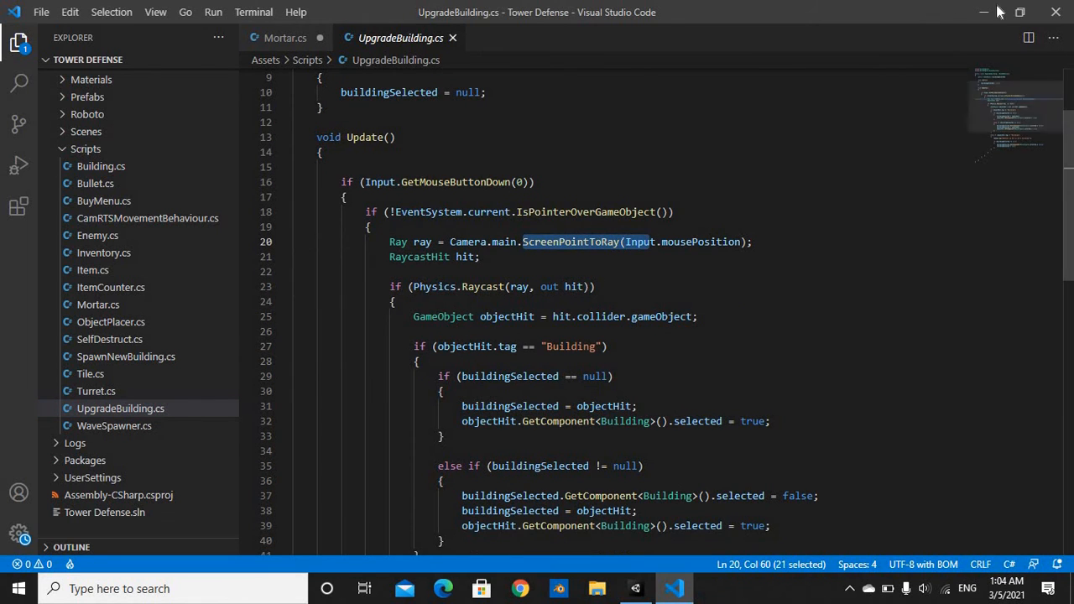
pyautogui.click(634, 587)
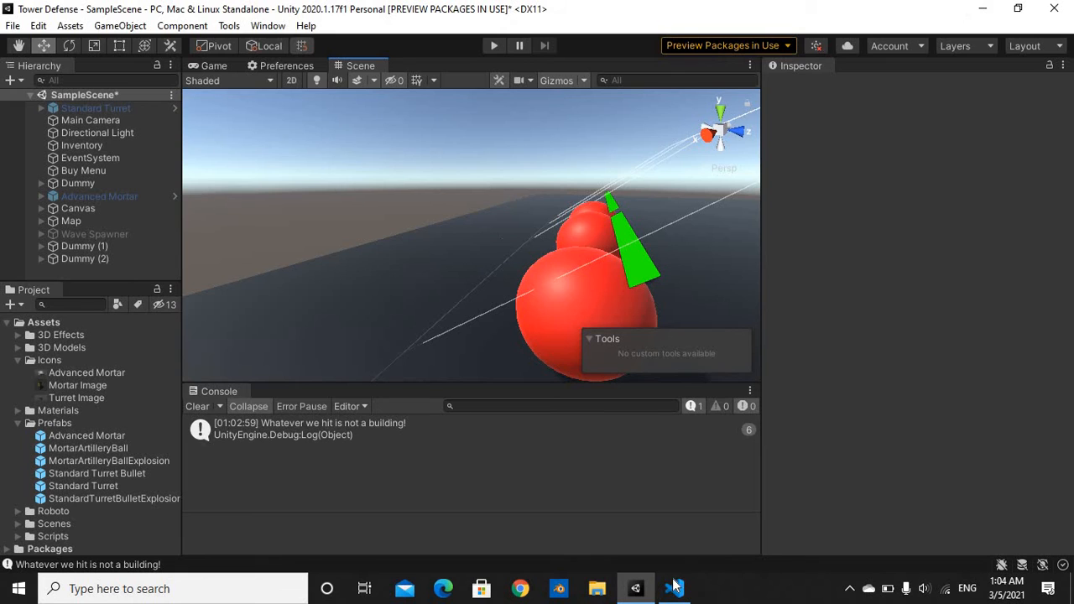
pyautogui.click(675, 587)
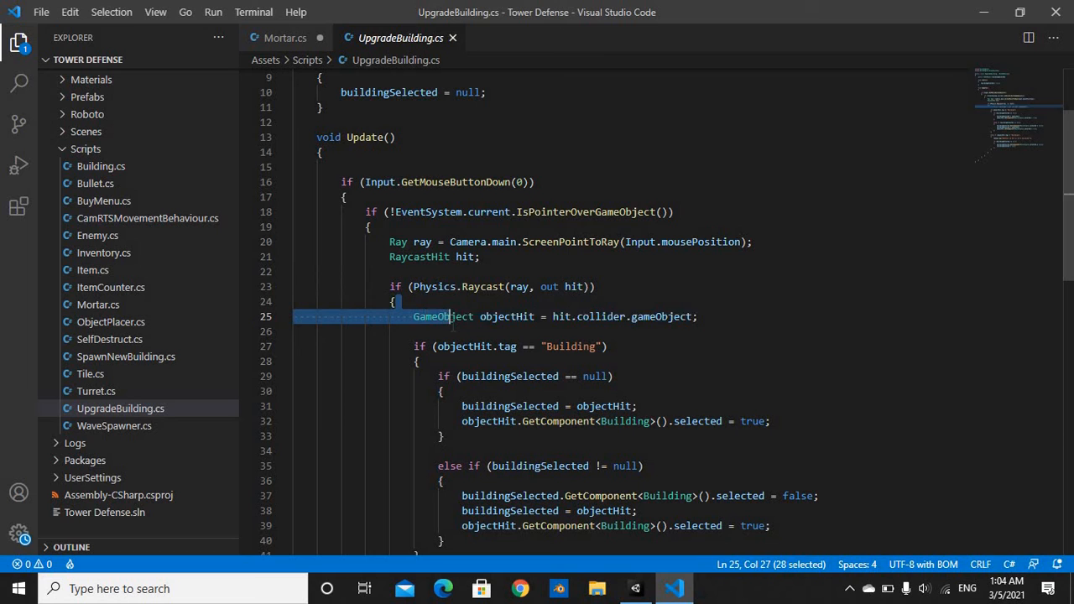
pyautogui.click(634, 588)
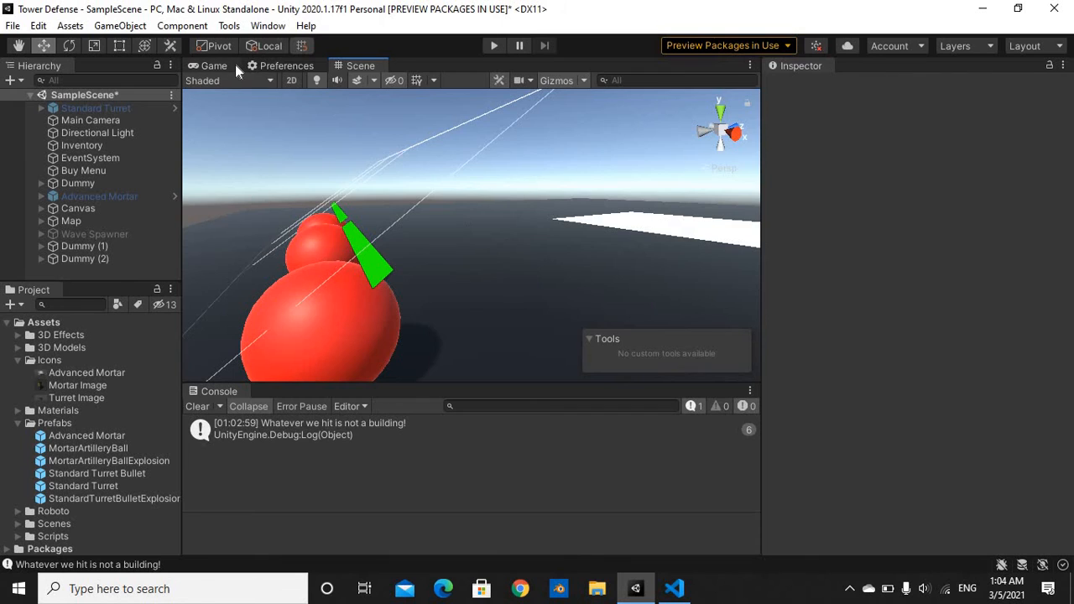
pyautogui.click(213, 66)
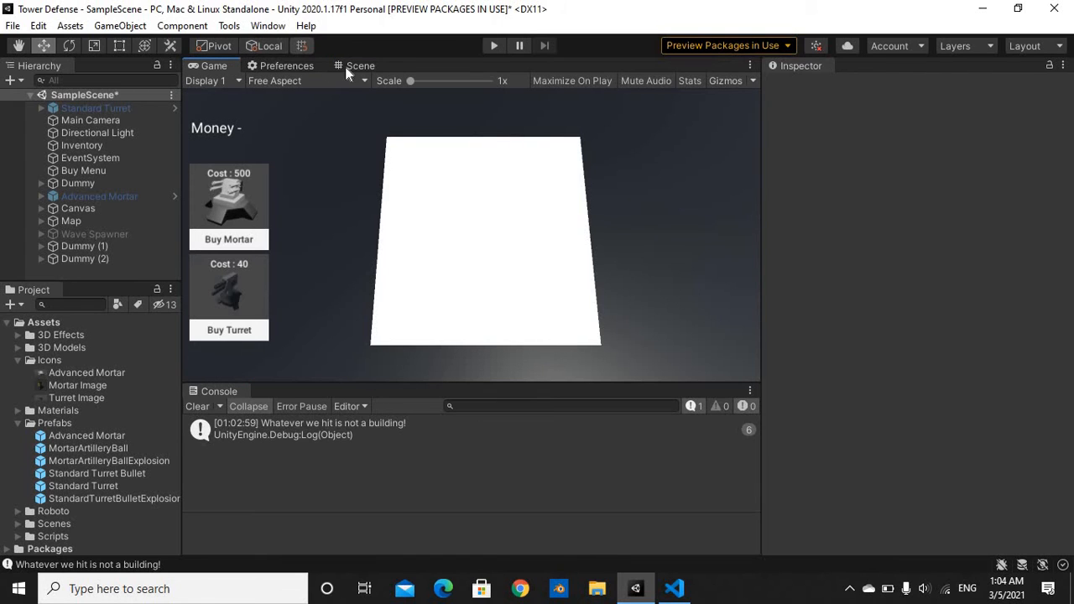
# Step: Select the Advanced Mortar icon texture and preview the buy menu's cost cards in Game view
pyautogui.click(359, 65)
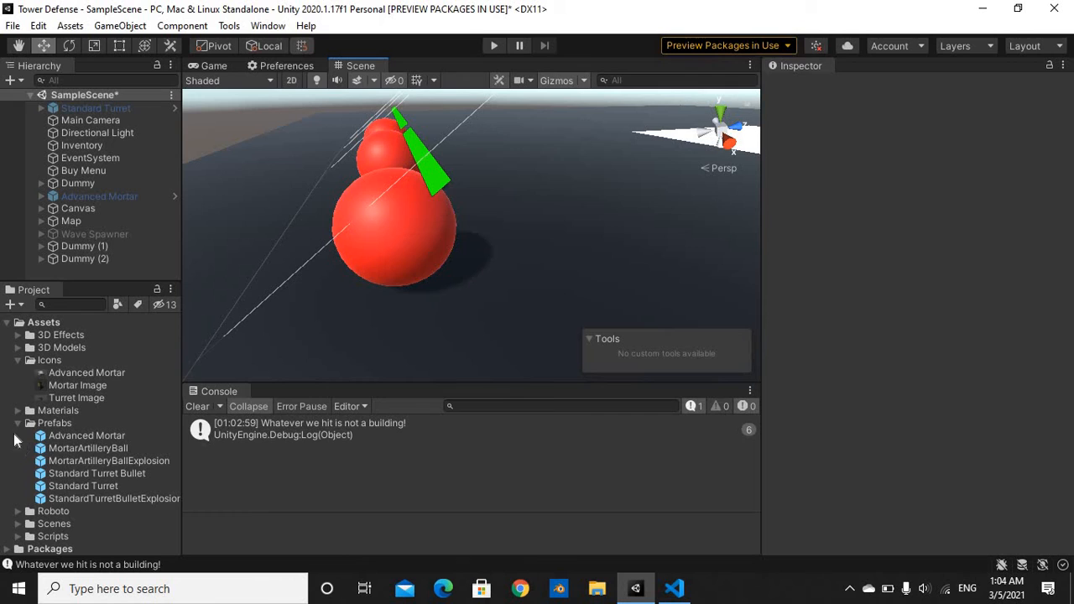
pyautogui.click(87, 373)
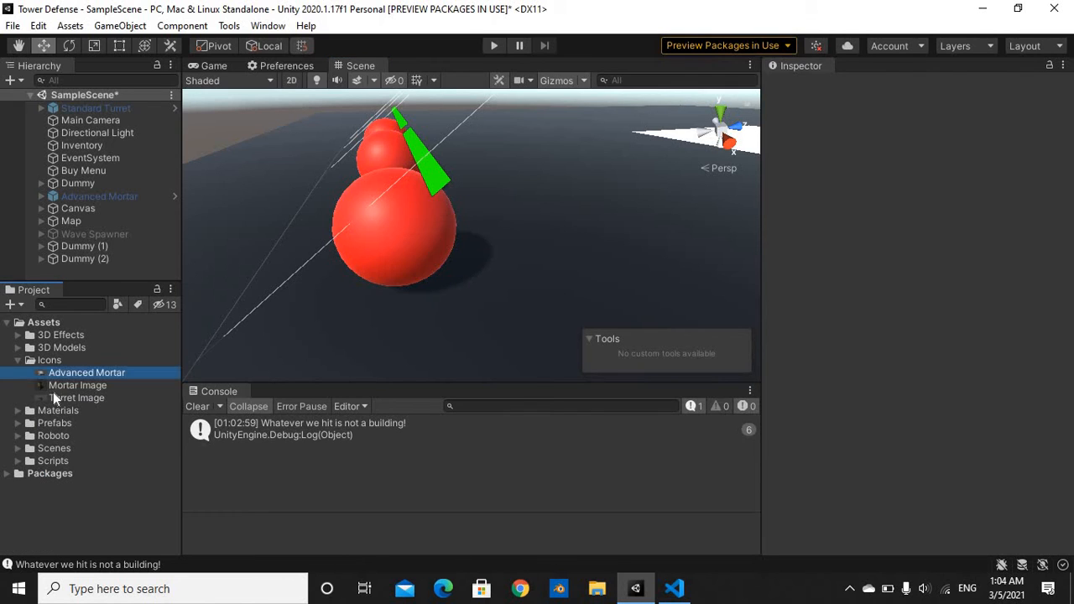
pyautogui.click(87, 372)
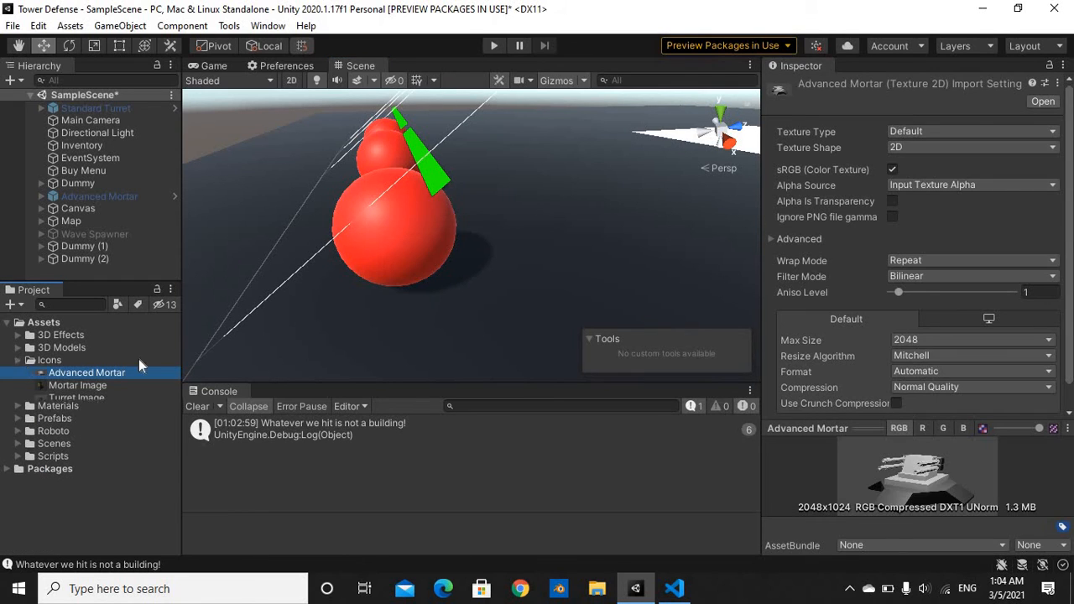
pyautogui.click(212, 66)
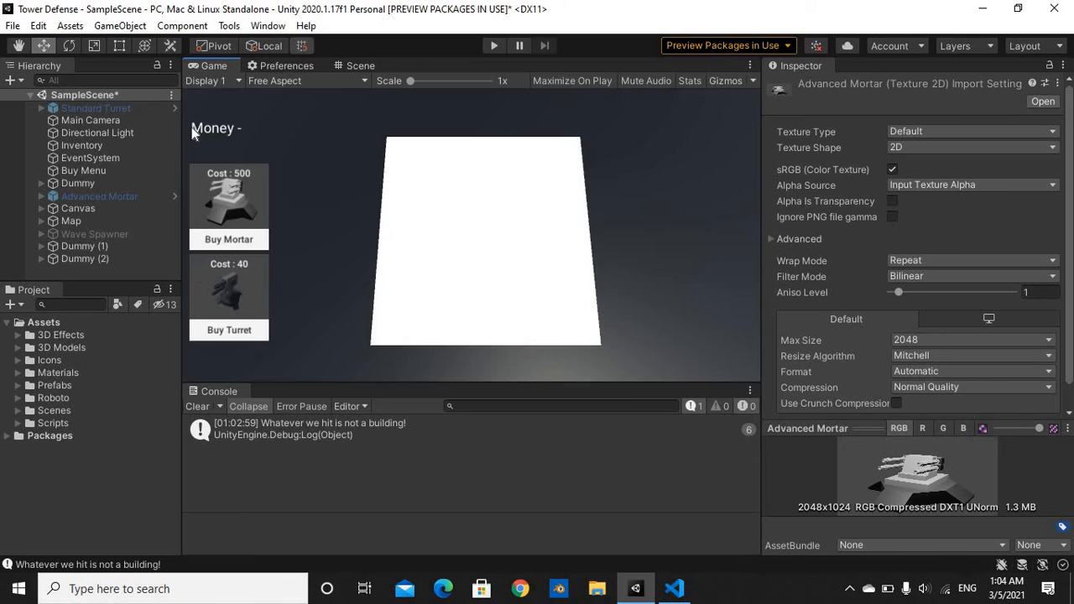
pyautogui.moveTo(47, 282)
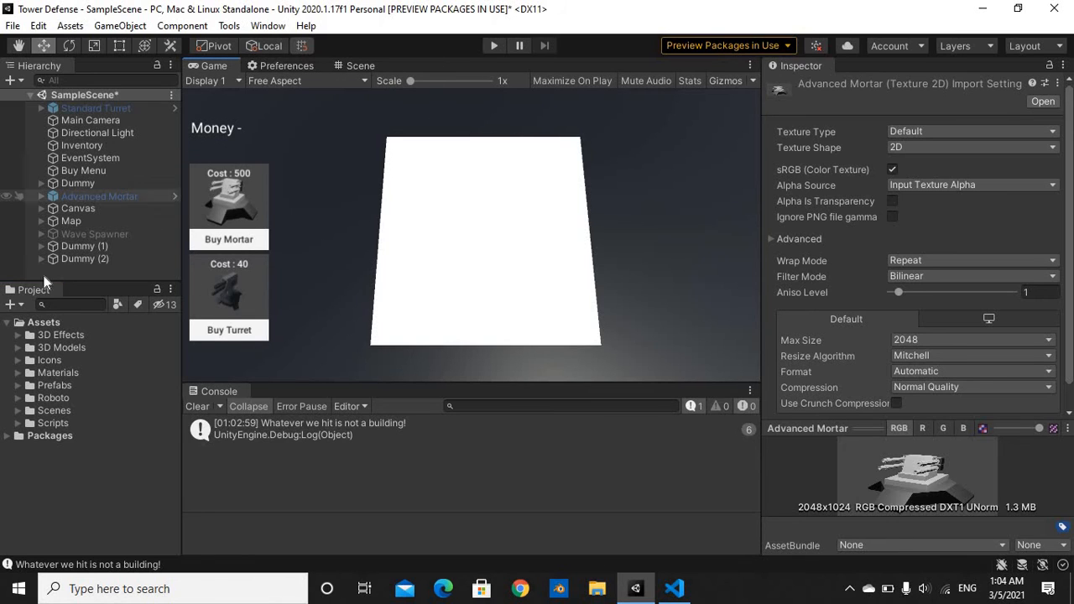
# Step: Expand the Icons folder and open one of its icon images
pyautogui.click(49, 359)
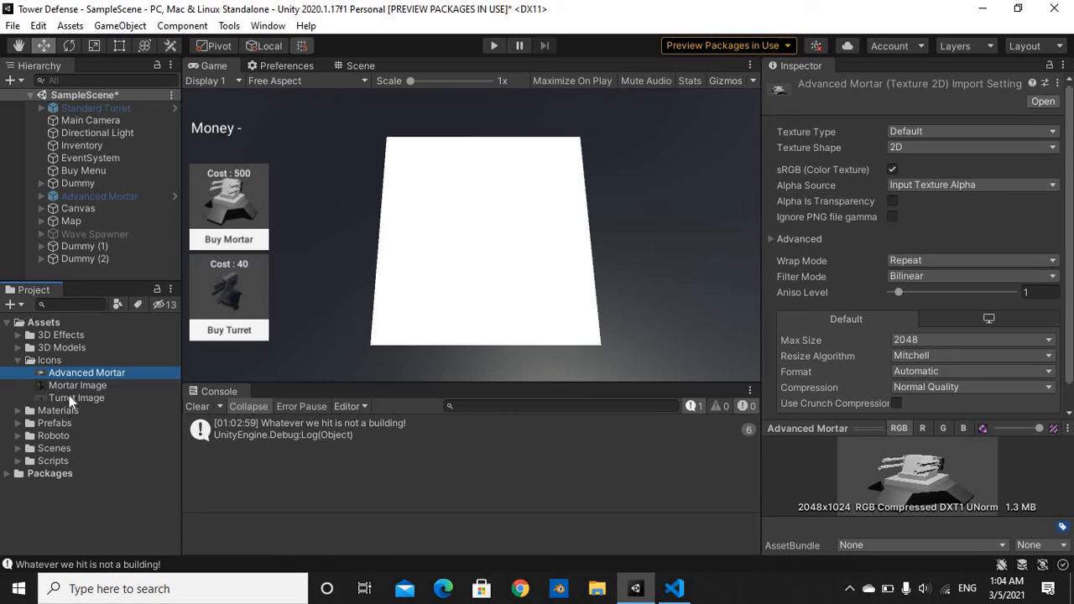
pyautogui.click(77, 384)
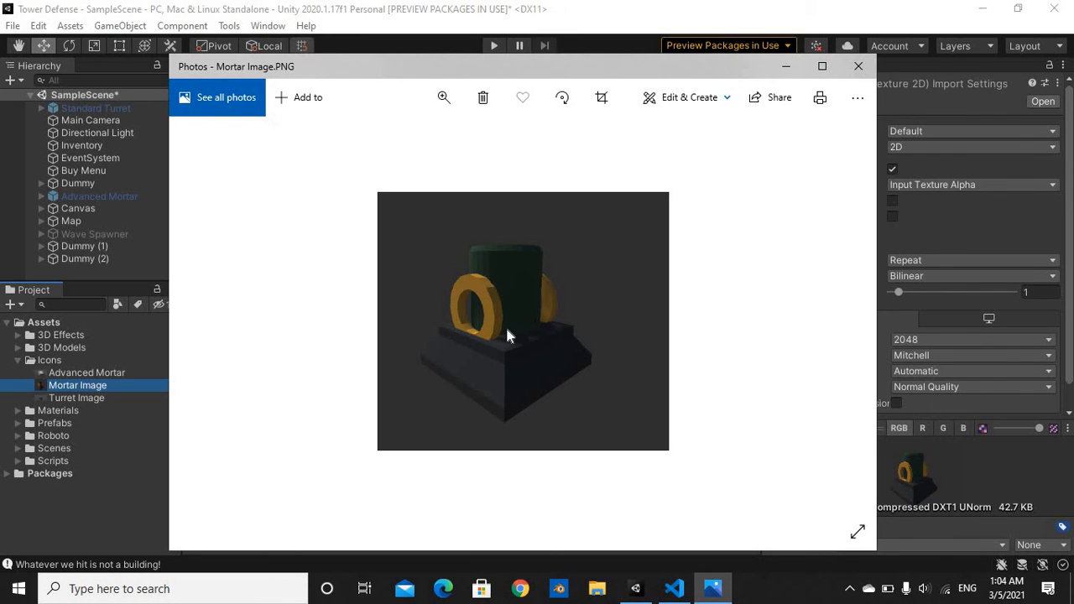
pyautogui.moveTo(500, 342)
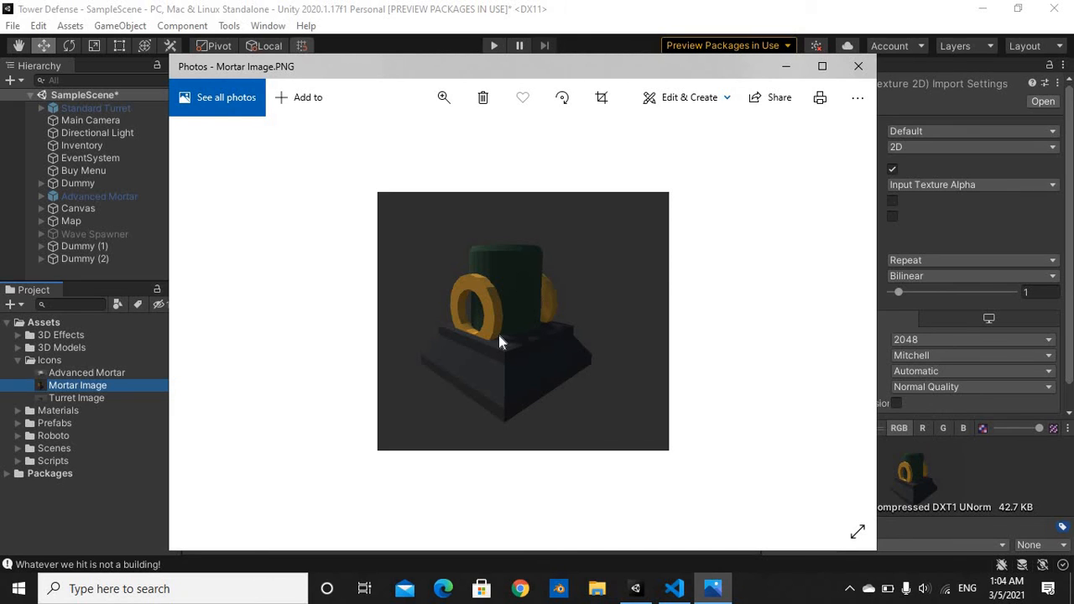
pyautogui.moveTo(759, 67)
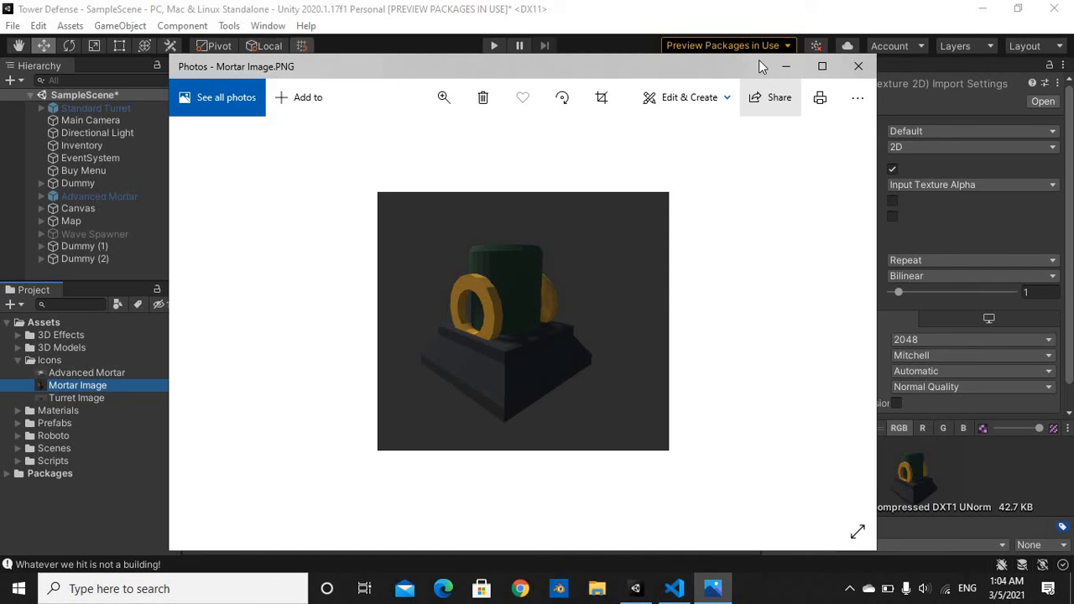
pyautogui.moveTo(779, 97)
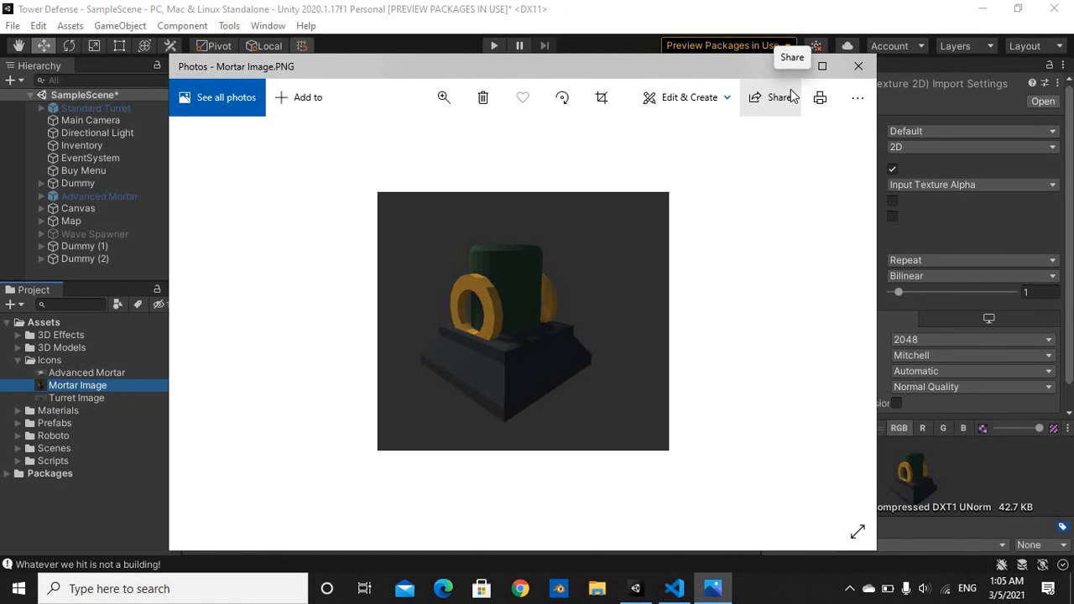
# Step: View the Mortar Image picture of the old mortar model, then close Photos to return to Unity's scene
pyautogui.click(857, 68)
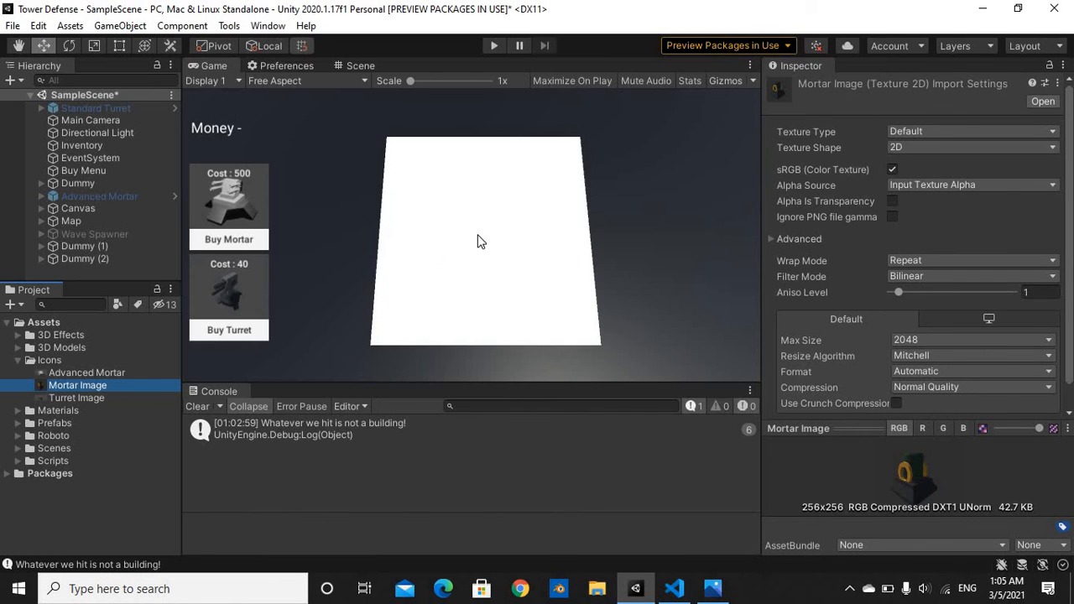
pyautogui.moveTo(376, 69)
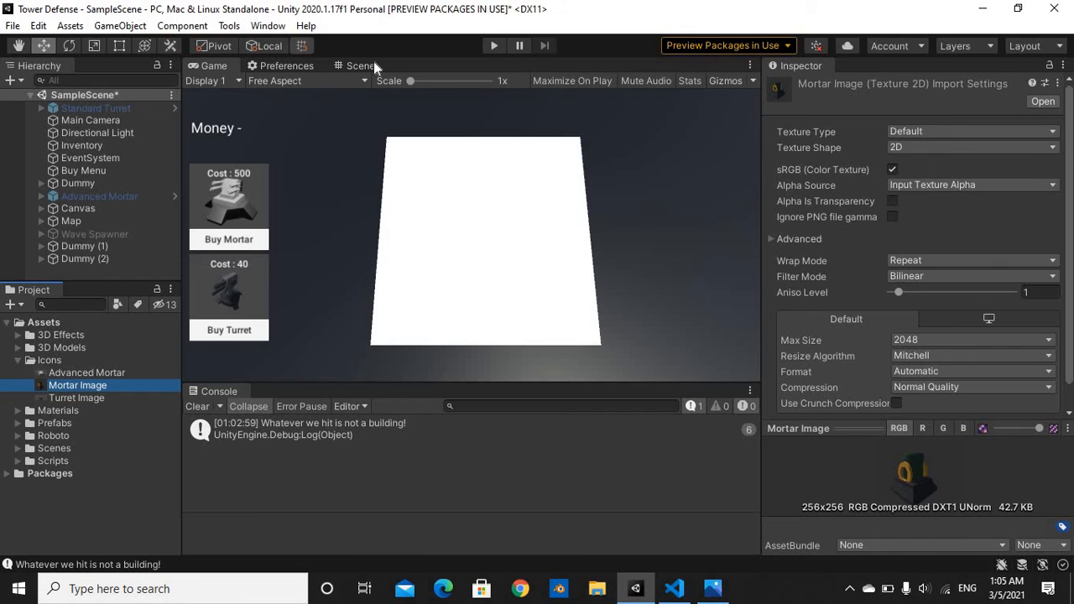
pyautogui.click(359, 65)
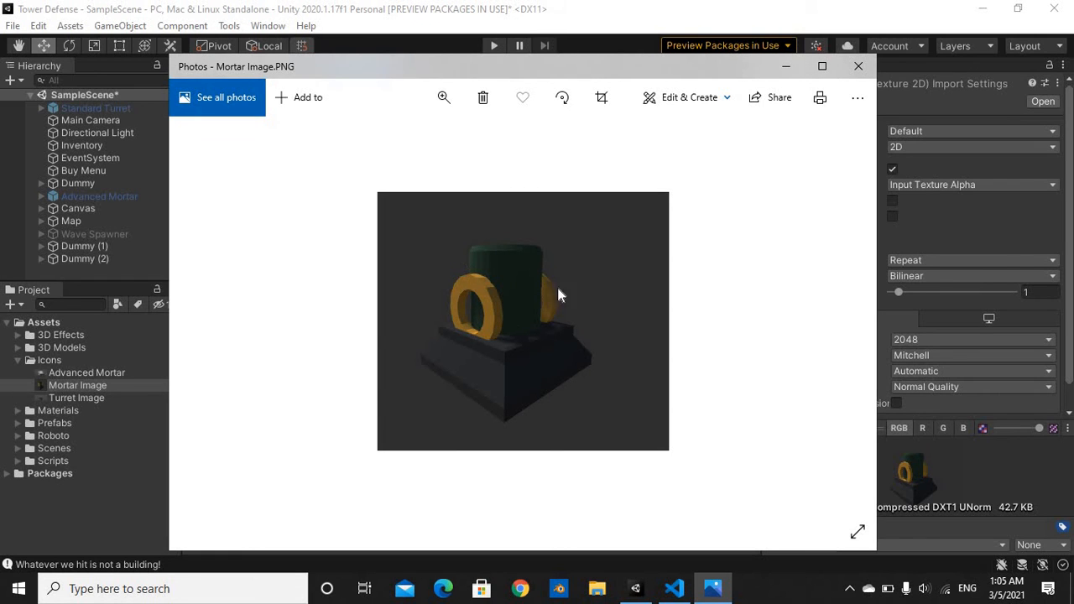
pyautogui.moveTo(406, 333)
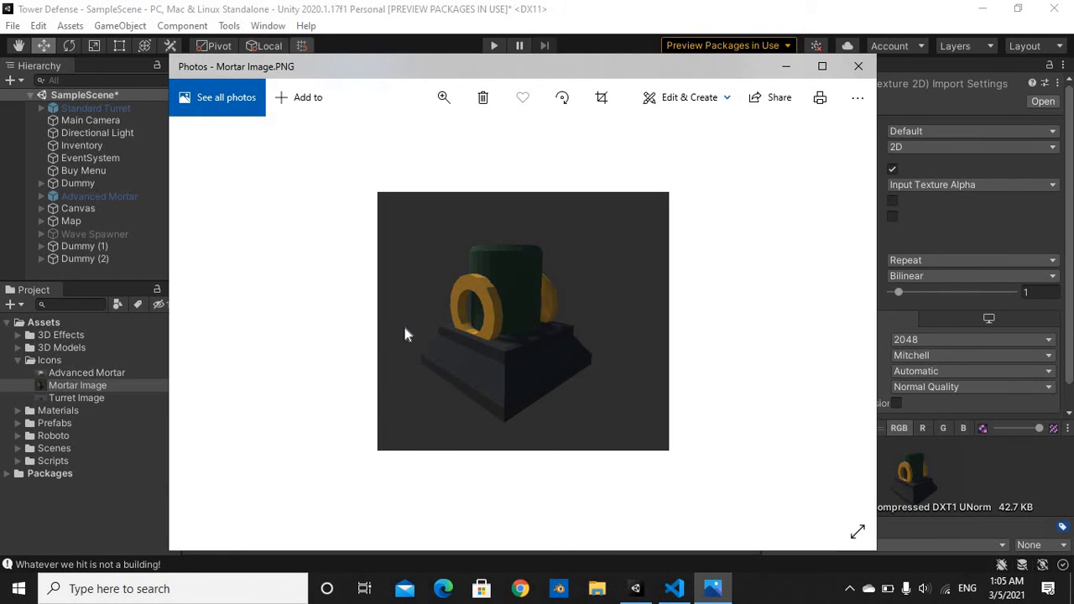
pyautogui.moveTo(772, 78)
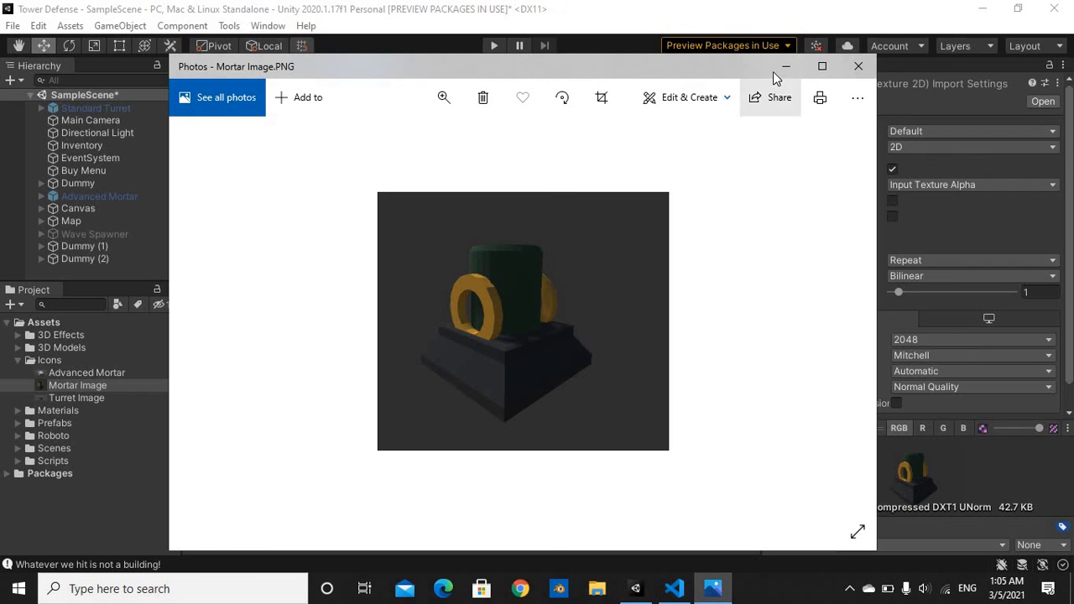
pyautogui.click(857, 67)
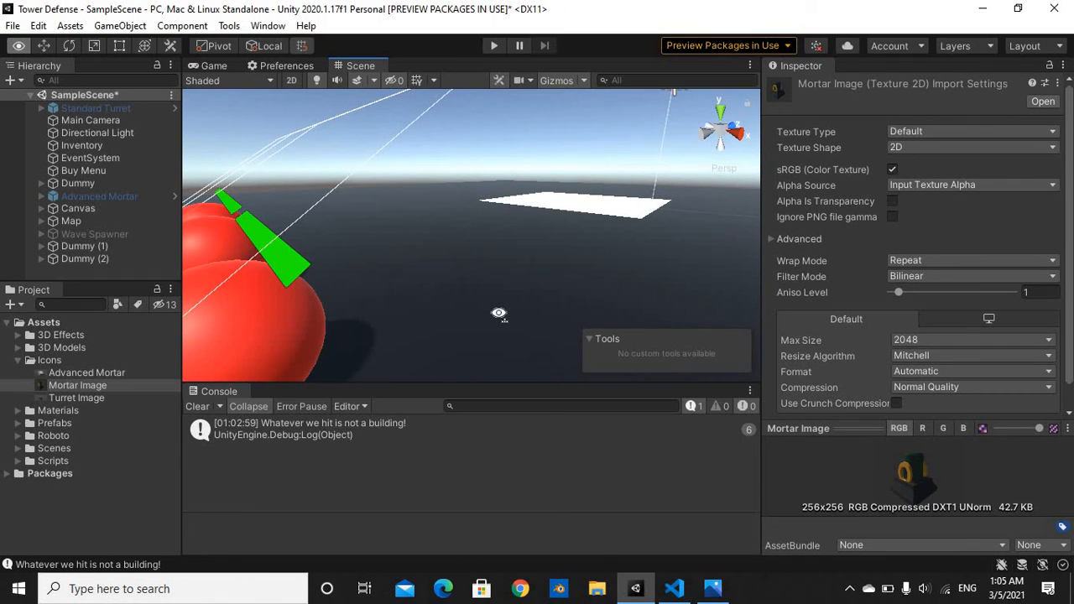
pyautogui.moveTo(500, 319)
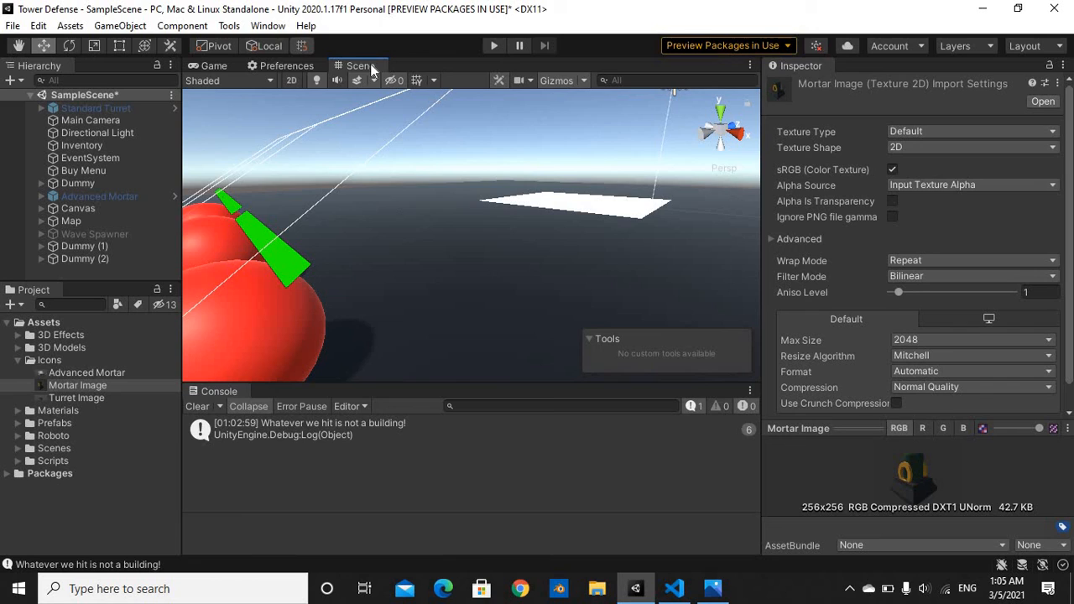
pyautogui.moveTo(369, 69)
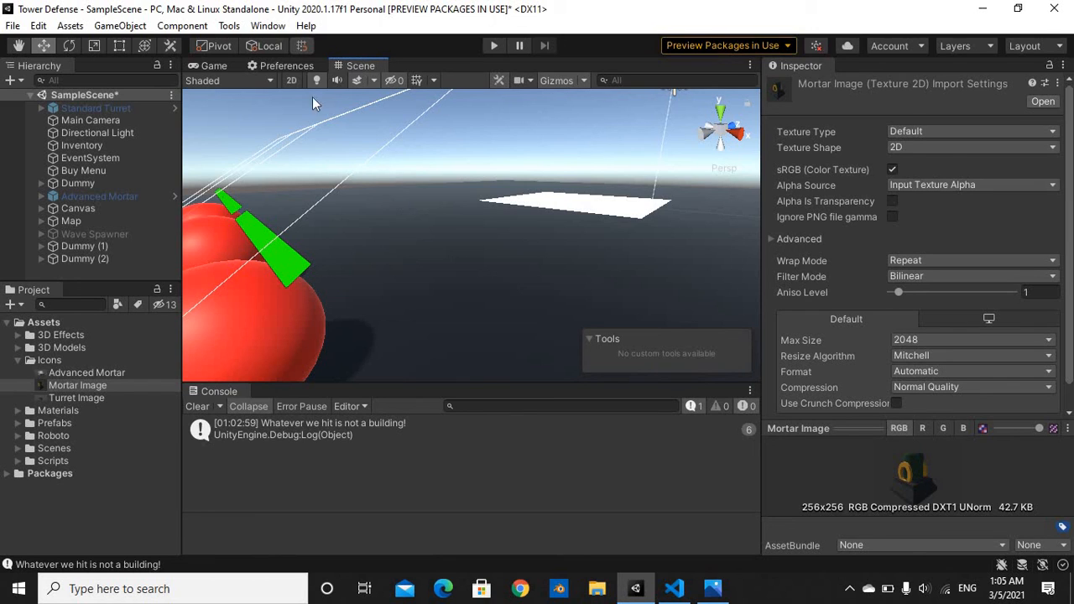
# Step: Flip between Game and Scene views, collapse Icons and peek into the 3D Effects folder
pyautogui.click(211, 66)
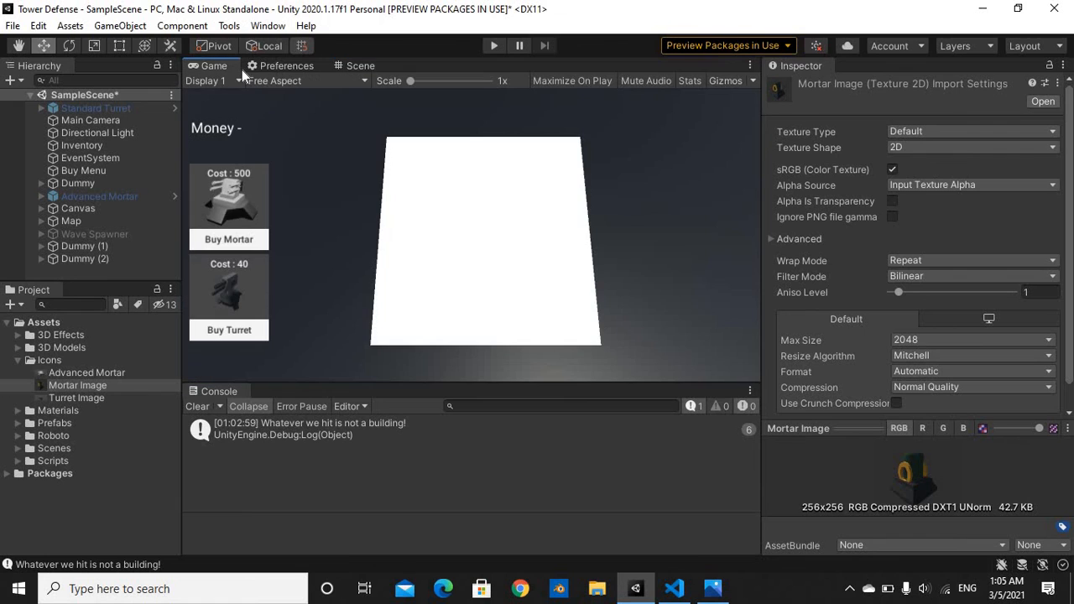
pyautogui.click(359, 65)
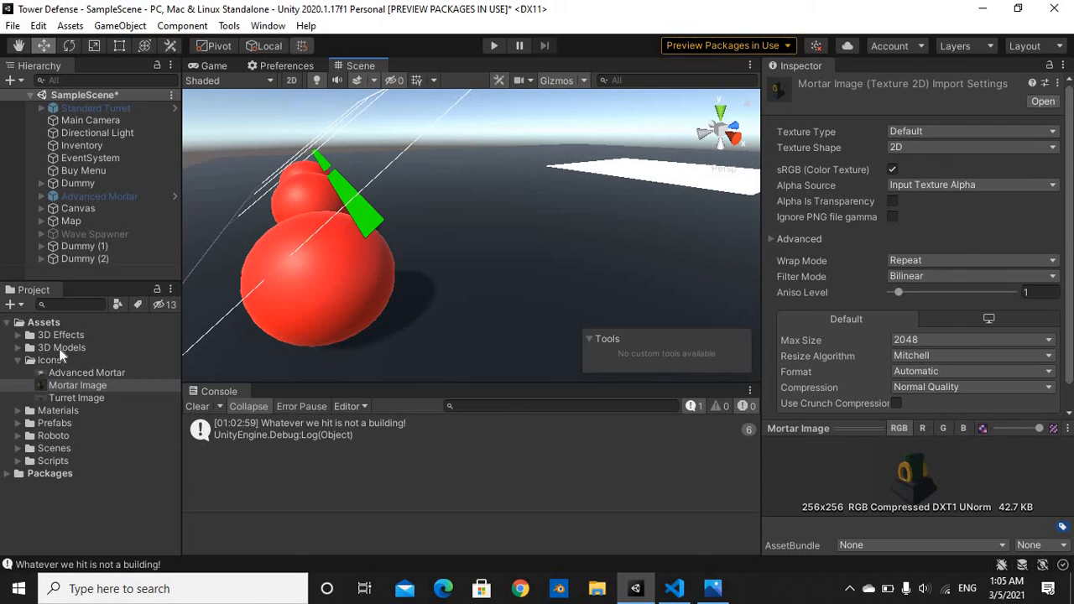
pyautogui.click(48, 359)
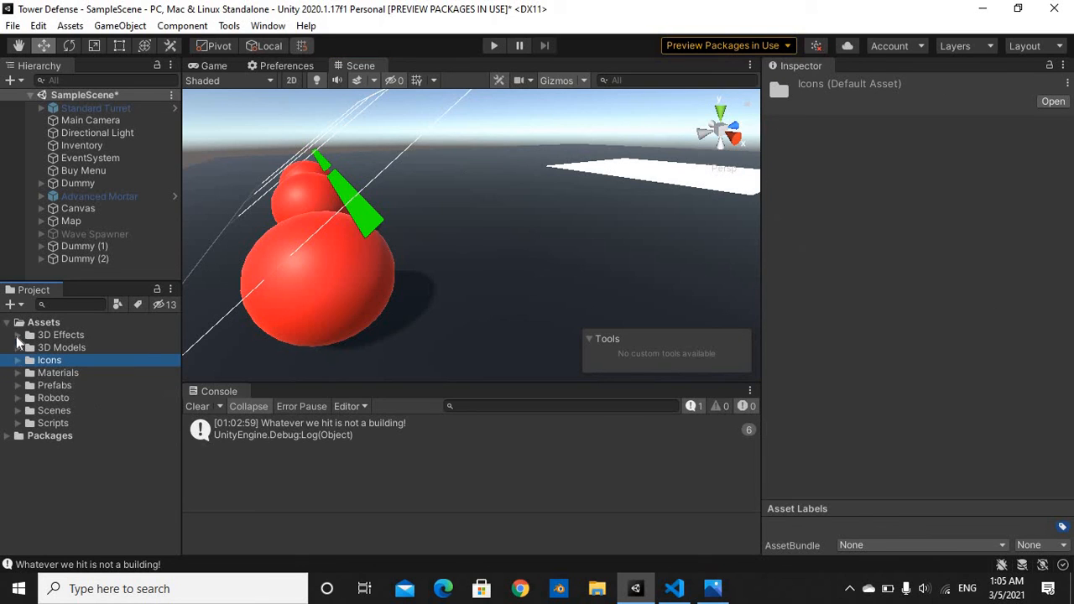
pyautogui.click(18, 336)
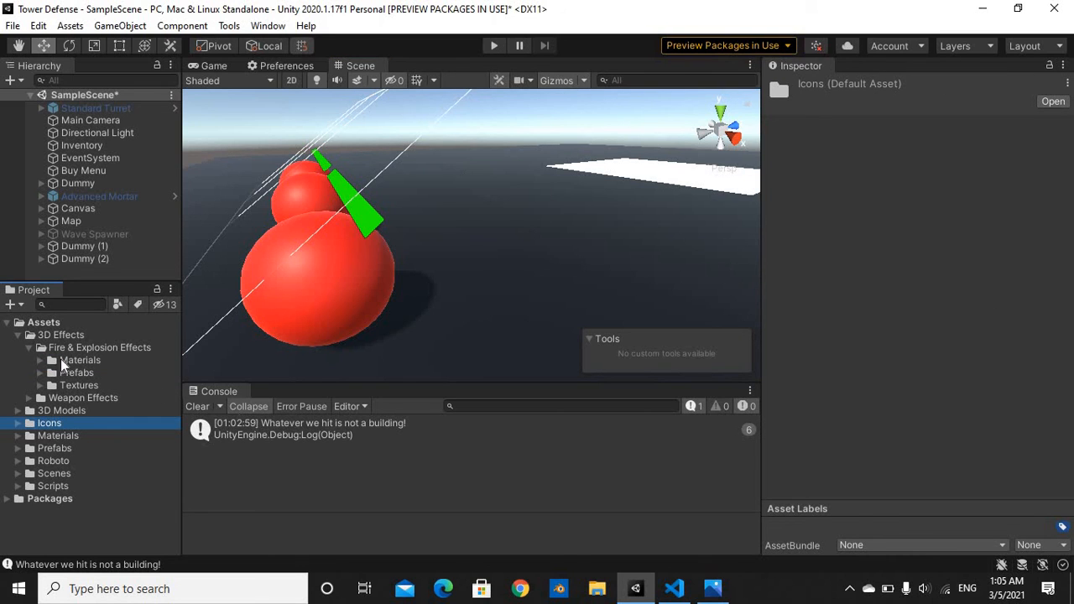
pyautogui.click(30, 348)
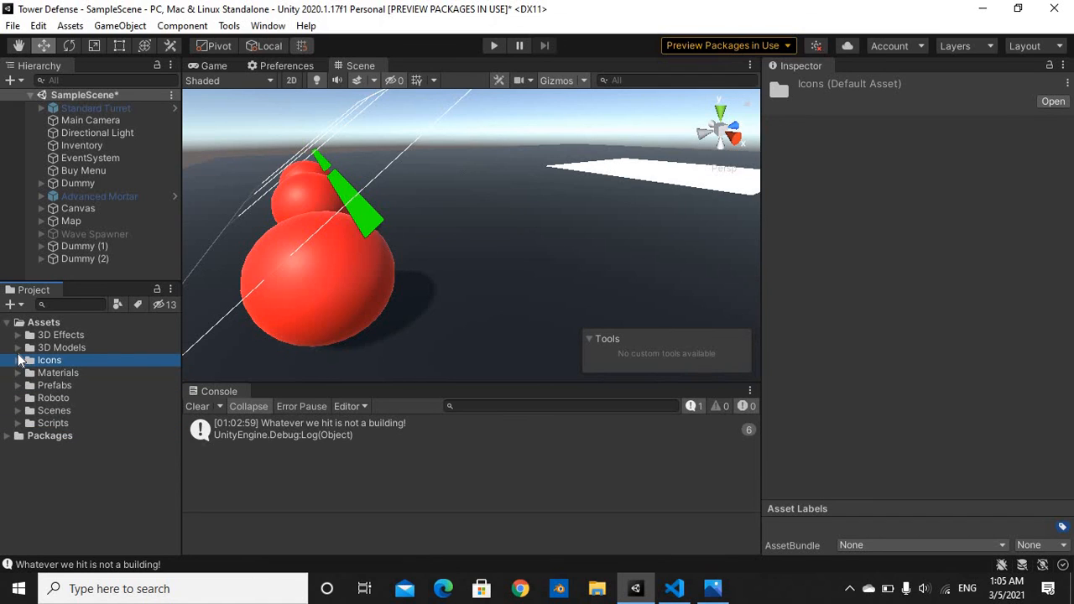
# Step: Expand 3D Models, inspect the Advanced Mortar model's import settings and return to the dummy-target scene
pyautogui.click(61, 346)
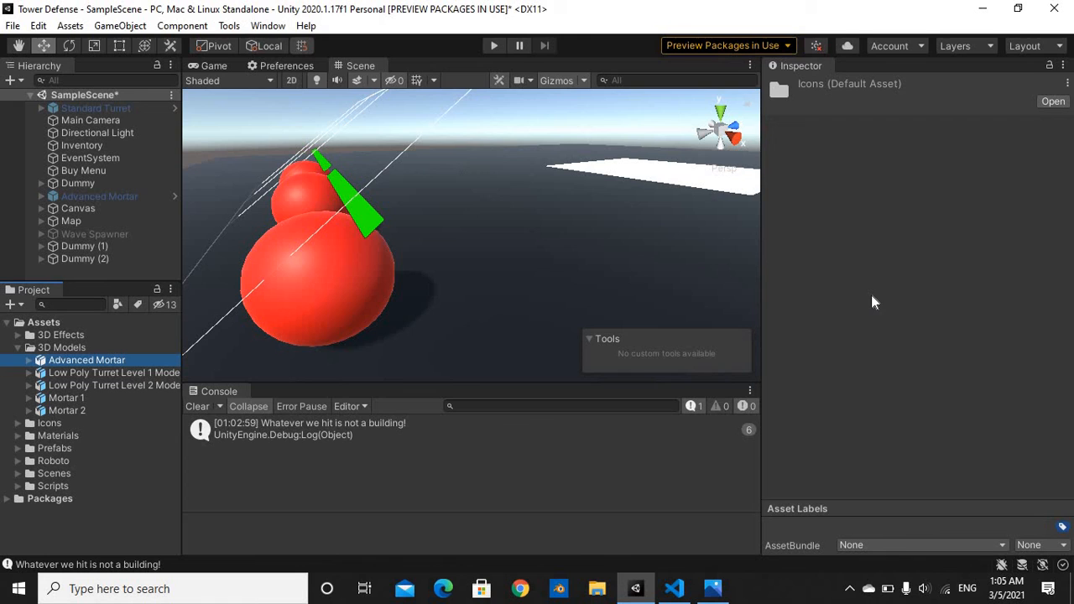
pyautogui.click(87, 359)
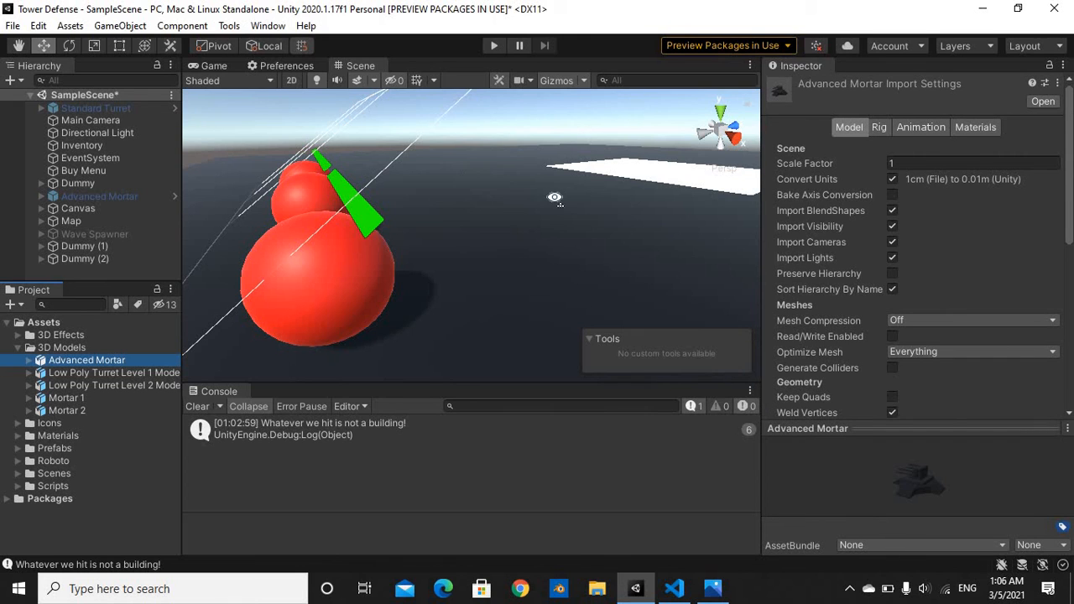
pyautogui.click(213, 65)
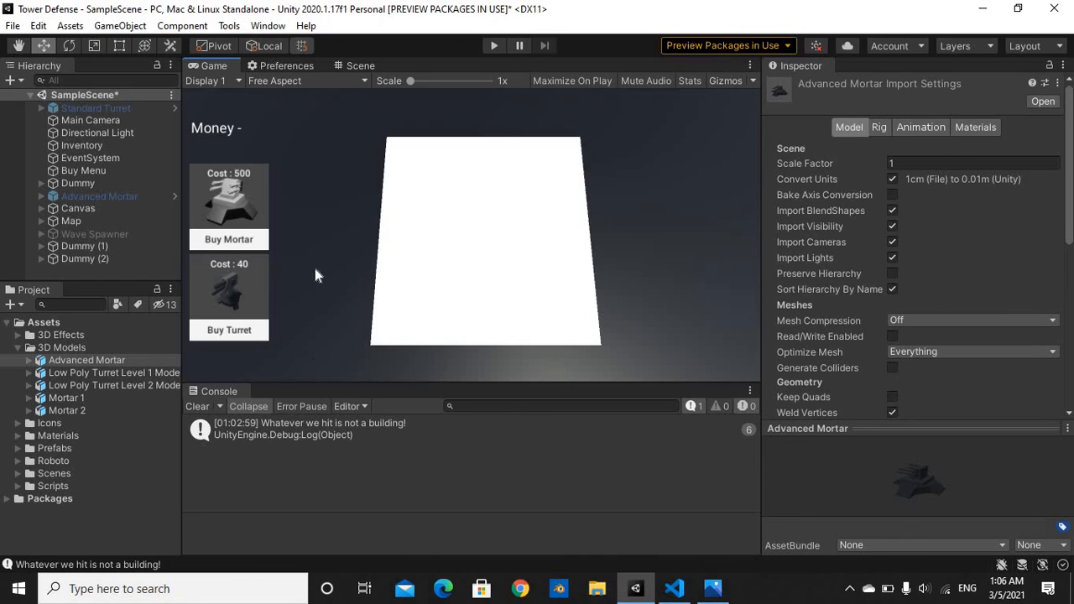
pyautogui.moveTo(251, 248)
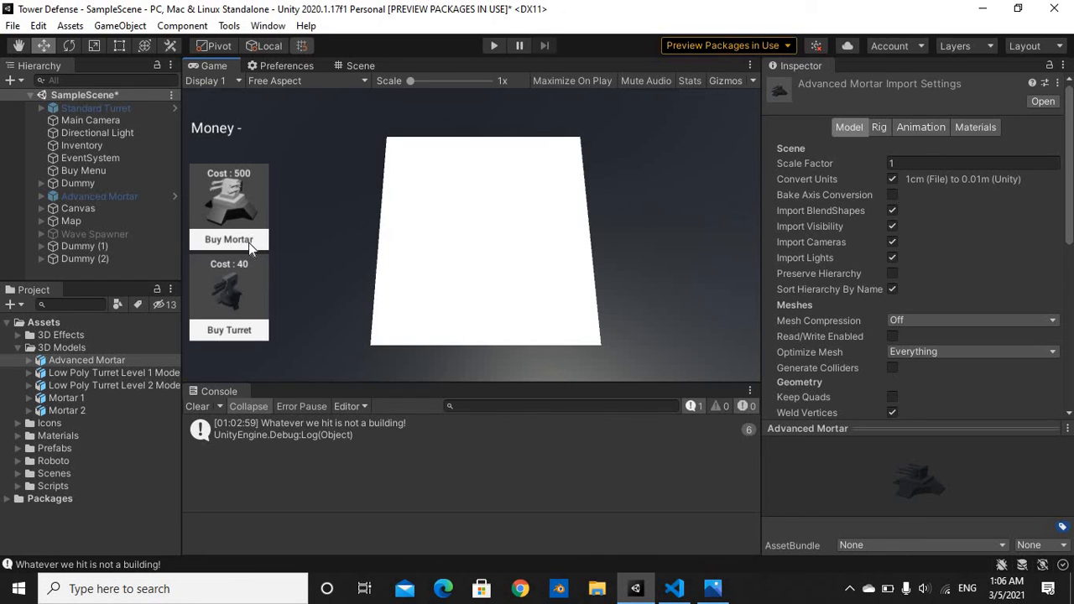
pyautogui.moveTo(334, 316)
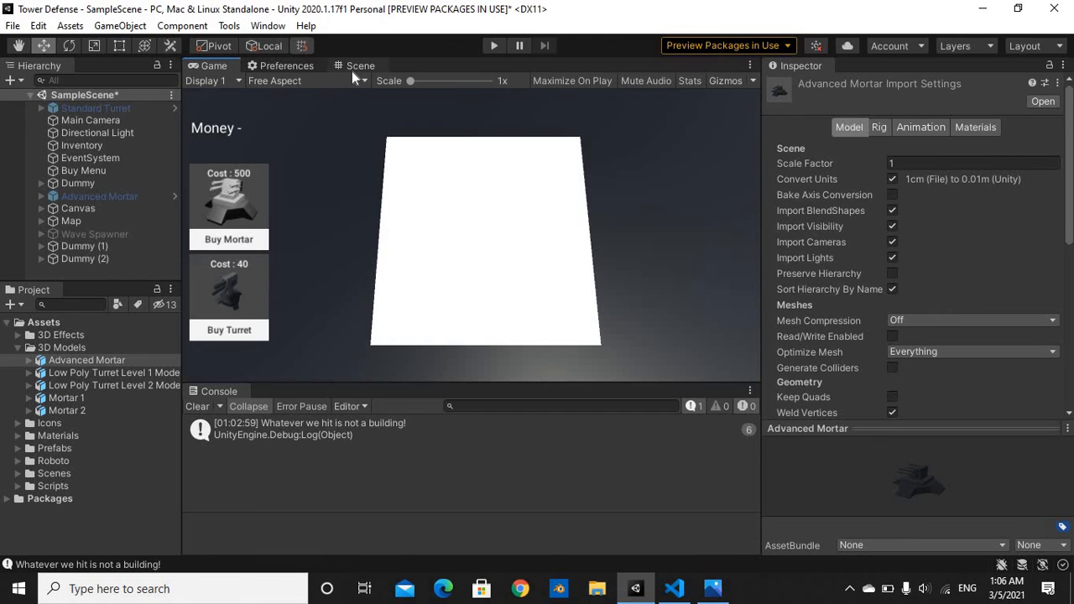
pyautogui.click(359, 66)
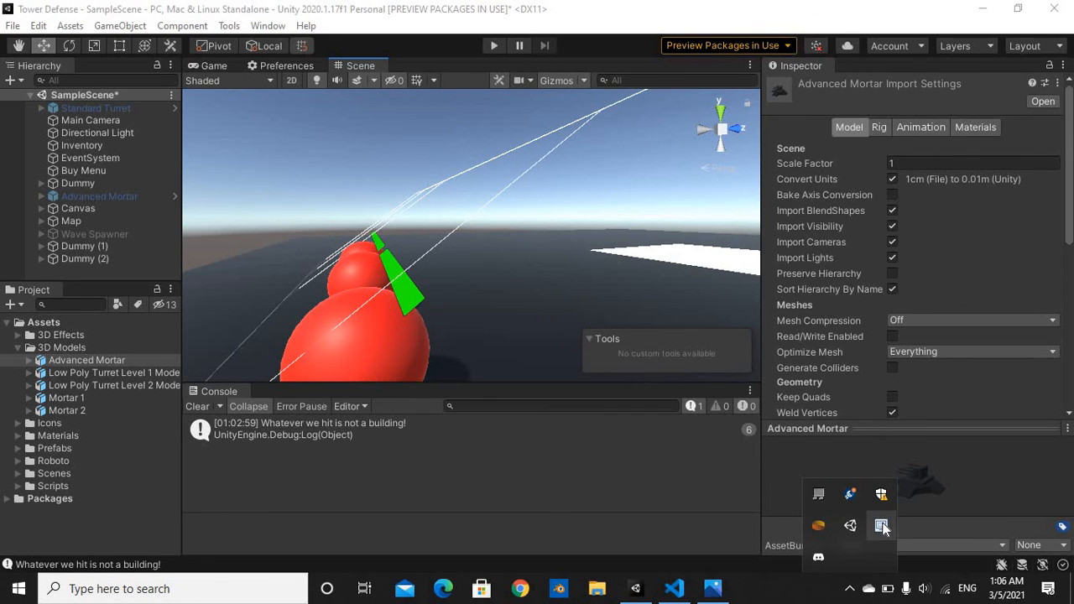
pyautogui.click(881, 527)
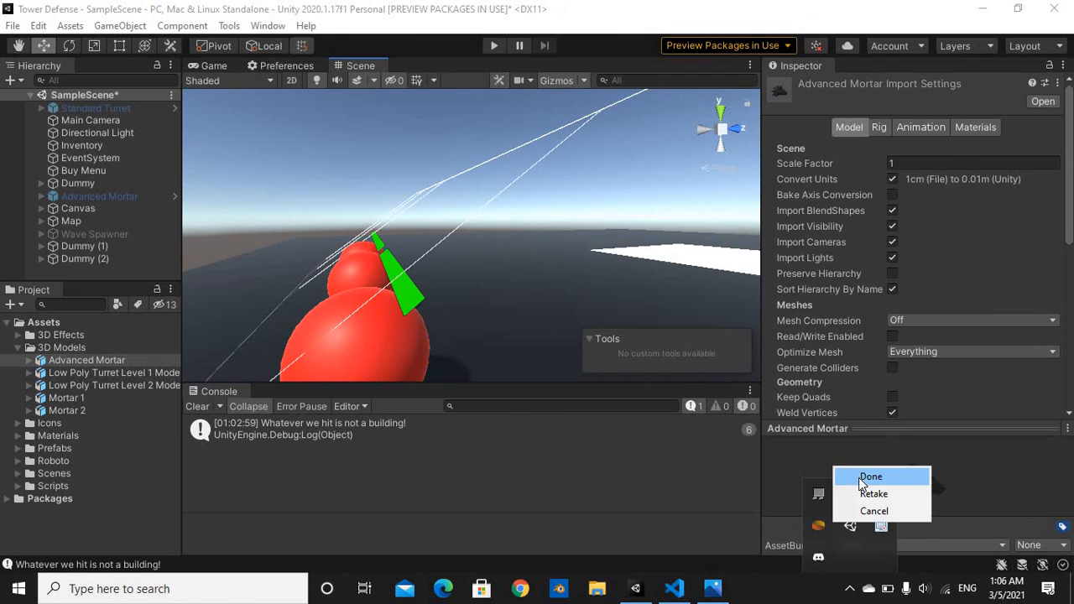